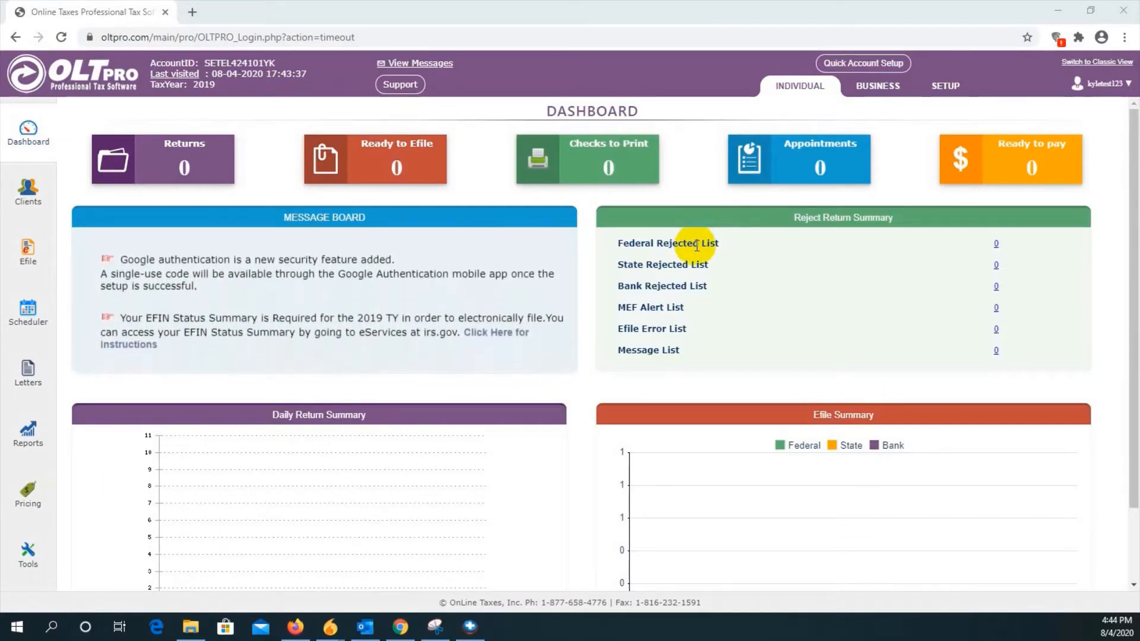
Step: Start the Quick Account Setup wizard from the dashboard, landing on preparer setup
{"action": "scroll", "scroll_direction": "down", "scroll_amount": 3}
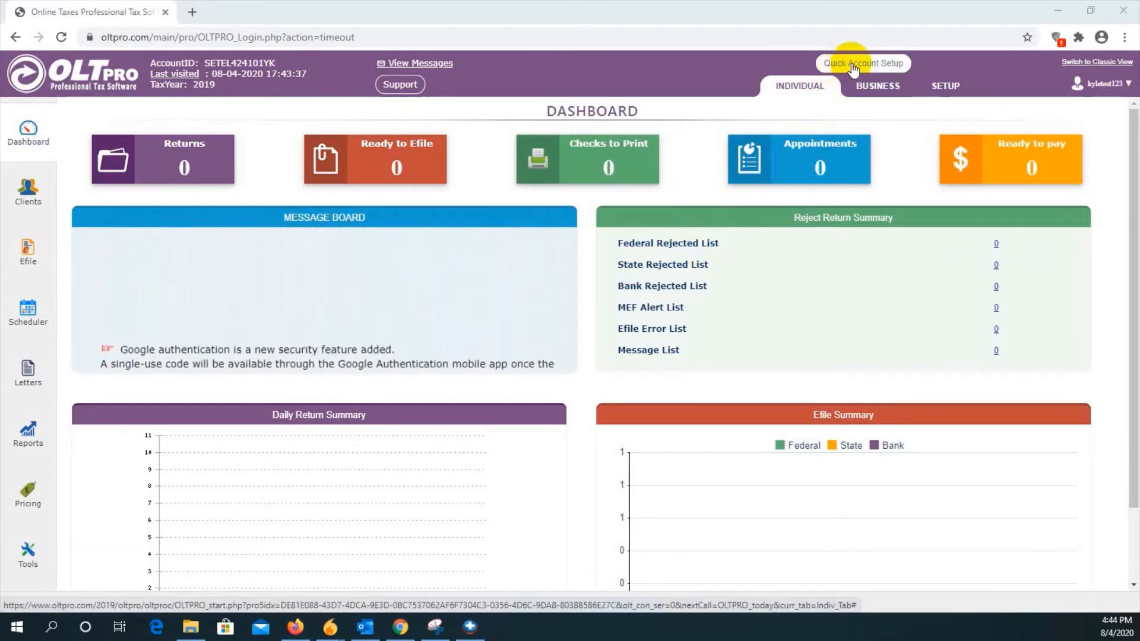
{"action": "left_click", "coordinate": [863, 63]}
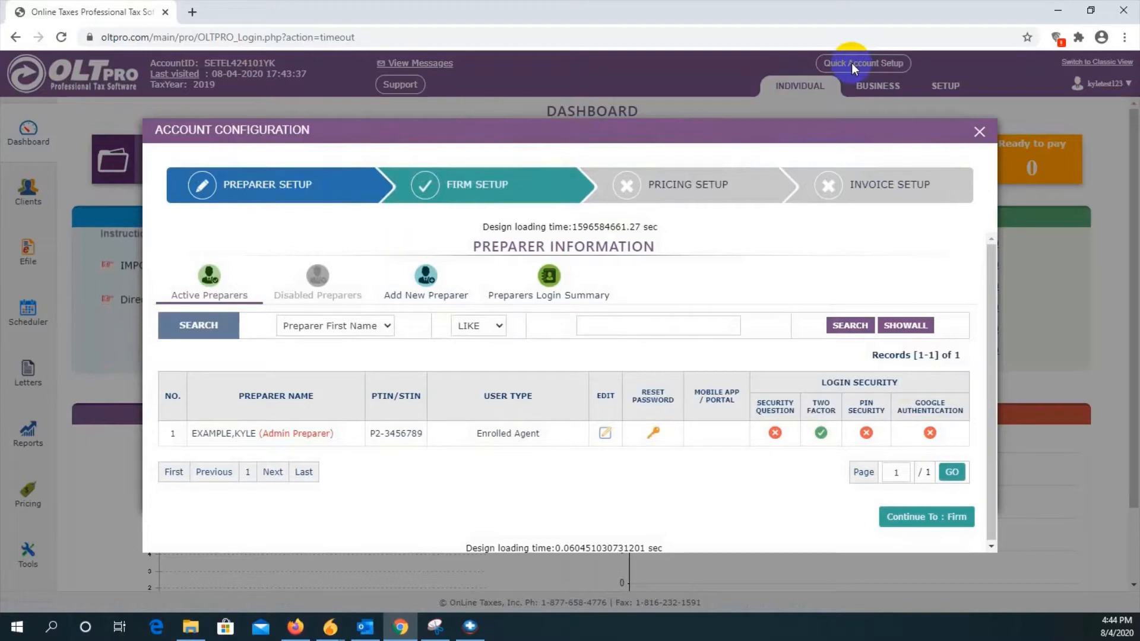
{"action": "mouse_move", "coordinate": [440, 406]}
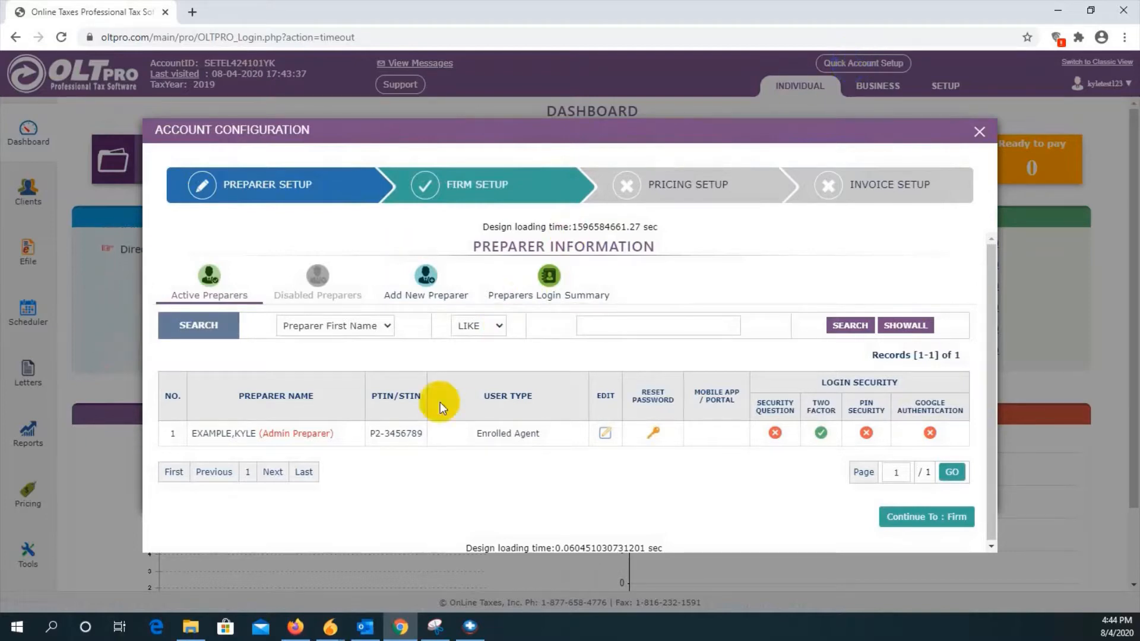
{"action": "mouse_move", "coordinate": [245, 436]}
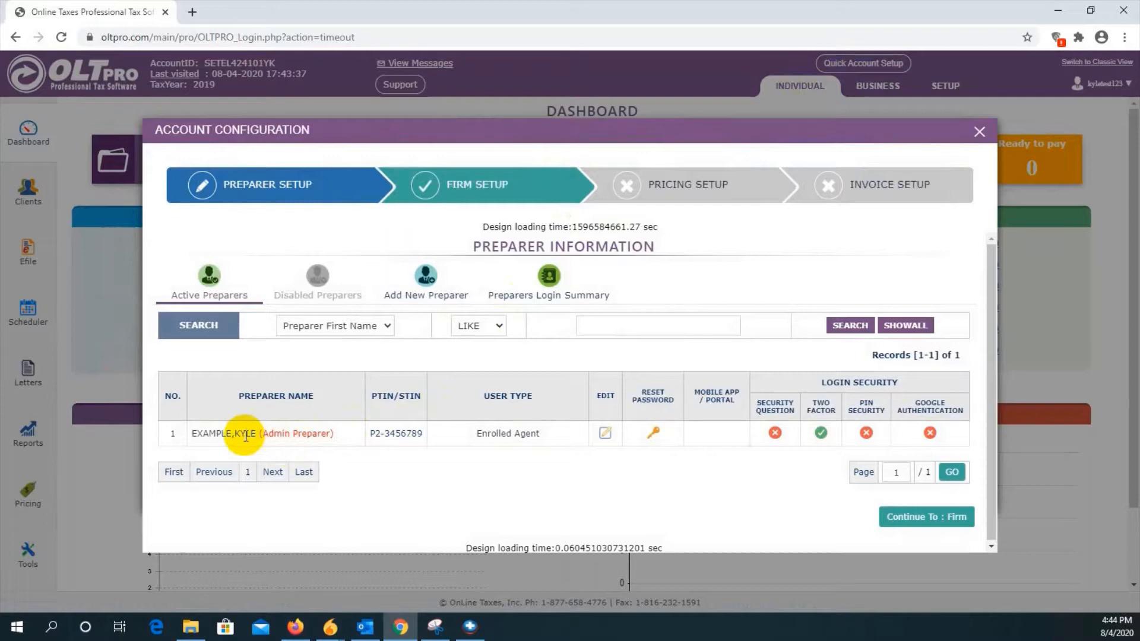
{"action": "mouse_move", "coordinate": [456, 437]}
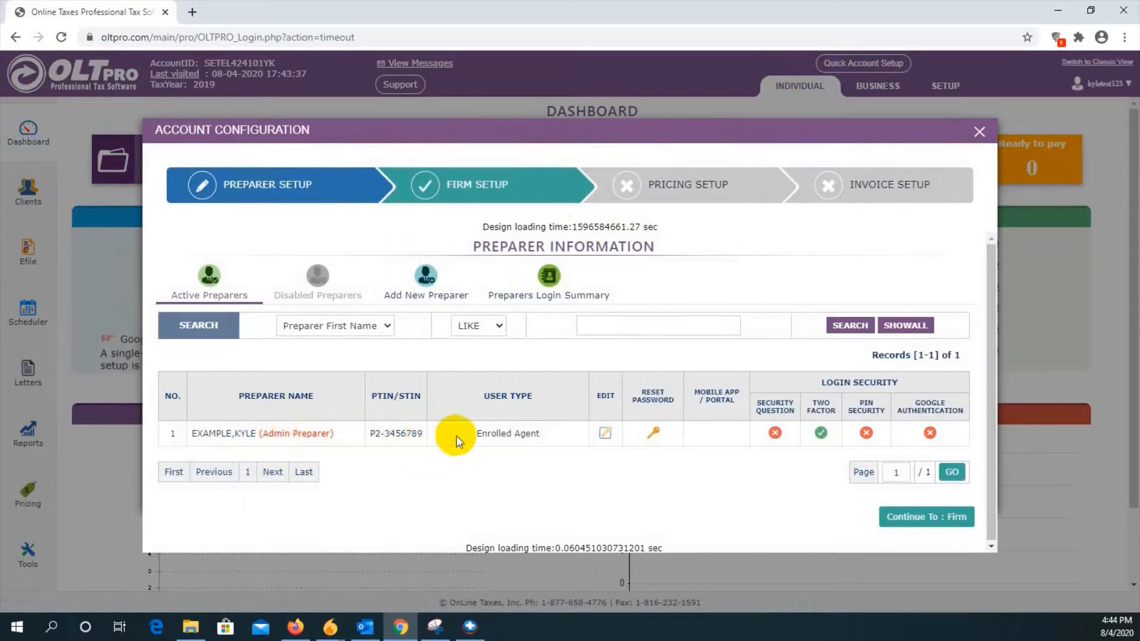
{"action": "mouse_move", "coordinate": [900, 459]}
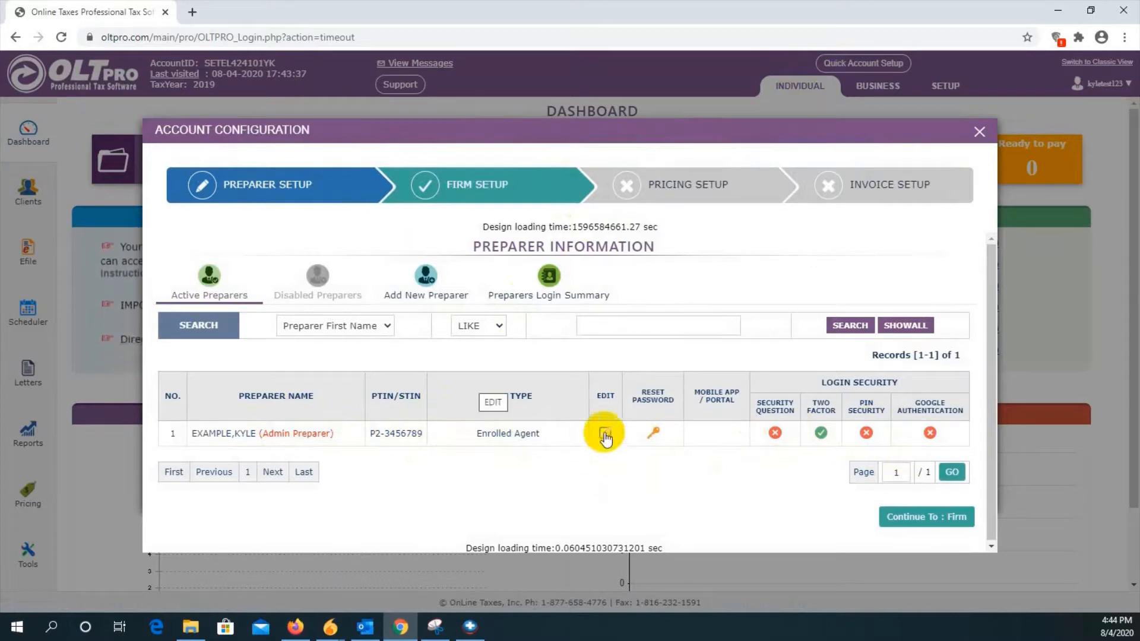
Step: Edit admin preparer Kyle Example and replace the PTIN with 11111111
{"action": "left_click", "coordinate": [605, 433]}
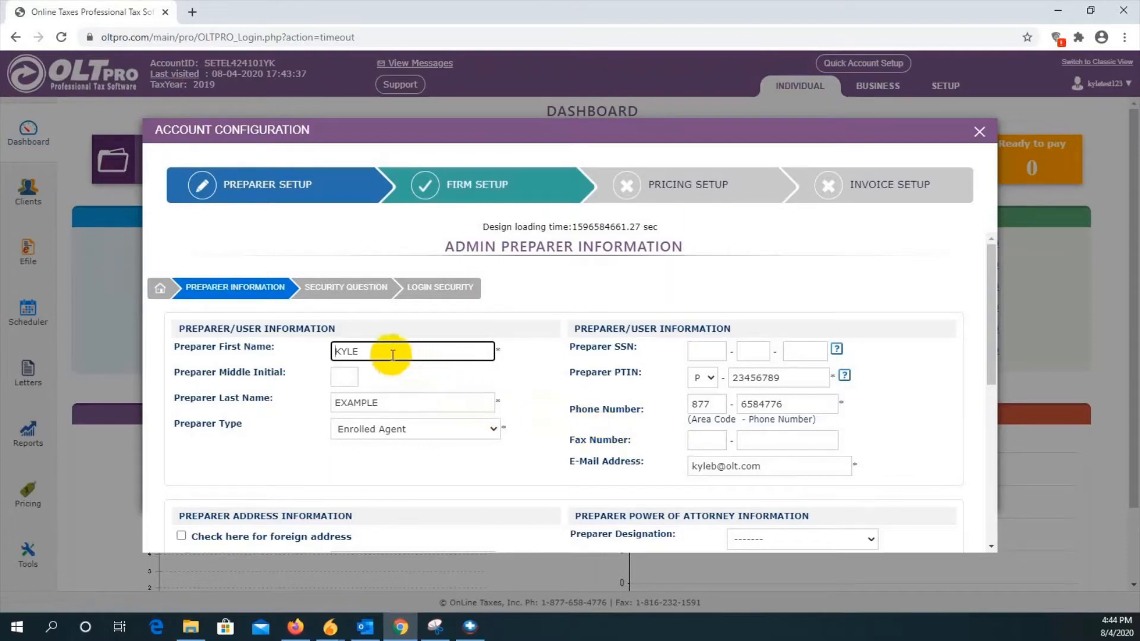
{"action": "mouse_move", "coordinate": [450, 382]}
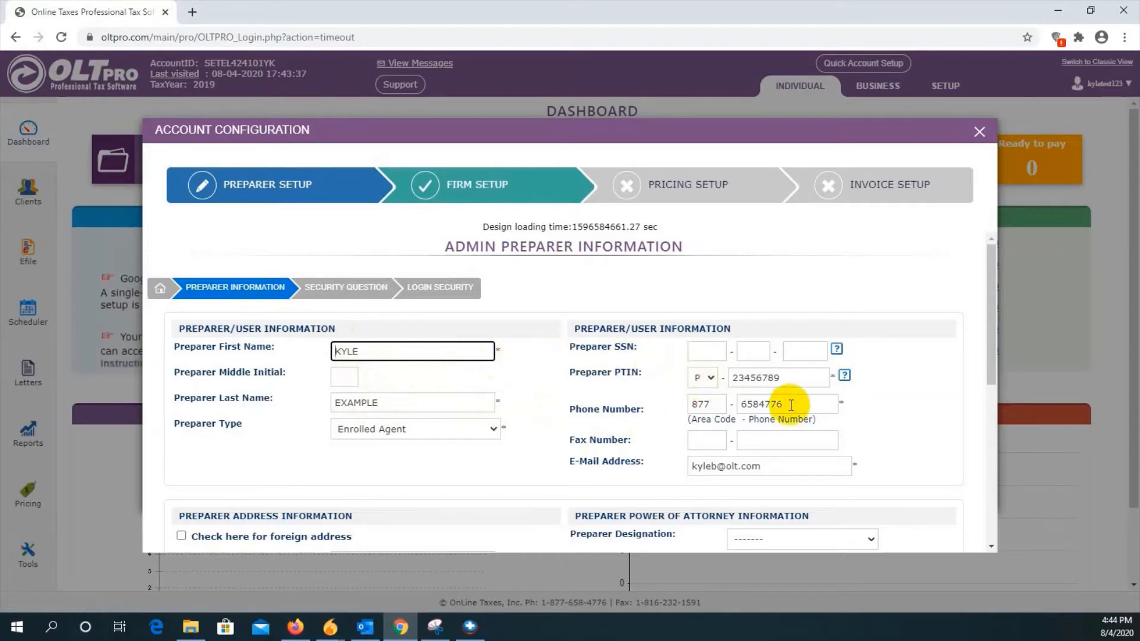
{"action": "mouse_move", "coordinate": [829, 400]}
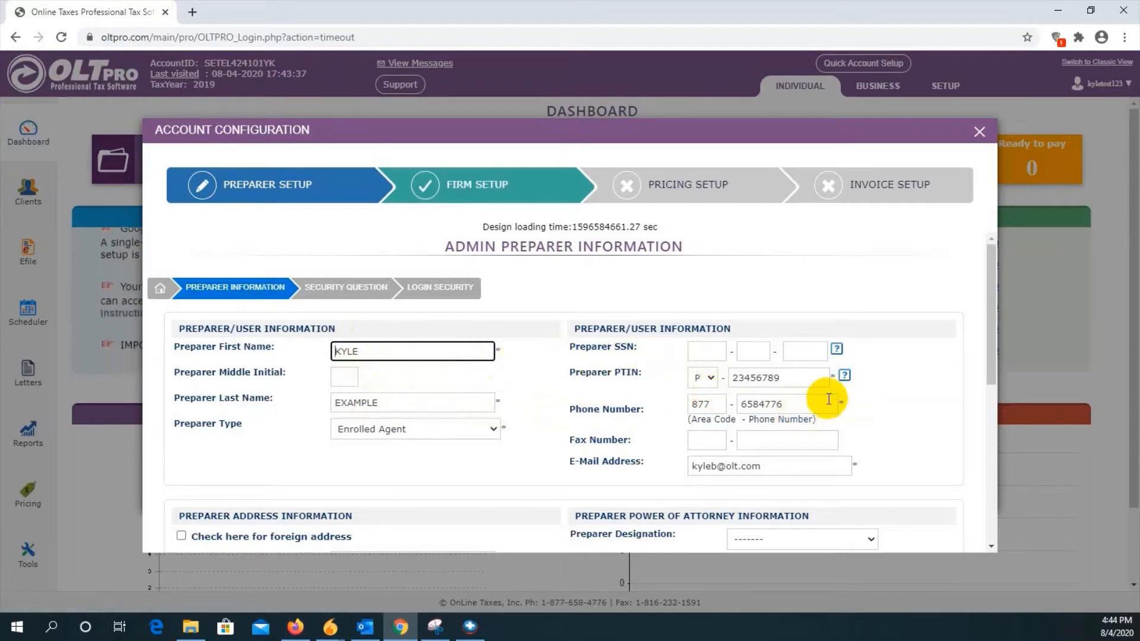
{"action": "mouse_move", "coordinate": [790, 463]}
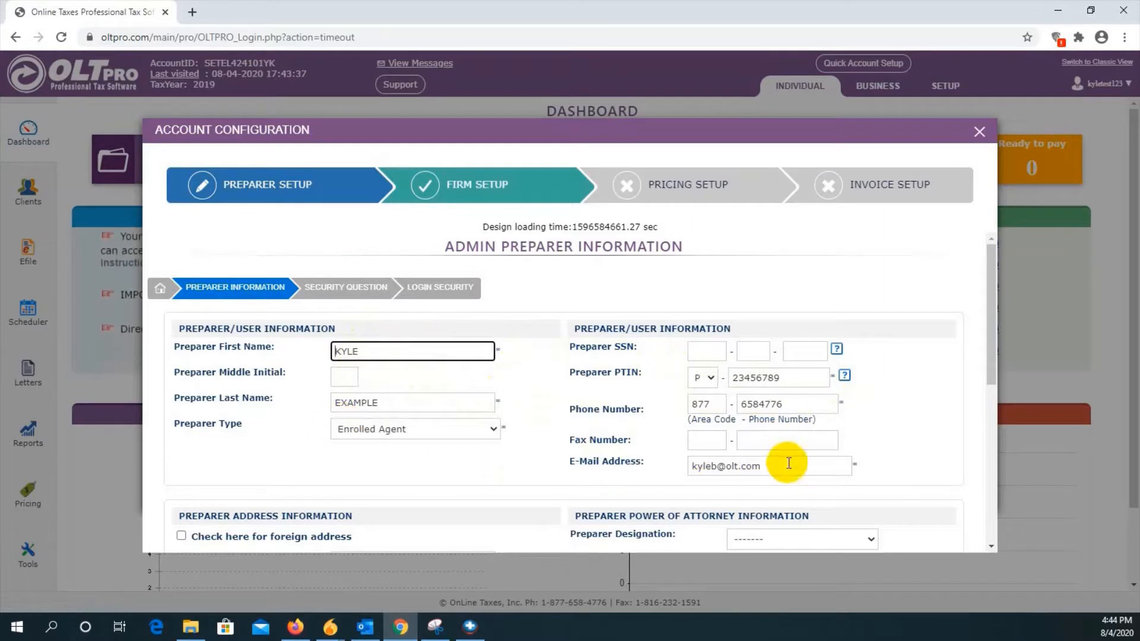
{"action": "mouse_move", "coordinate": [527, 450]}
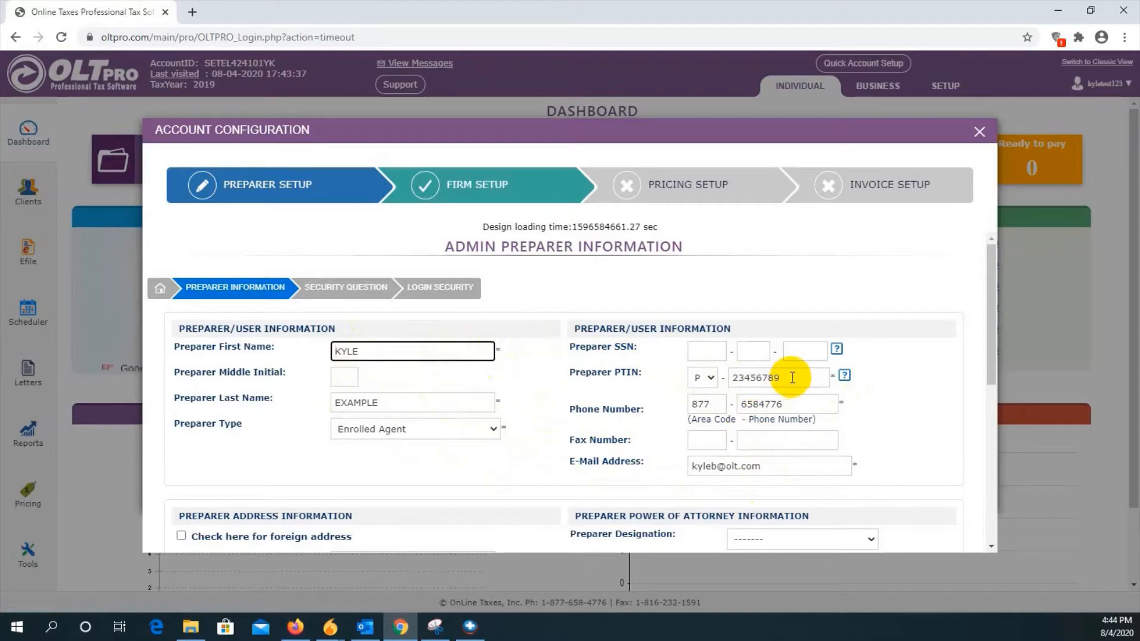
{"action": "triple_click", "coordinate": [778, 377]}
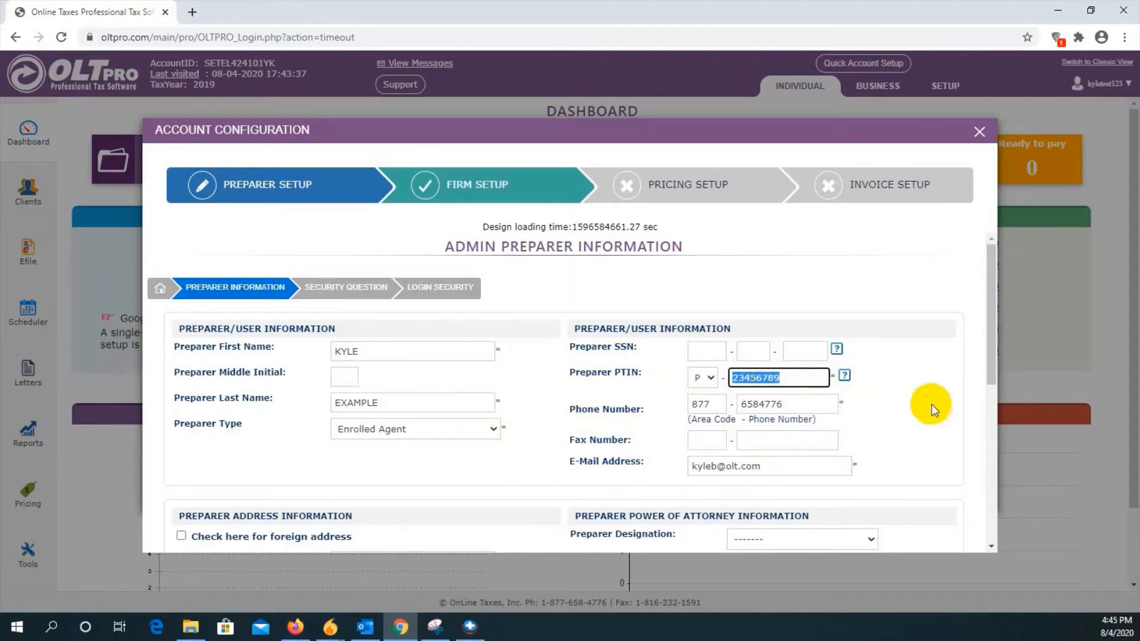
{"action": "type", "text": "11111111"}
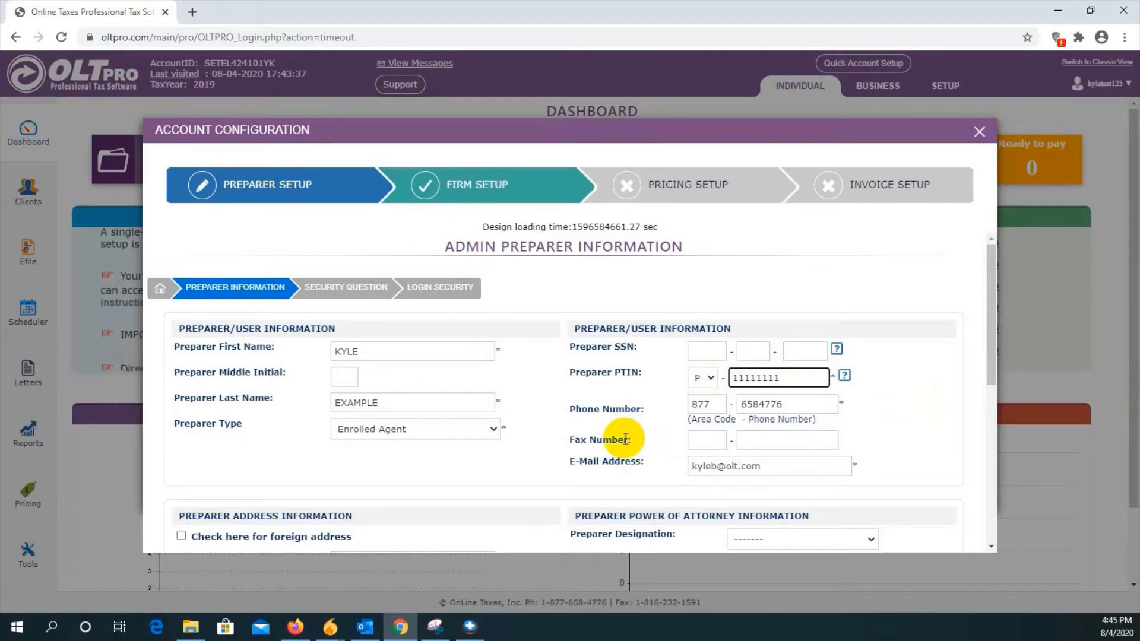
{"action": "scroll", "scroll_direction": "down", "scroll_amount": 3}
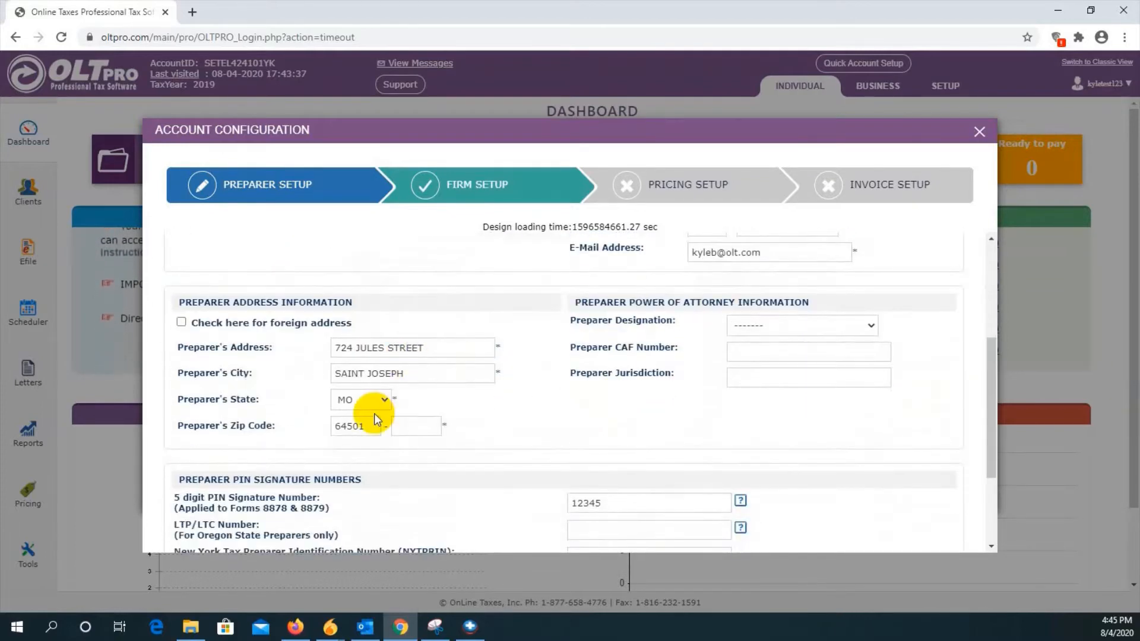
{"action": "mouse_move", "coordinate": [716, 331]}
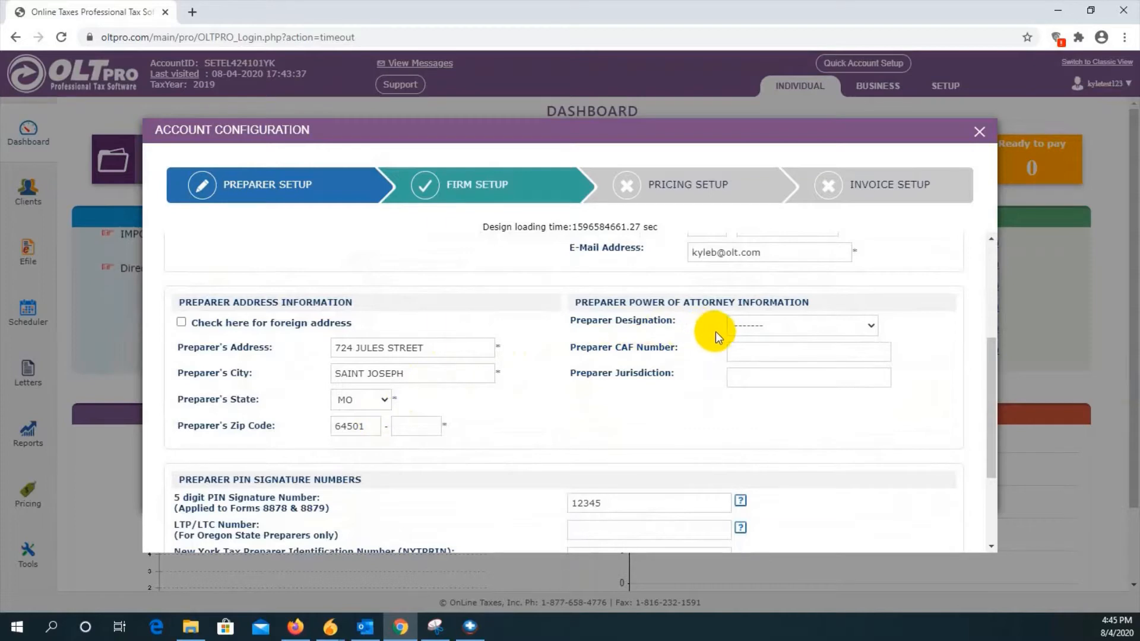
{"action": "mouse_move", "coordinate": [738, 334]}
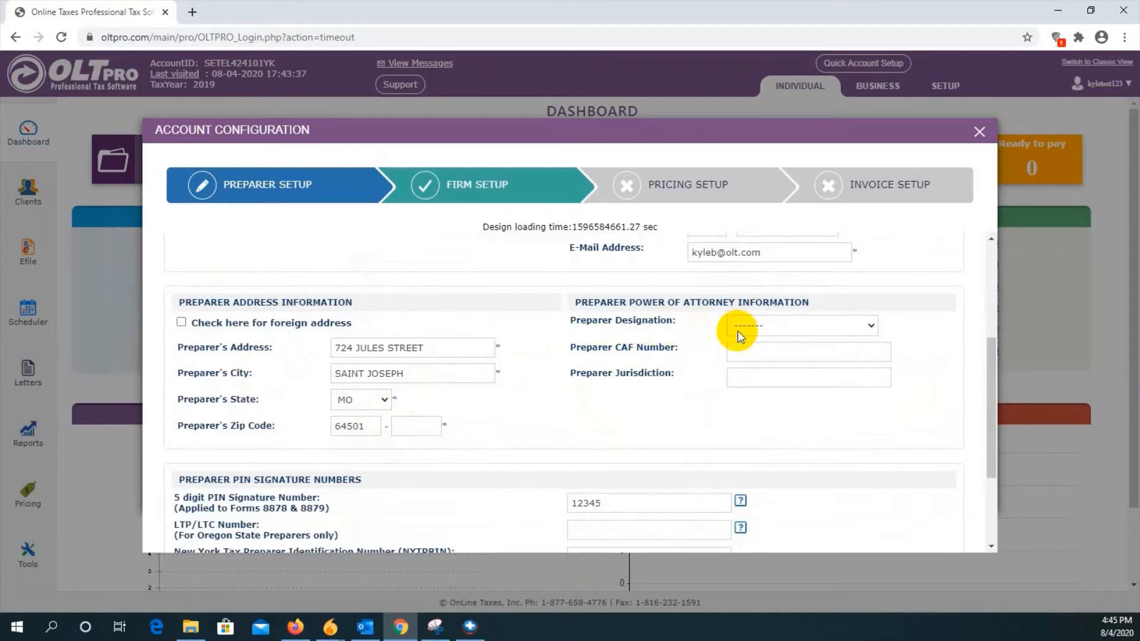
{"action": "mouse_move", "coordinate": [871, 336]}
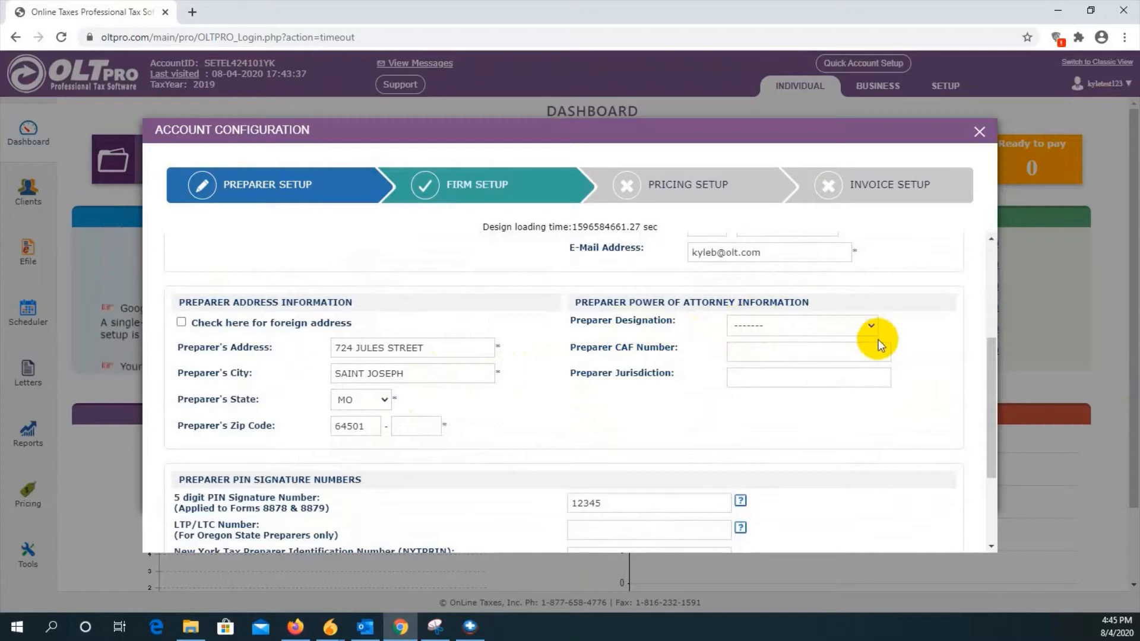
{"action": "scroll", "scroll_direction": "down", "scroll_amount": 3}
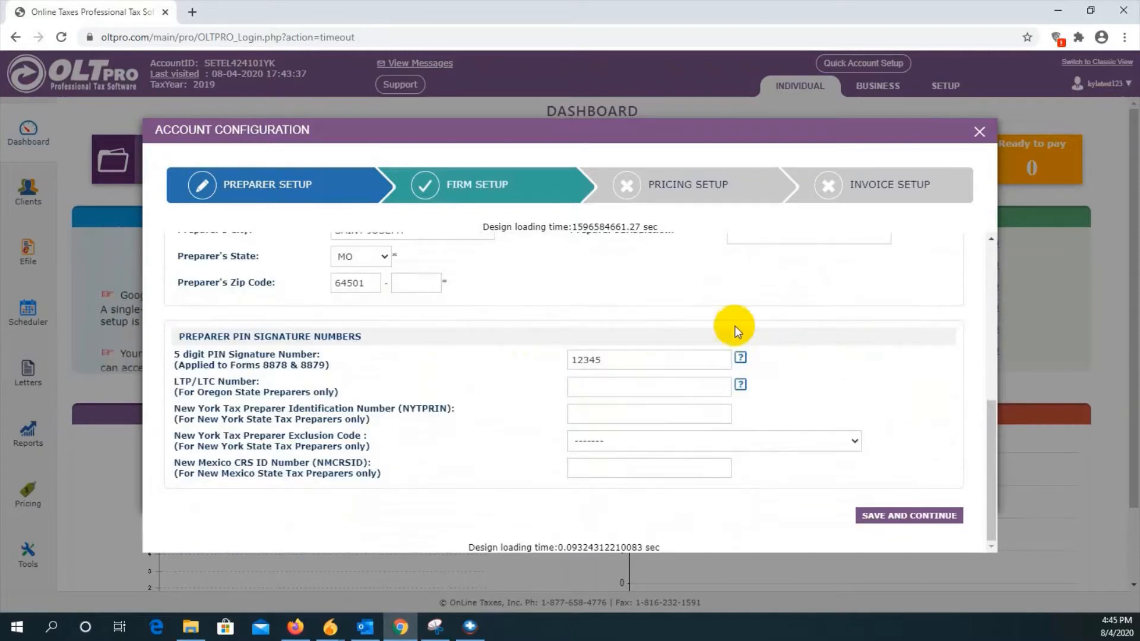
{"action": "mouse_move", "coordinate": [522, 323]}
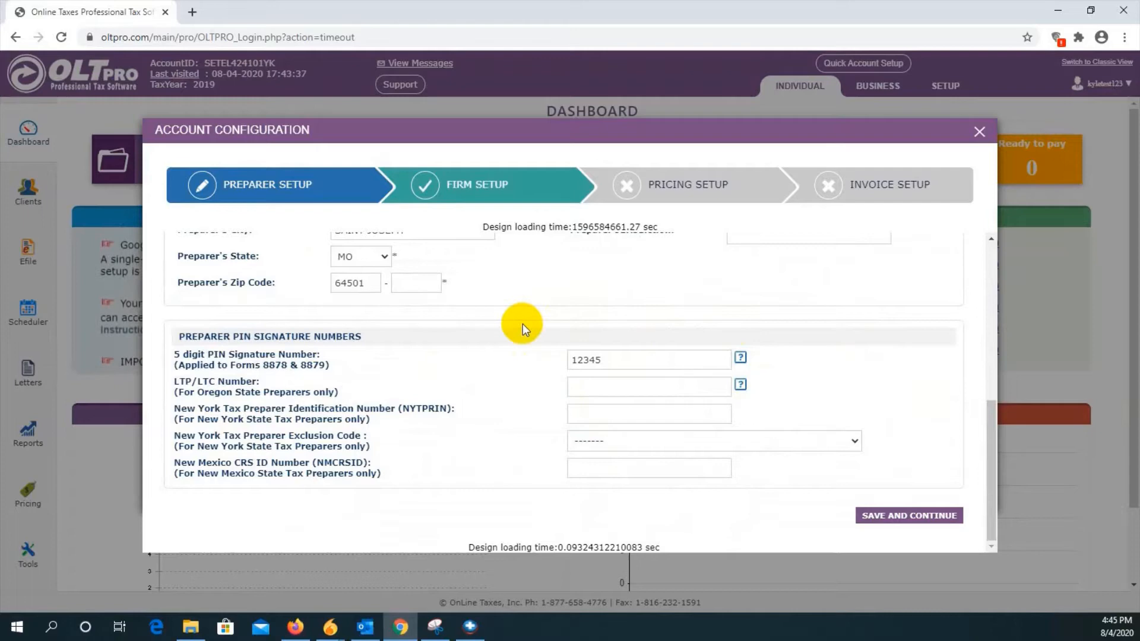
{"action": "mouse_move", "coordinate": [283, 369]}
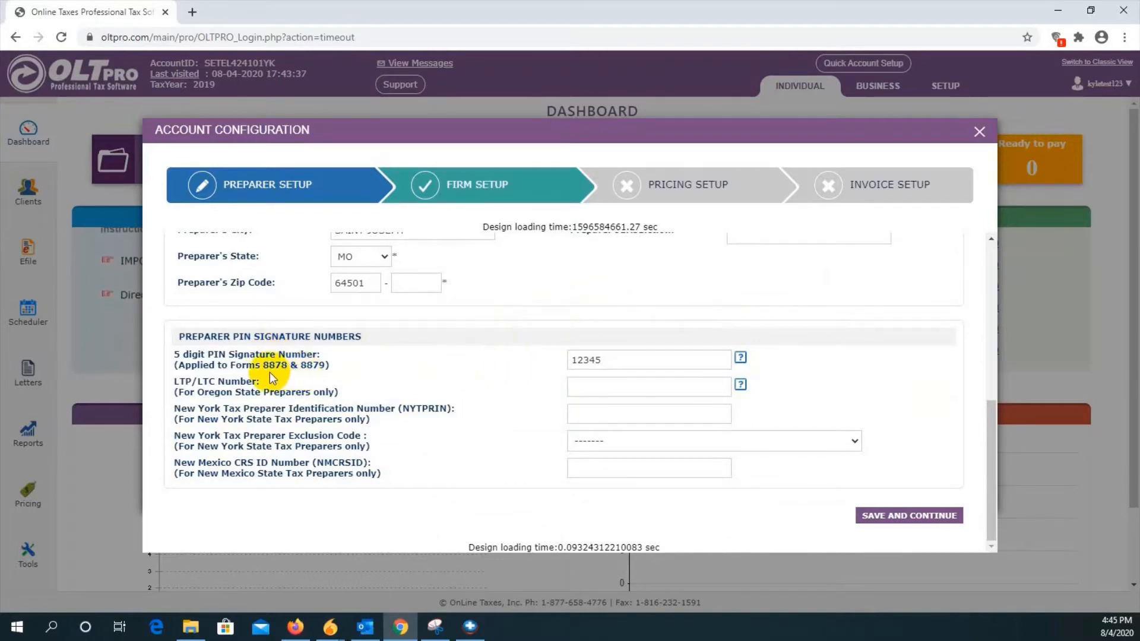
{"action": "mouse_move", "coordinate": [331, 378]}
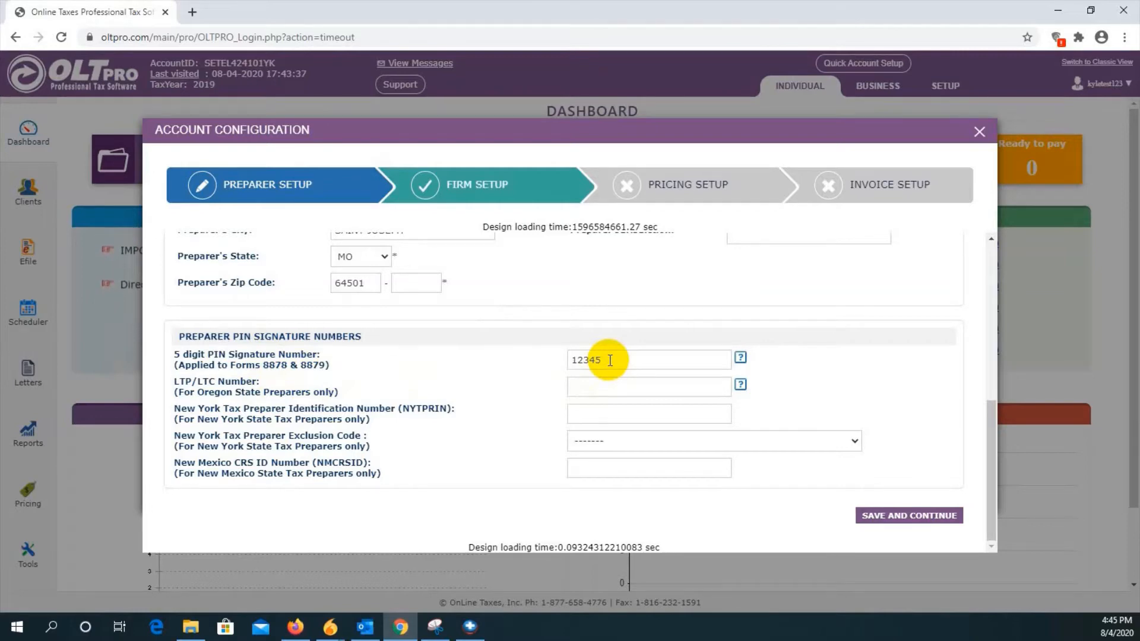
{"action": "mouse_move", "coordinate": [638, 434]}
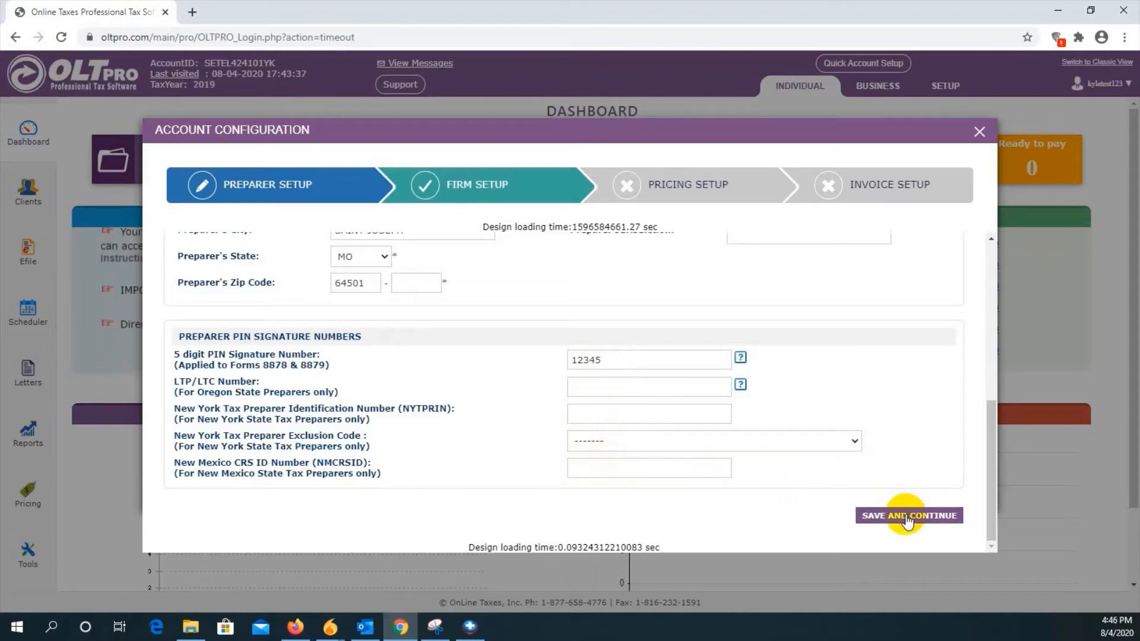
Step: Save the preparer information and continue to the Security Question page
{"action": "left_click", "coordinate": [908, 515]}
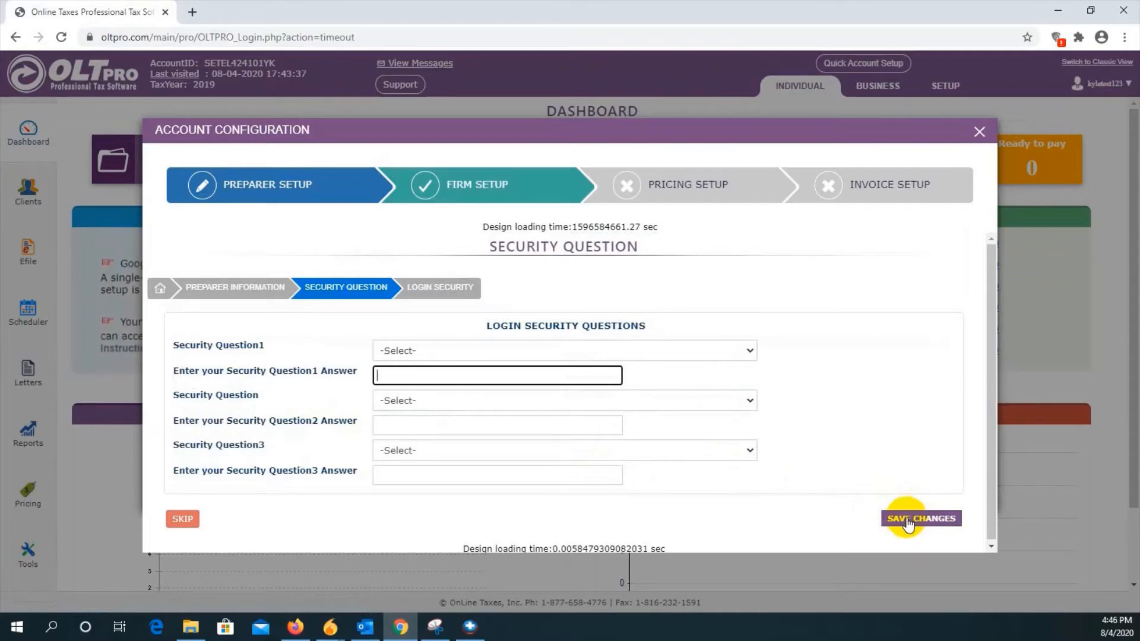
{"action": "mouse_move", "coordinate": [875, 487]}
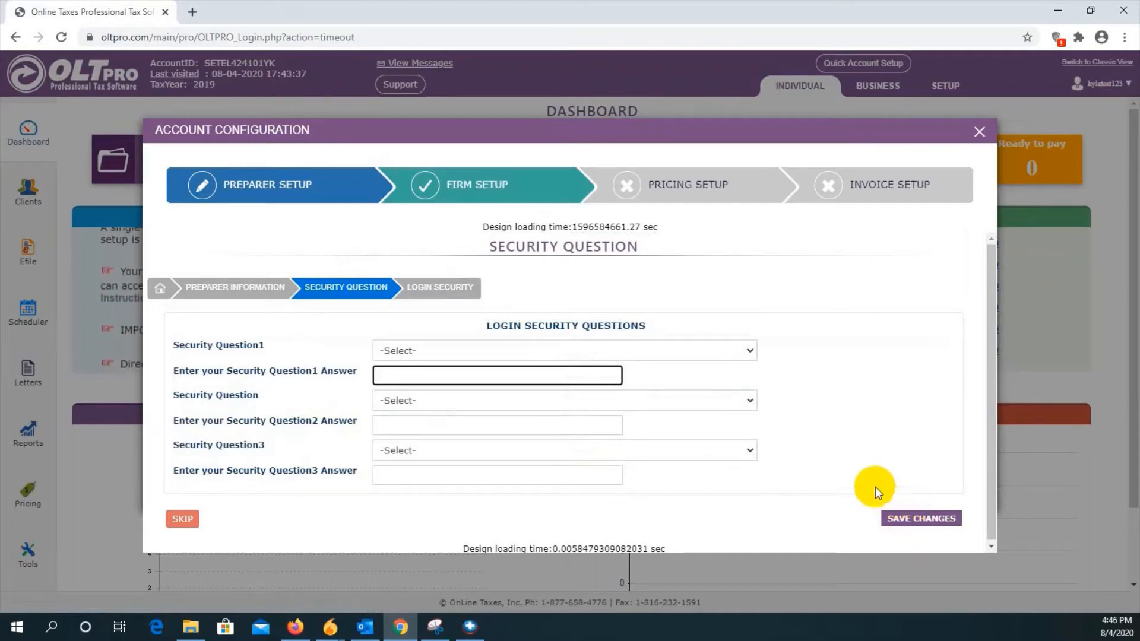
{"action": "mouse_move", "coordinate": [864, 446]}
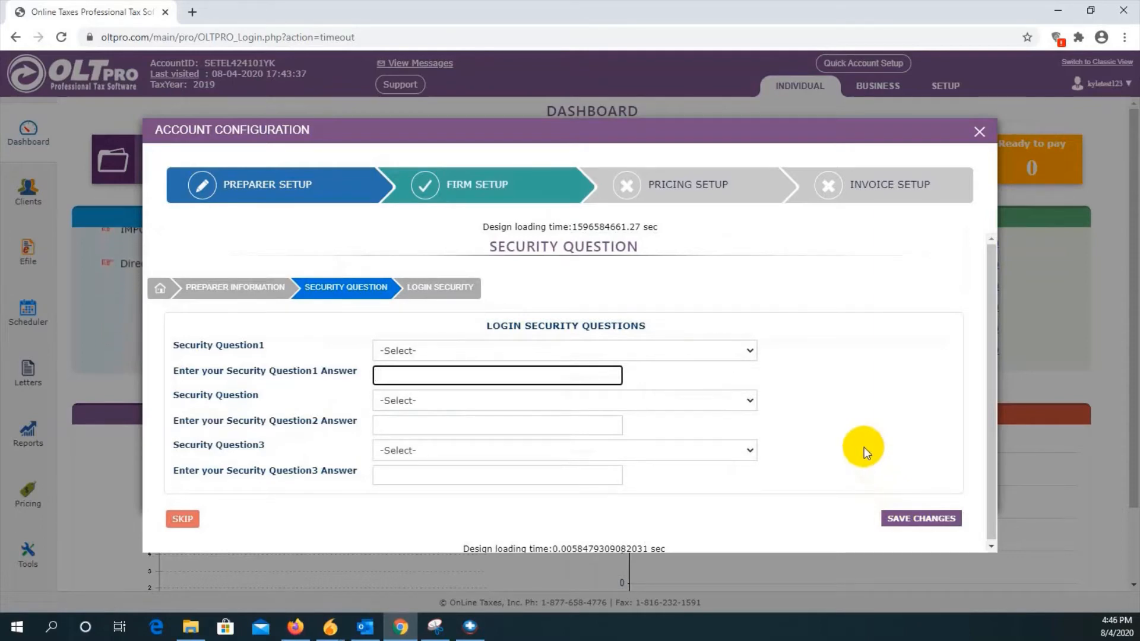
{"action": "left_click", "coordinate": [751, 351]}
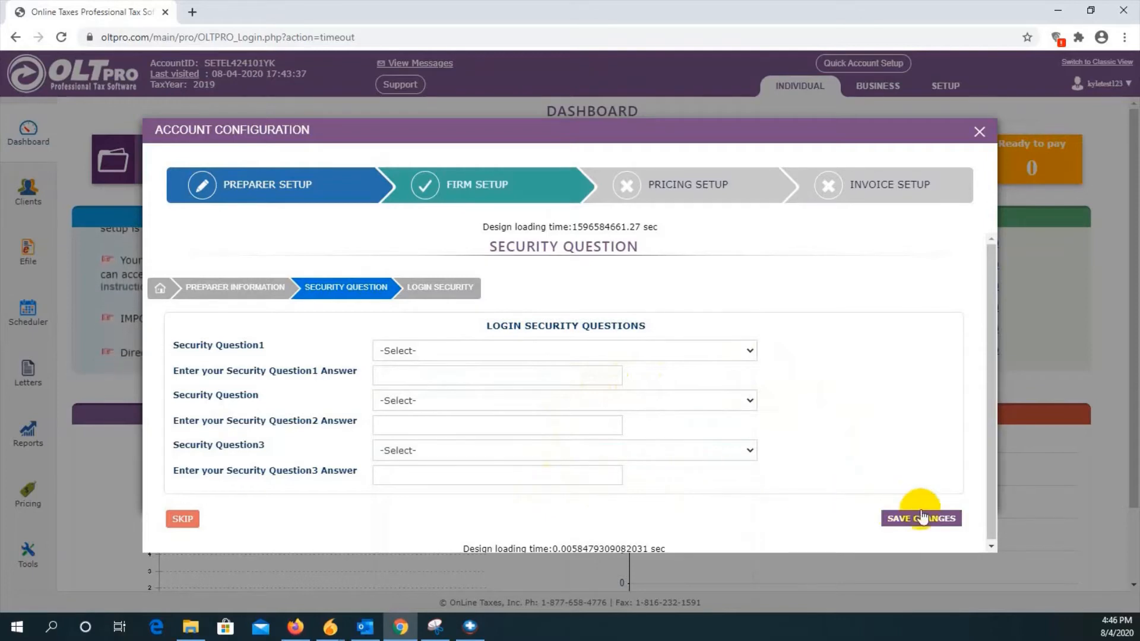
{"action": "mouse_move", "coordinate": [758, 383]}
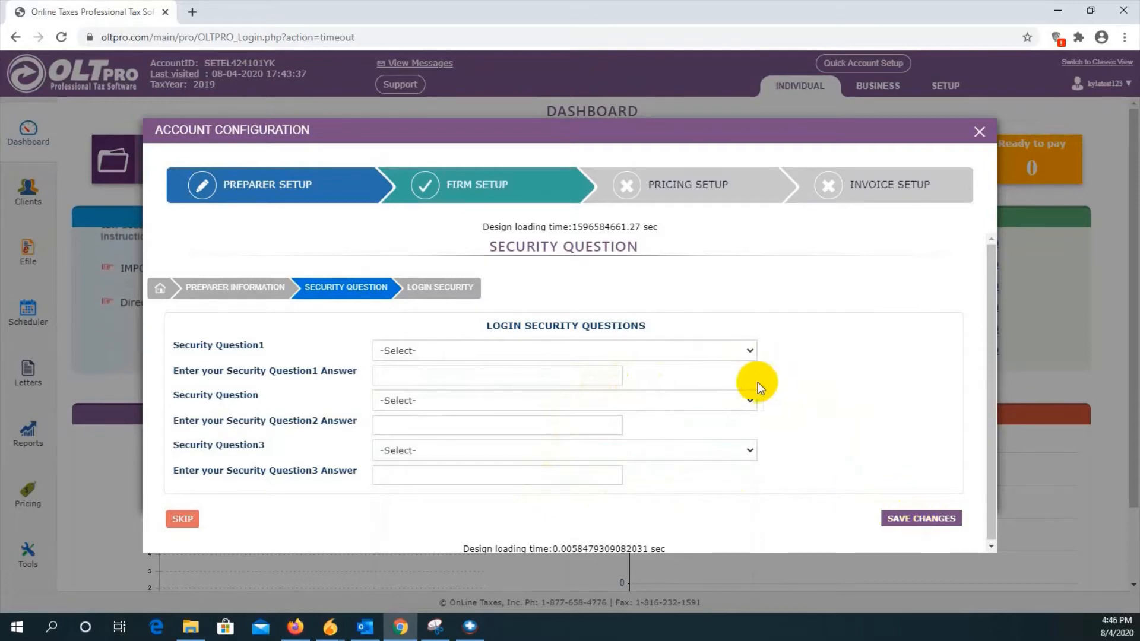
{"action": "mouse_move", "coordinate": [742, 379]}
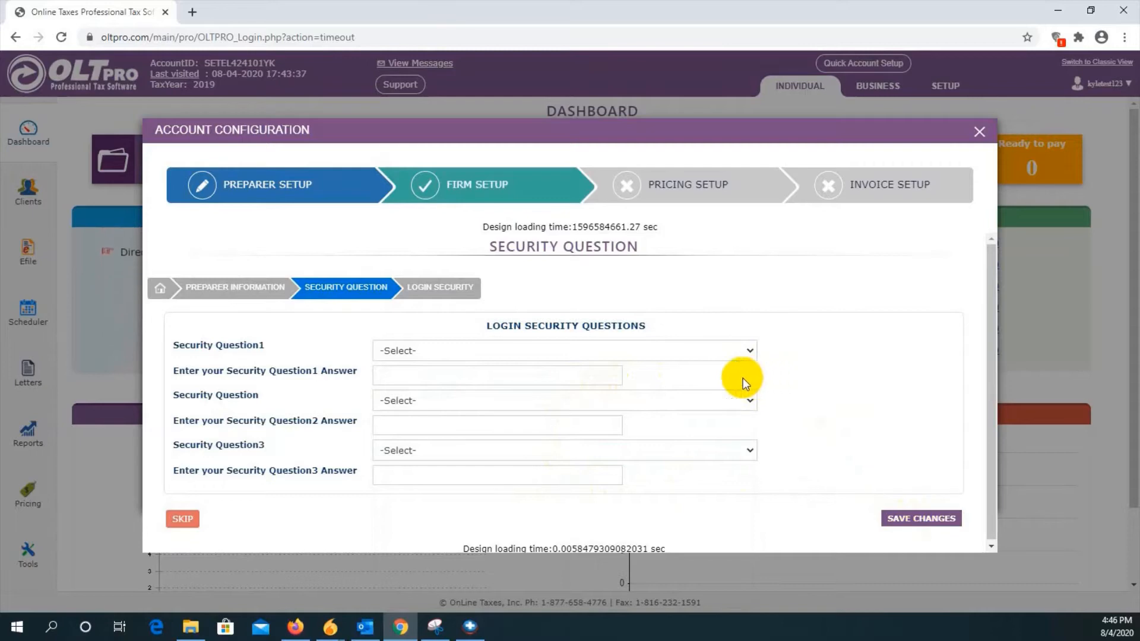
{"action": "mouse_move", "coordinate": [447, 400]}
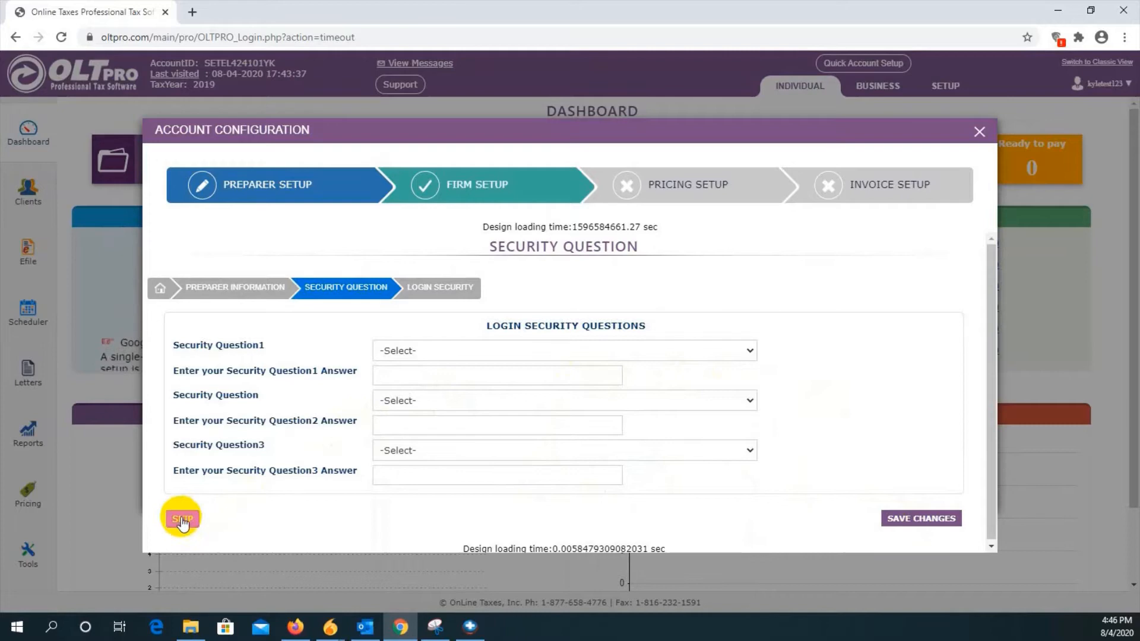
{"action": "left_click", "coordinate": [182, 517]}
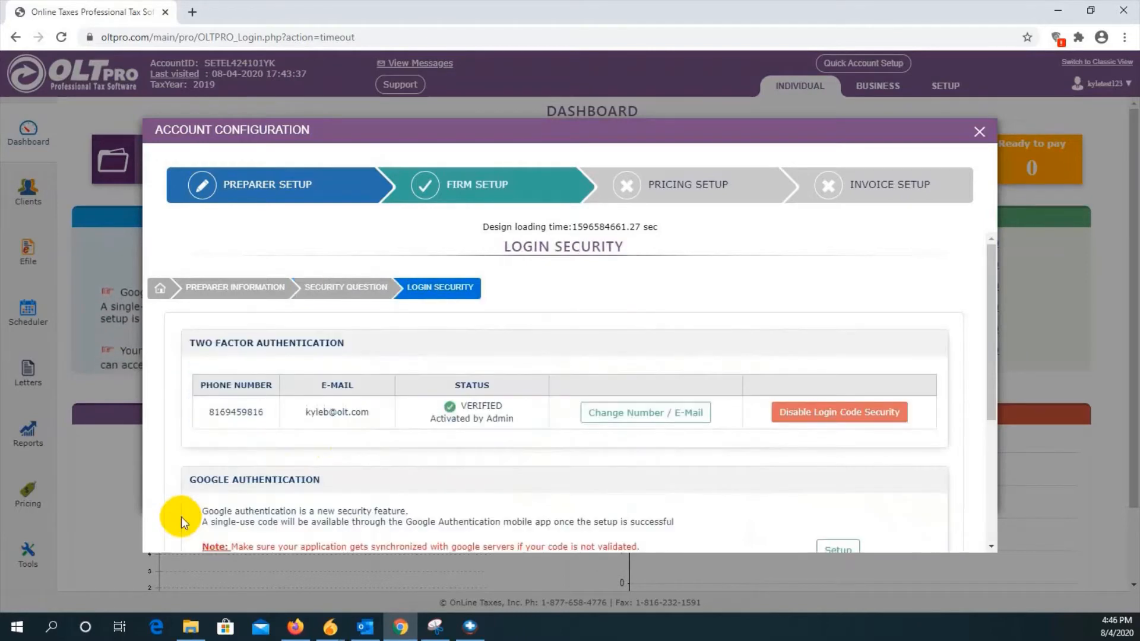
{"action": "mouse_move", "coordinate": [220, 445]}
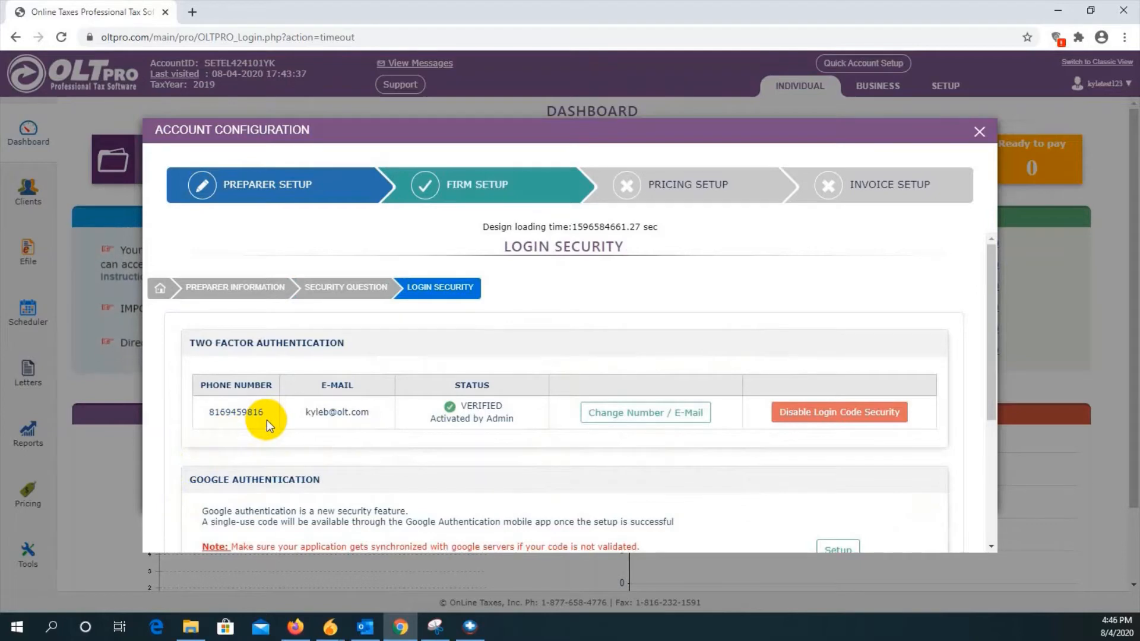
{"action": "mouse_move", "coordinate": [299, 455]}
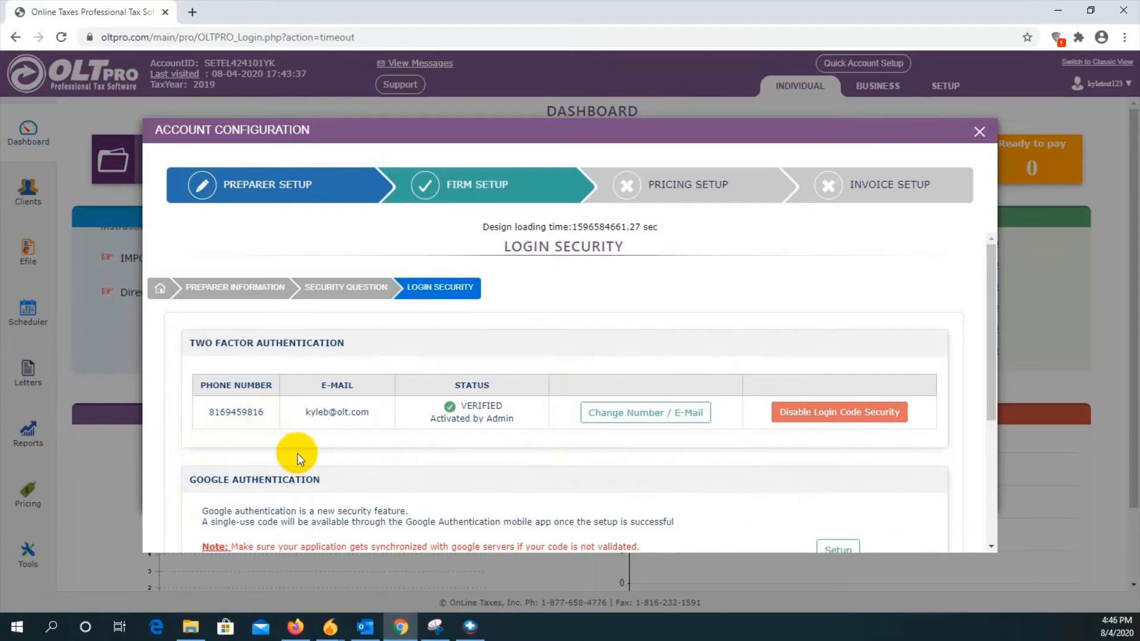
{"action": "mouse_move", "coordinate": [331, 435]}
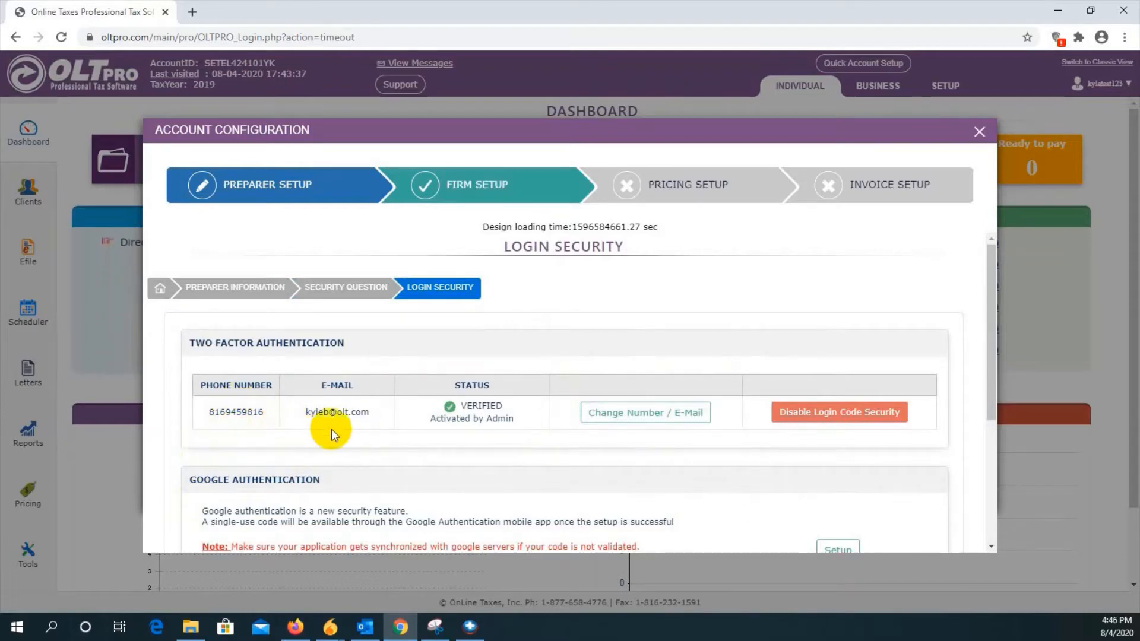
{"action": "mouse_move", "coordinate": [338, 433]}
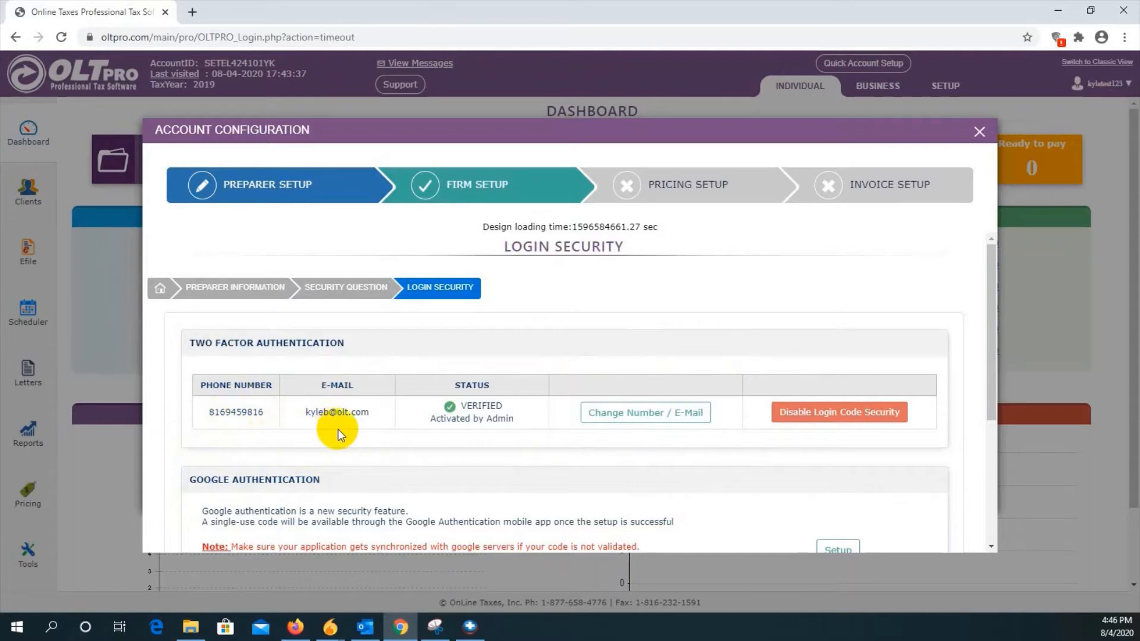
{"action": "mouse_move", "coordinate": [386, 433]}
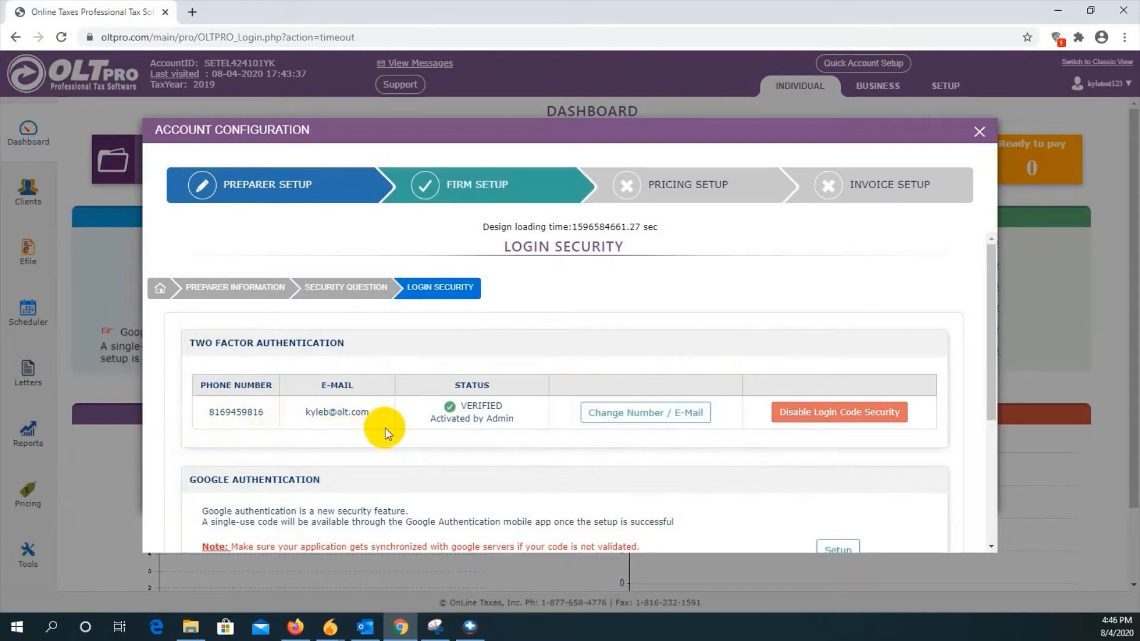
{"action": "mouse_move", "coordinate": [644, 412]}
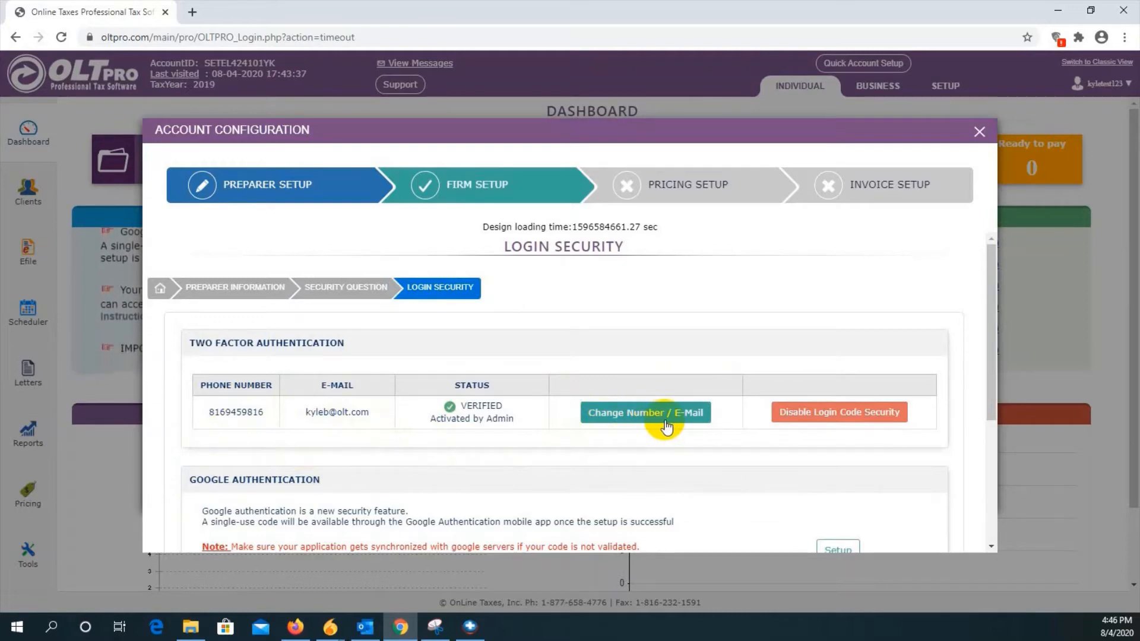
{"action": "mouse_move", "coordinate": [736, 425]}
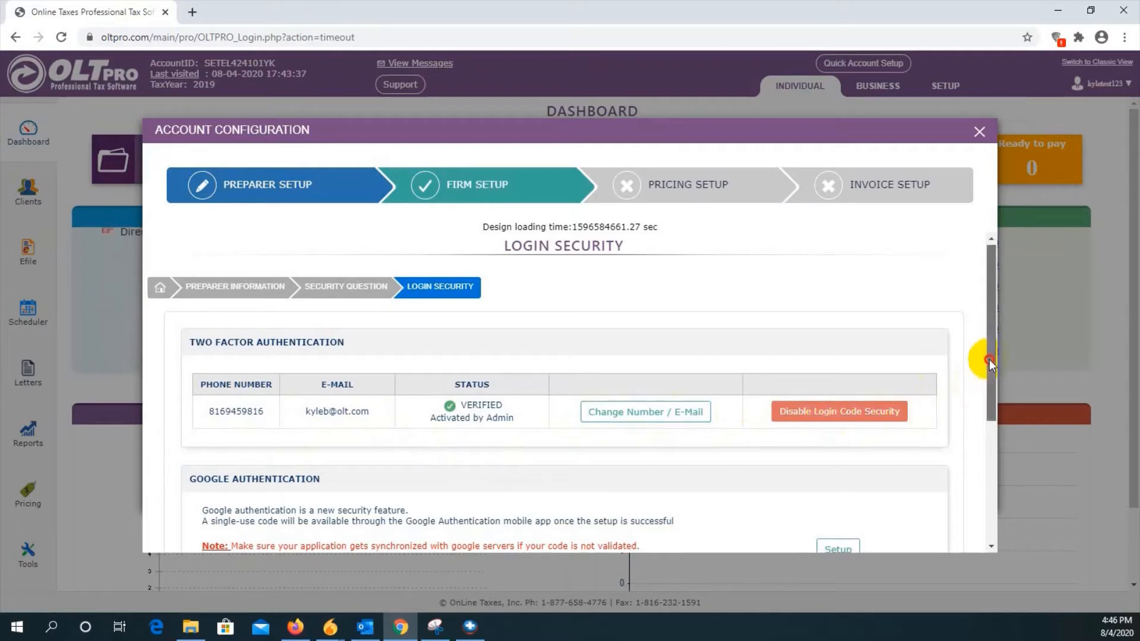
Step: Scroll the login security step down past Google Authentication to the Security PIN option
{"action": "scroll", "scroll_direction": "down", "scroll_amount": 3}
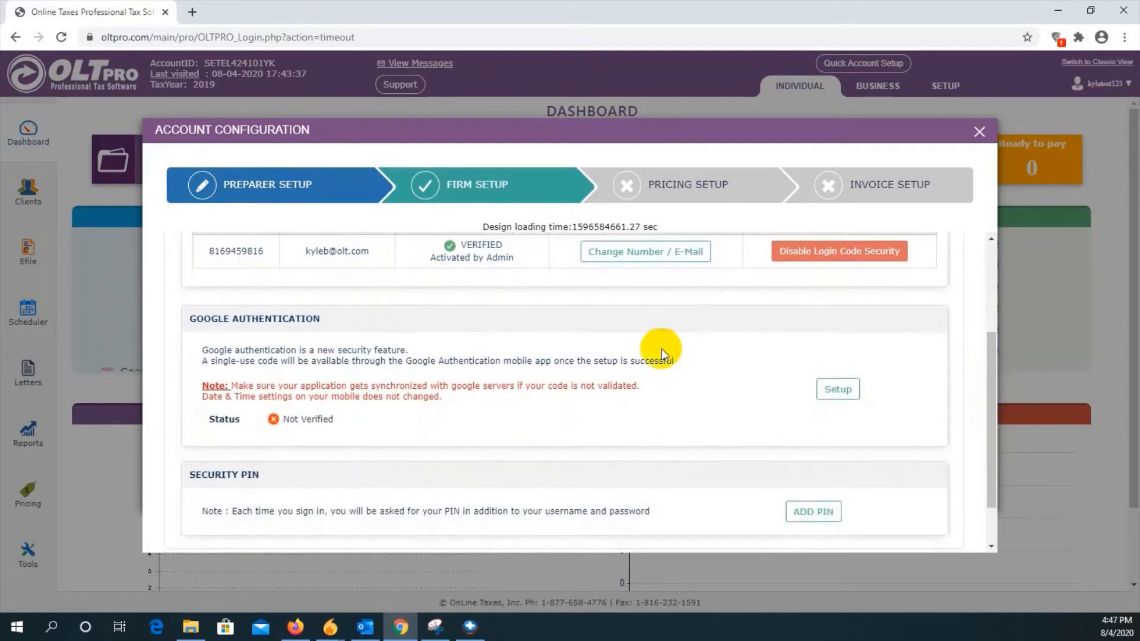
{"action": "mouse_move", "coordinate": [280, 333]}
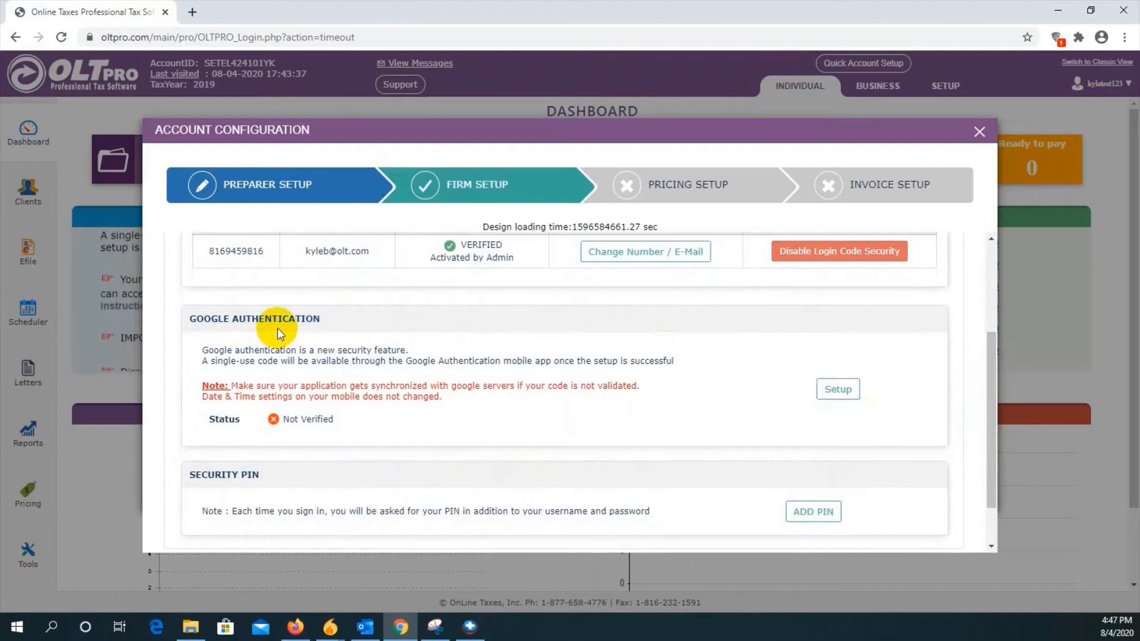
{"action": "mouse_move", "coordinate": [838, 389]}
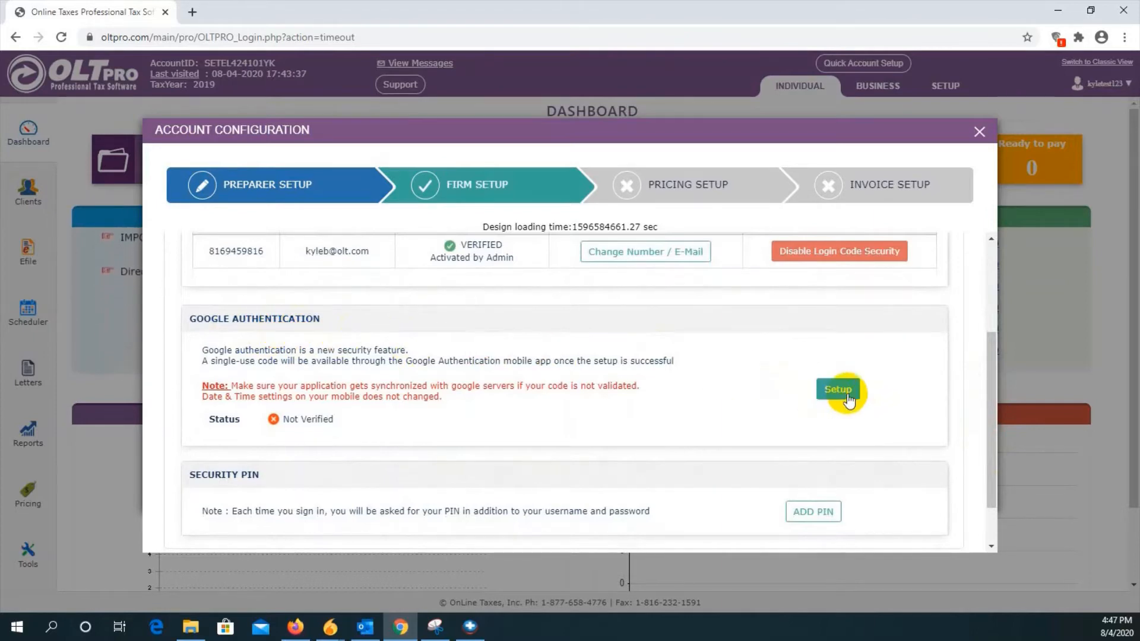
{"action": "scroll", "scroll_direction": "down", "scroll_amount": 3}
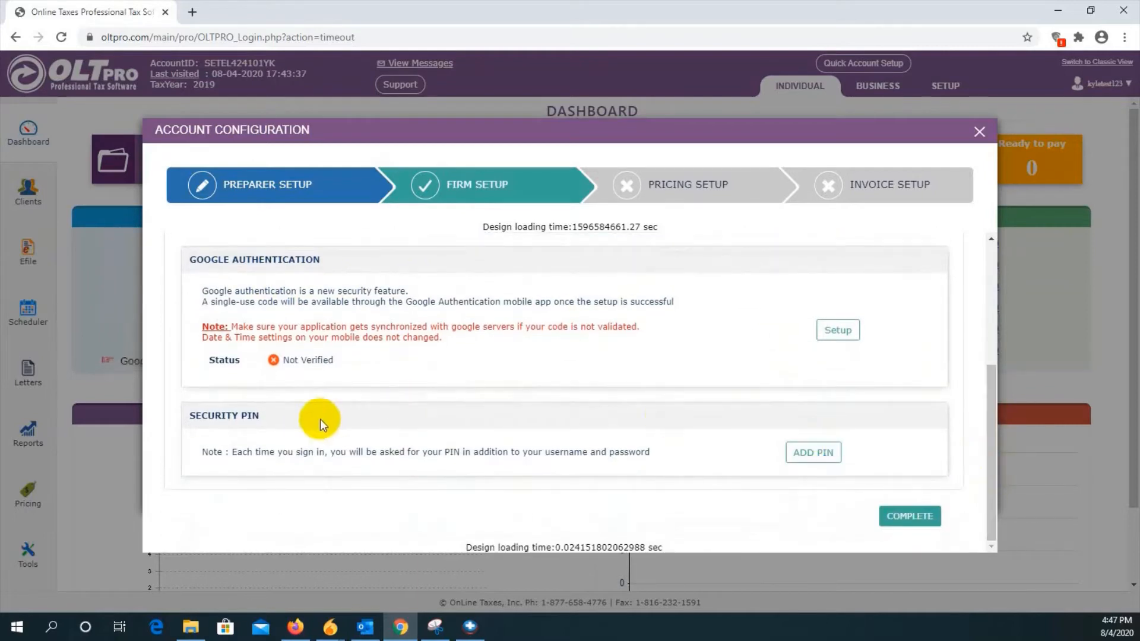
{"action": "mouse_move", "coordinate": [225, 447]}
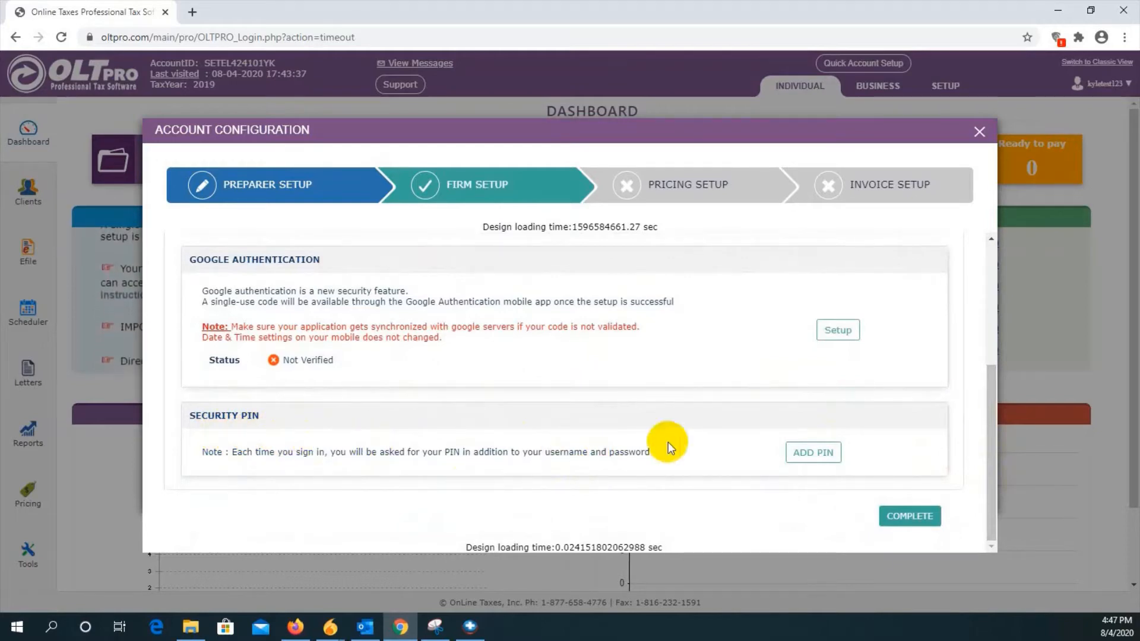
{"action": "mouse_move", "coordinate": [909, 516]}
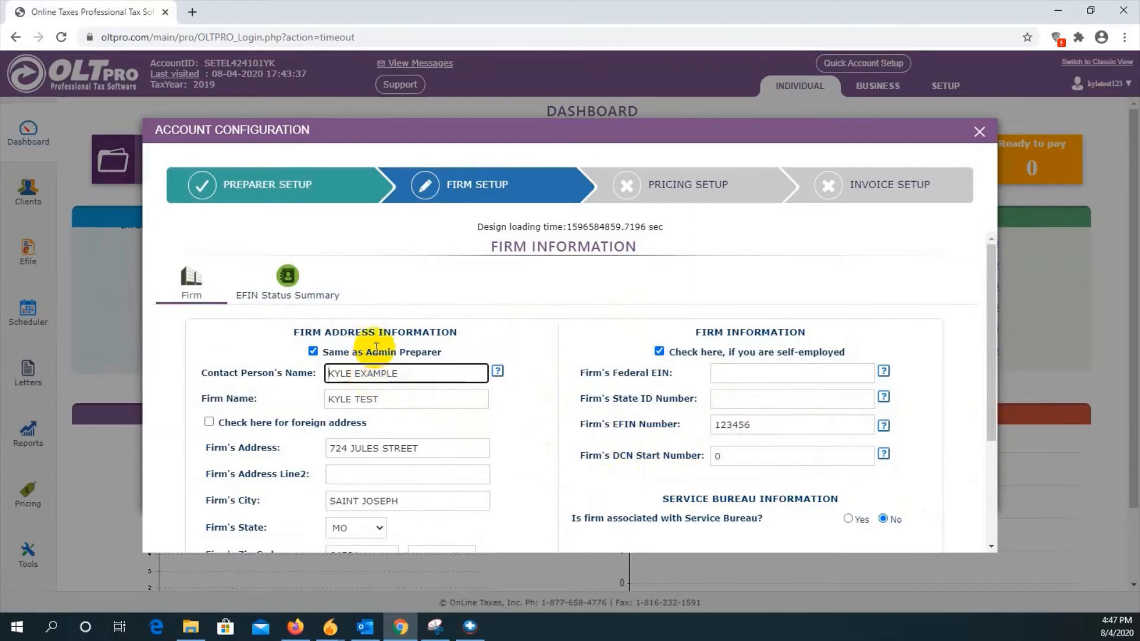
{"action": "mouse_move", "coordinate": [391, 398]}
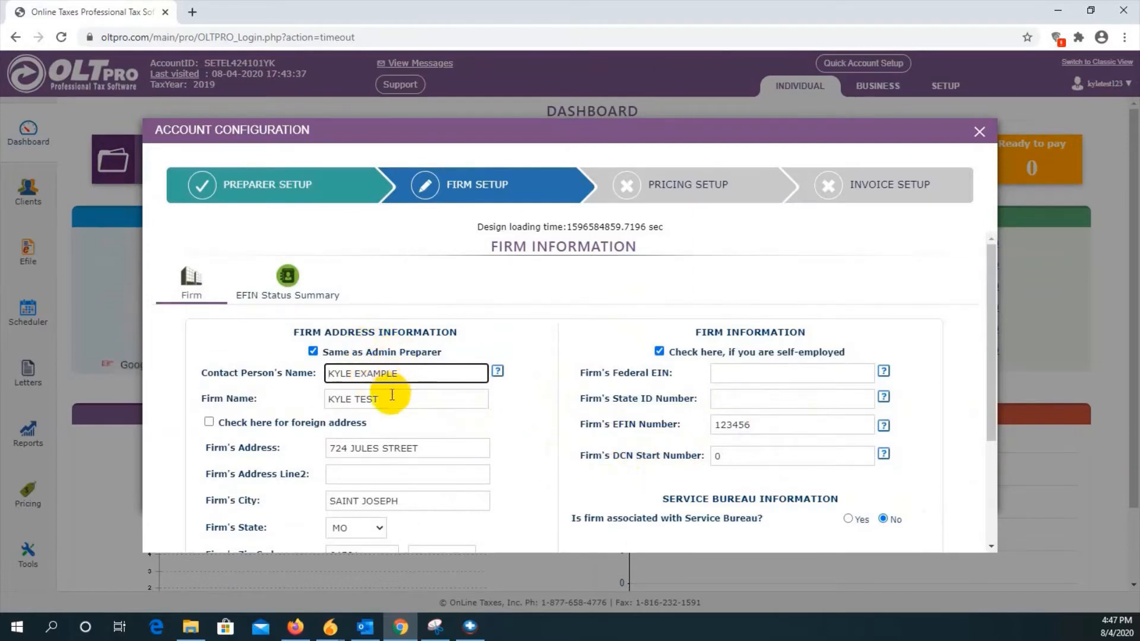
{"action": "scroll", "scroll_direction": "down", "scroll_amount": 3}
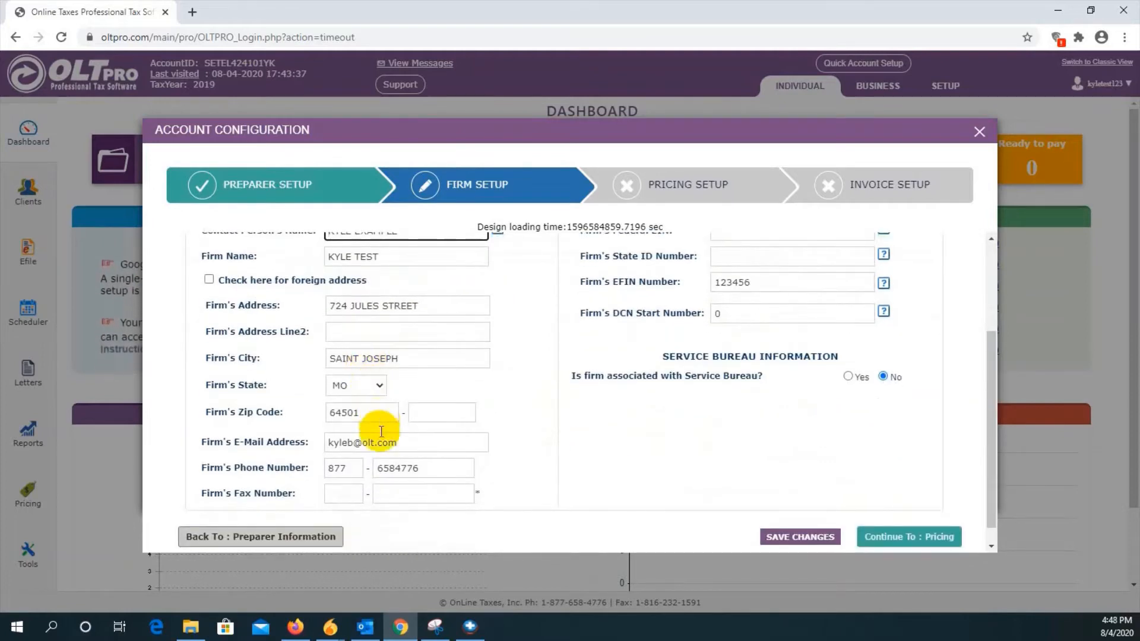
{"action": "scroll", "scroll_direction": "up", "scroll_amount": 3}
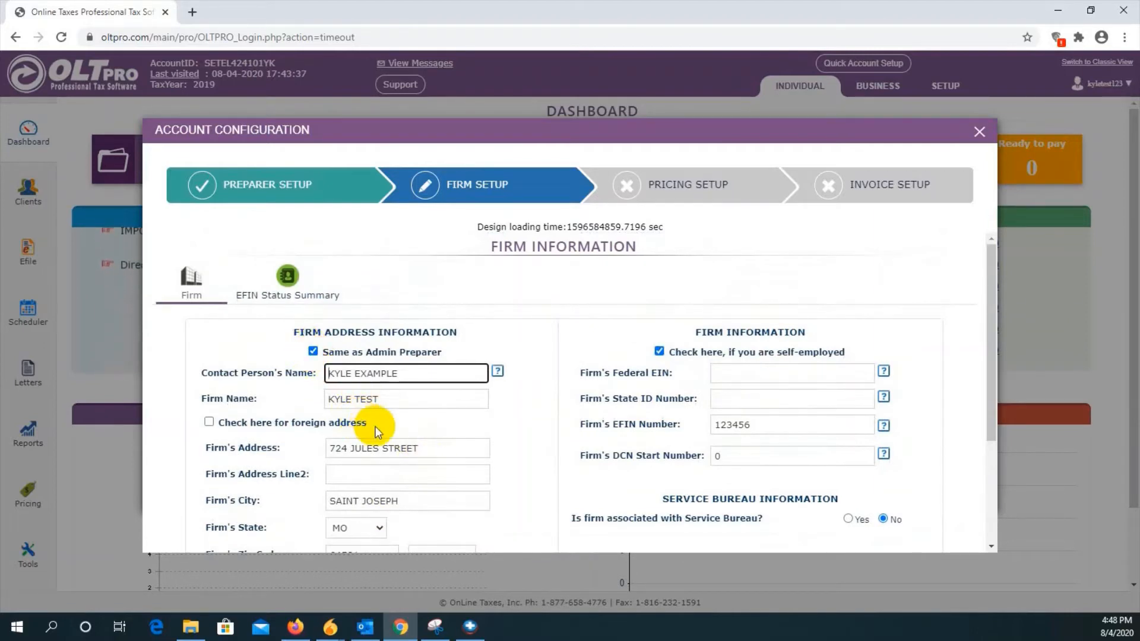
{"action": "mouse_move", "coordinate": [735, 364]}
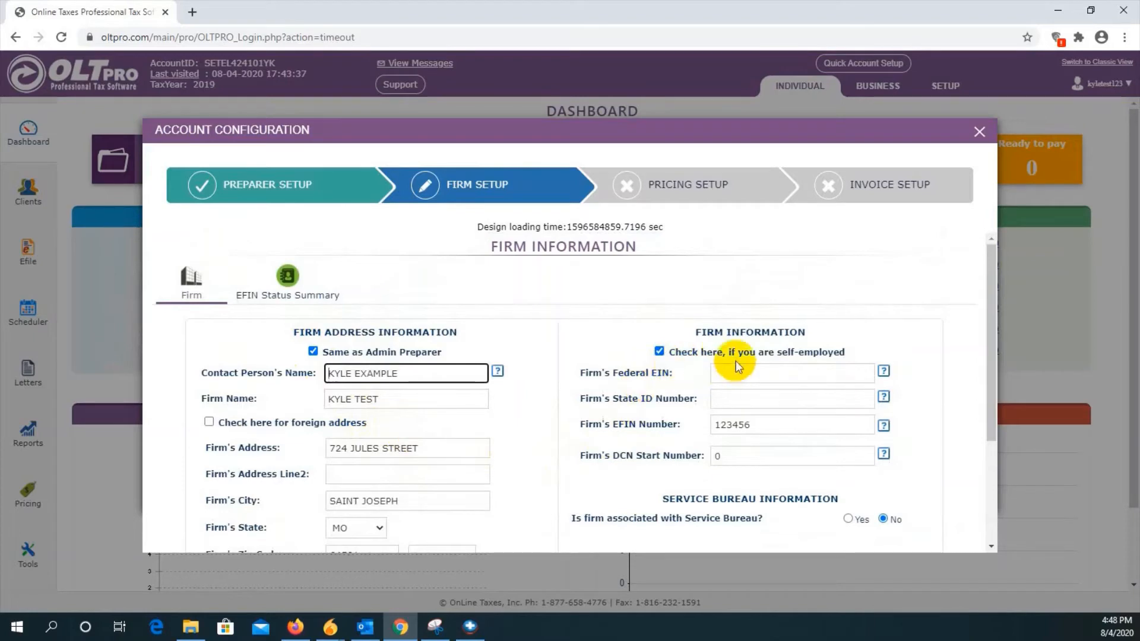
{"action": "mouse_move", "coordinate": [650, 372]}
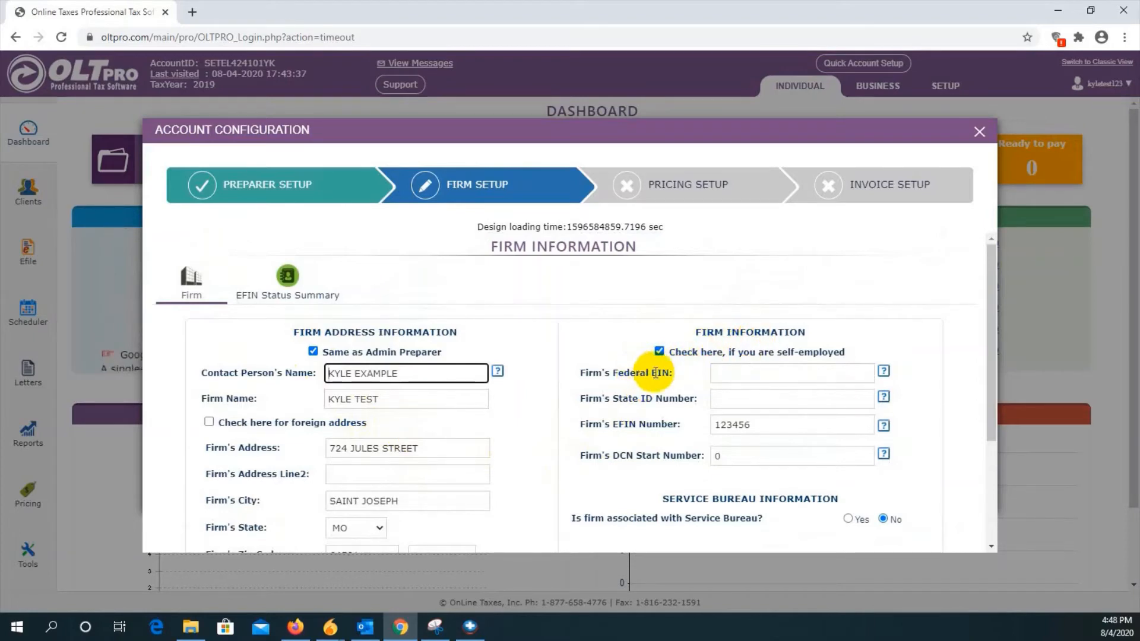
{"action": "mouse_move", "coordinate": [627, 425]}
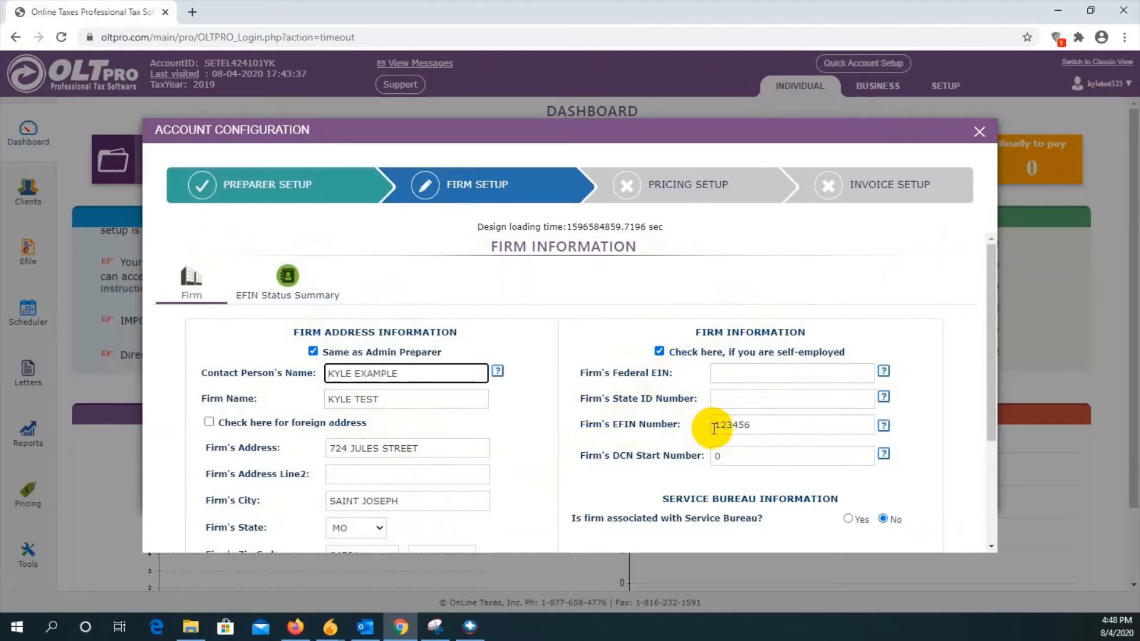
{"action": "mouse_move", "coordinate": [615, 428]}
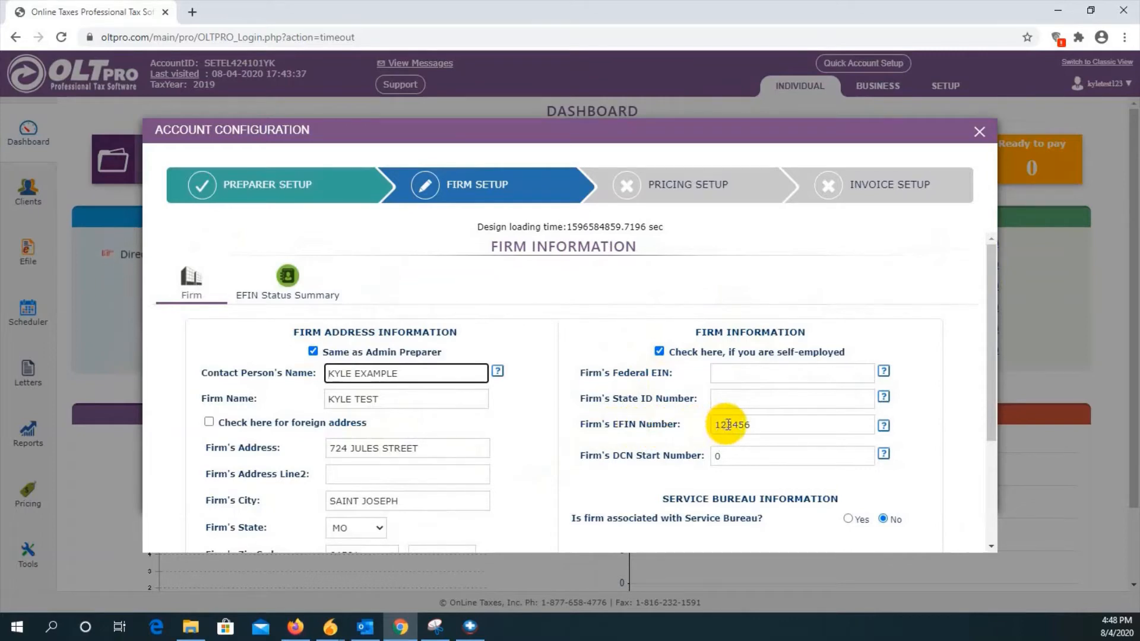
{"action": "mouse_move", "coordinate": [739, 398]}
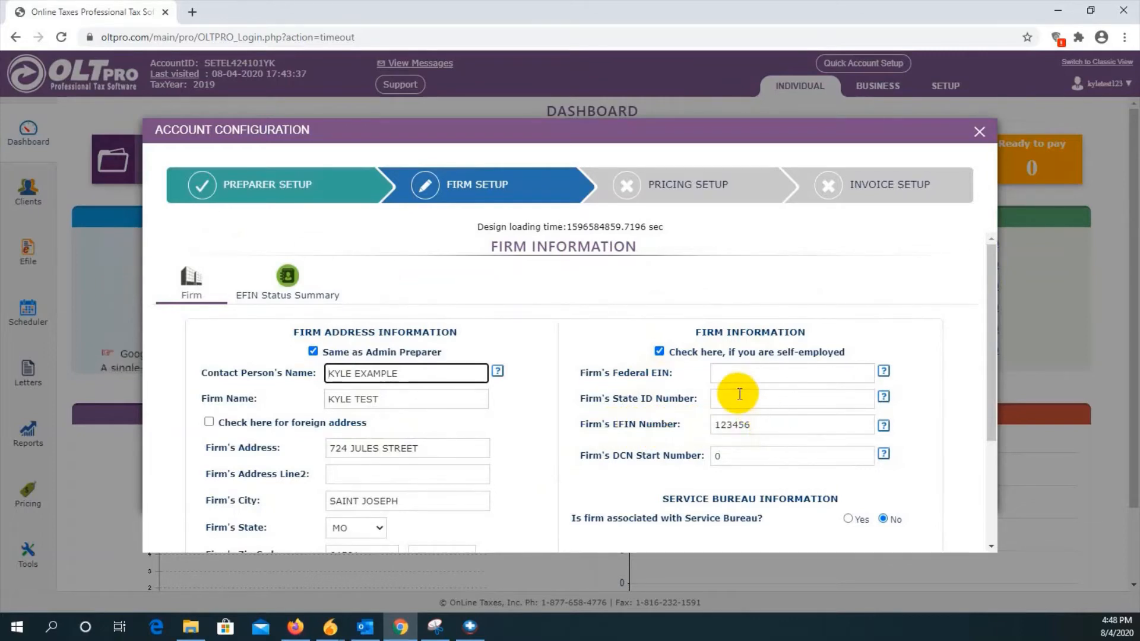
{"action": "left_click", "coordinate": [658, 352]}
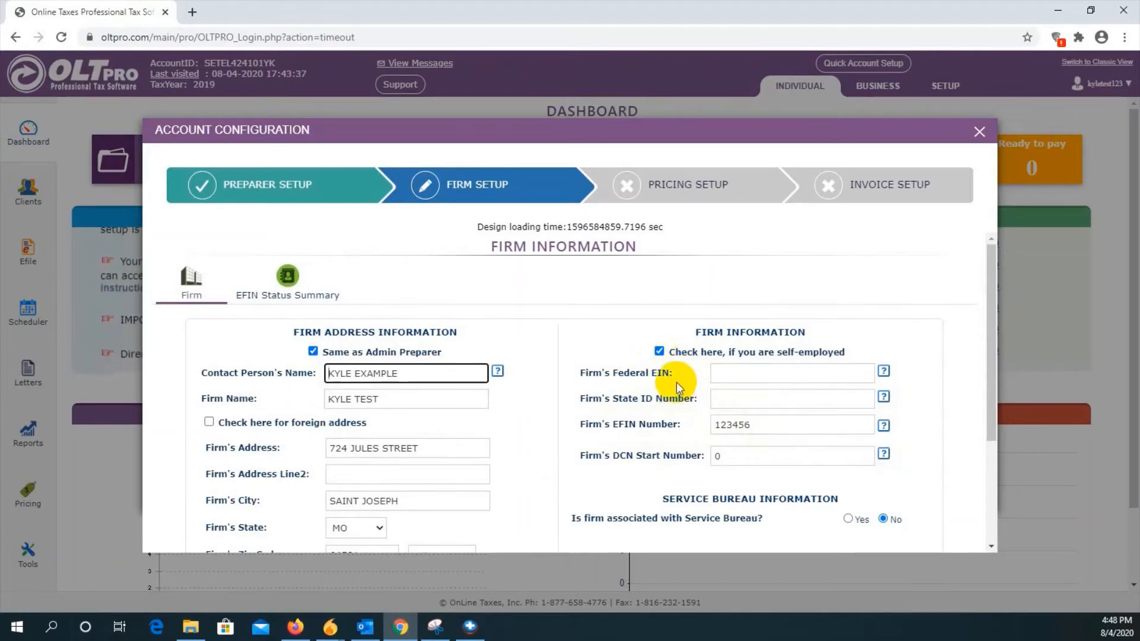
{"action": "scroll", "scroll_direction": "down", "scroll_amount": 3}
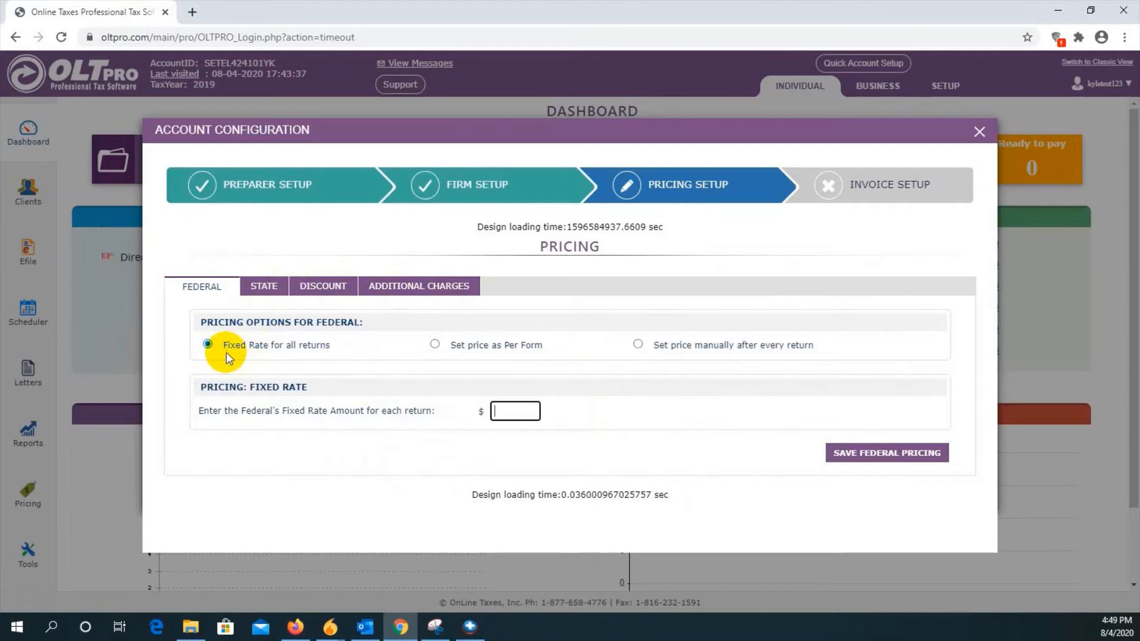
{"action": "mouse_move", "coordinate": [346, 357]}
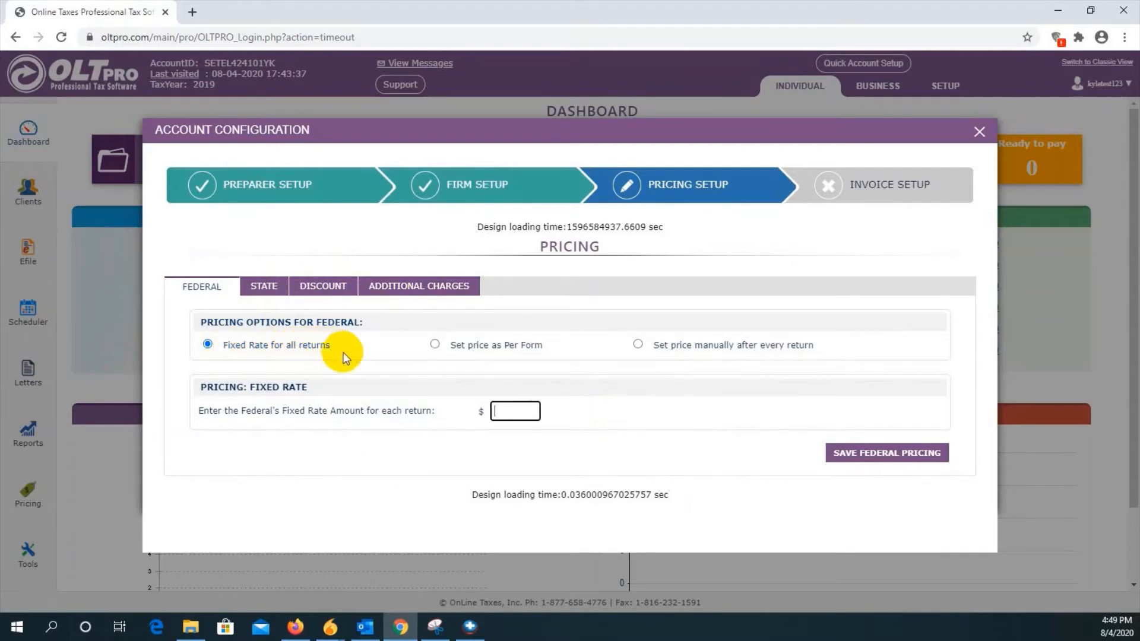
{"action": "mouse_move", "coordinate": [514, 411]}
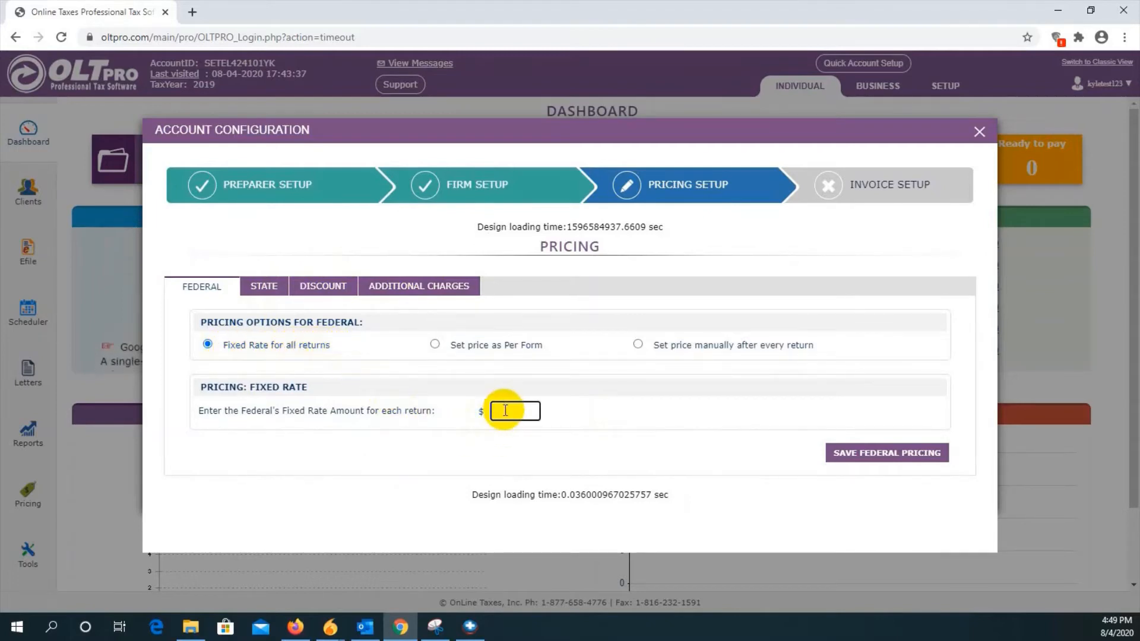
Step: Enter 100 as the fixed-rate amount for all federal returns
{"action": "type", "text": "100"}
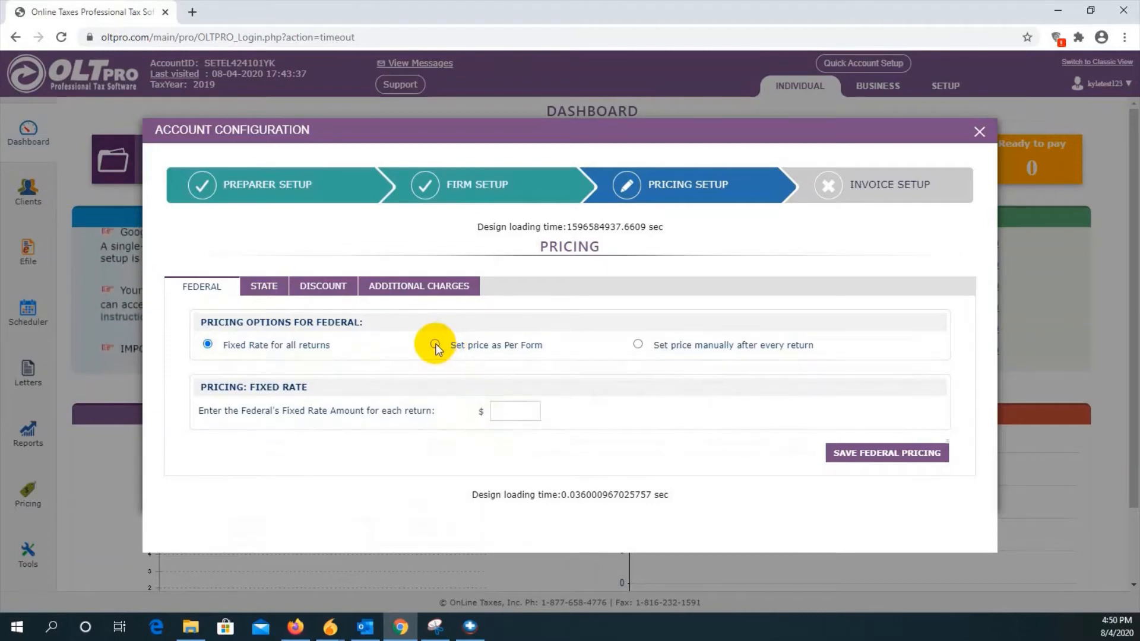
{"action": "left_click", "coordinate": [425, 345]}
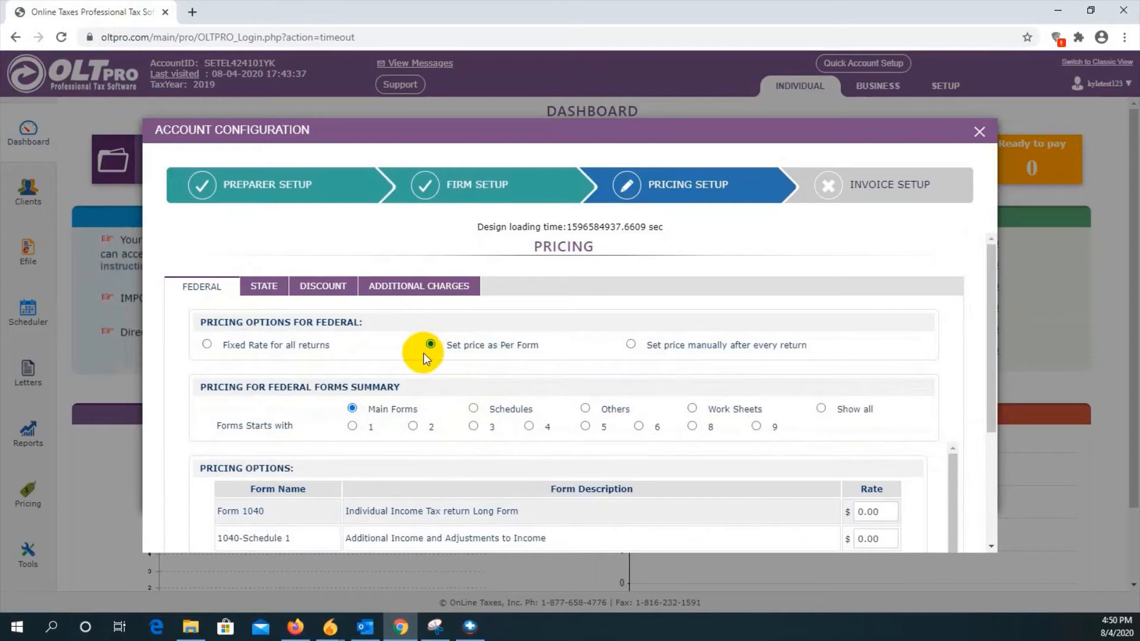
{"action": "scroll", "scroll_direction": "down", "scroll_amount": 3}
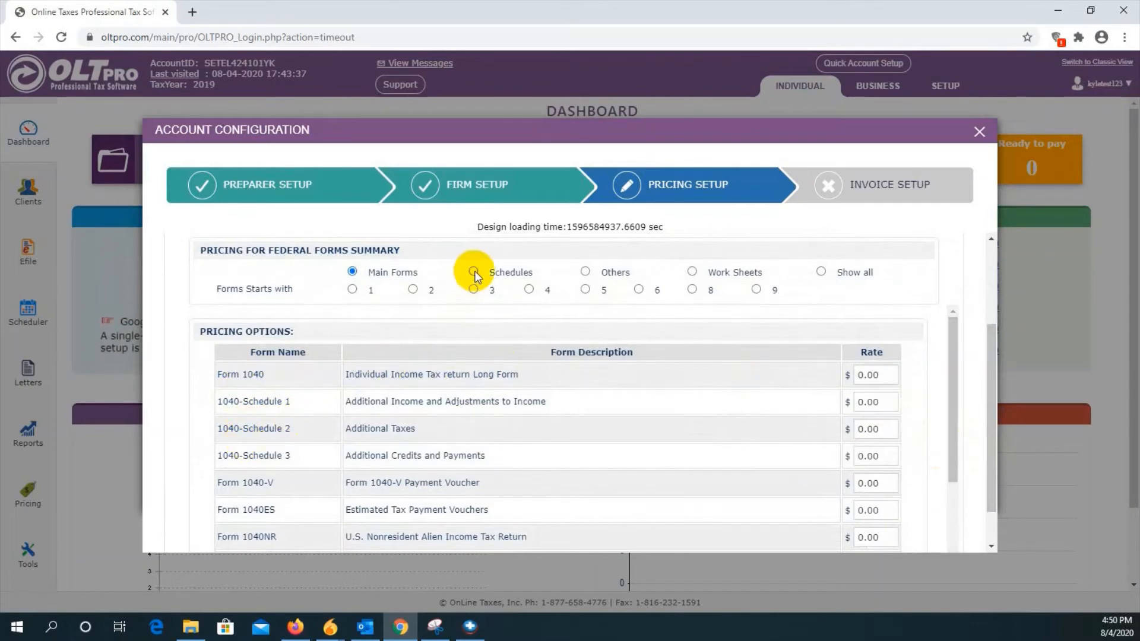
{"action": "left_click", "coordinate": [473, 272]}
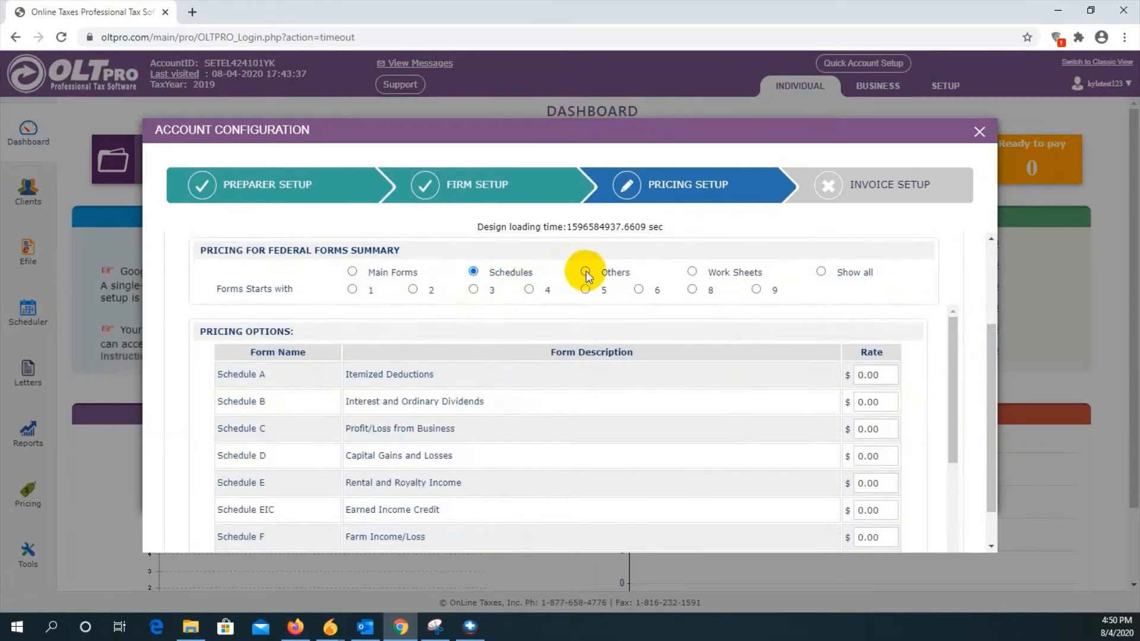
{"action": "left_click", "coordinate": [691, 272]}
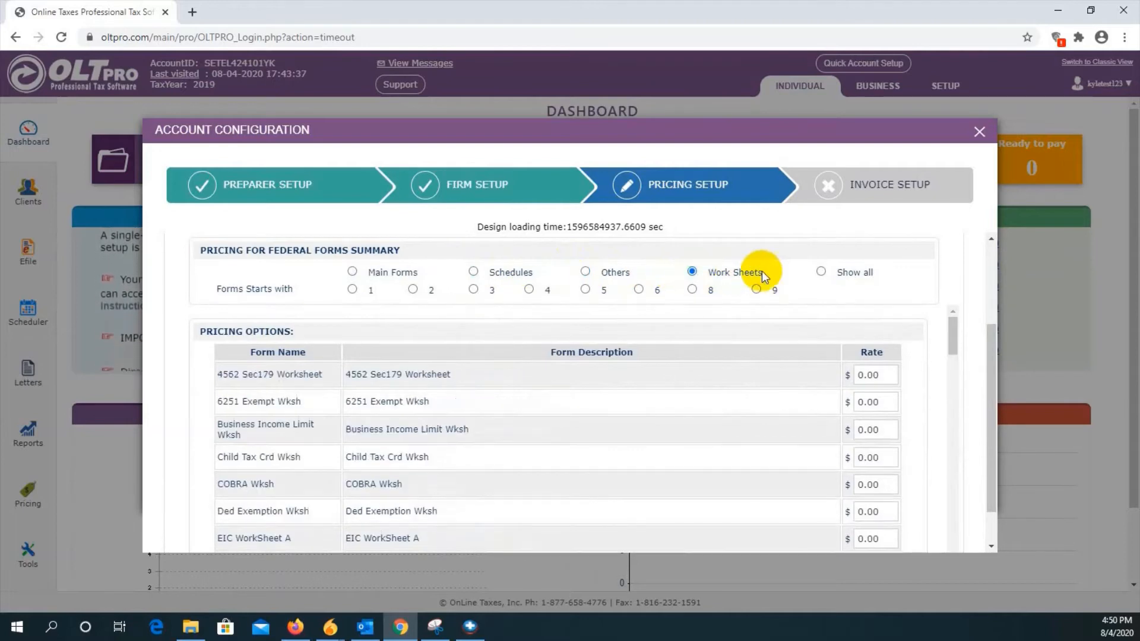
{"action": "left_click", "coordinate": [820, 272]}
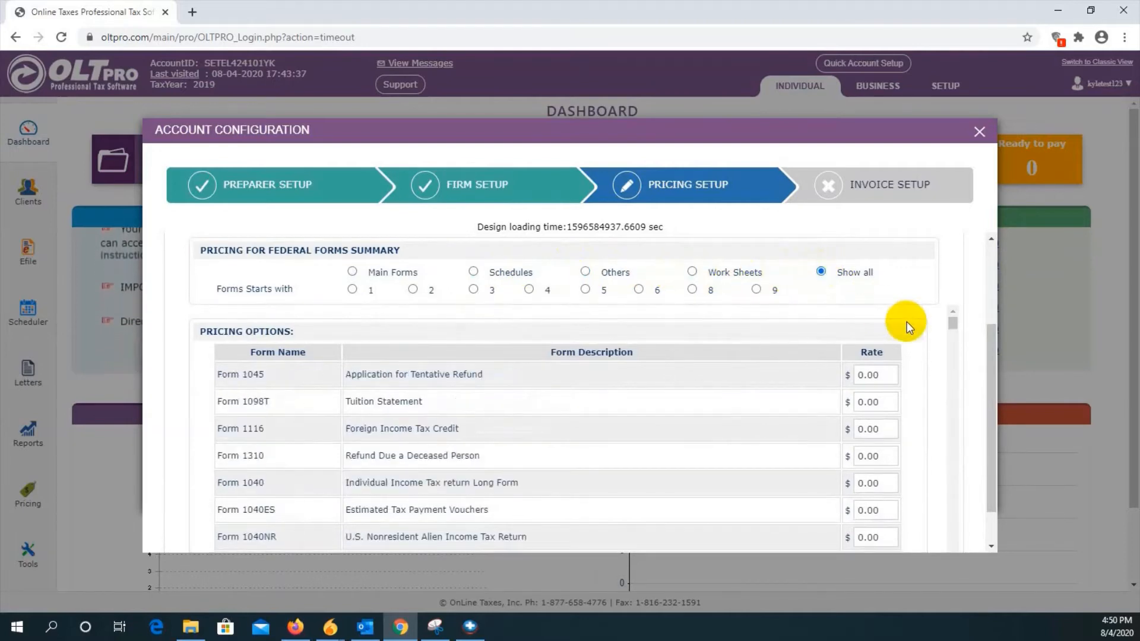
{"action": "mouse_move", "coordinate": [915, 347]}
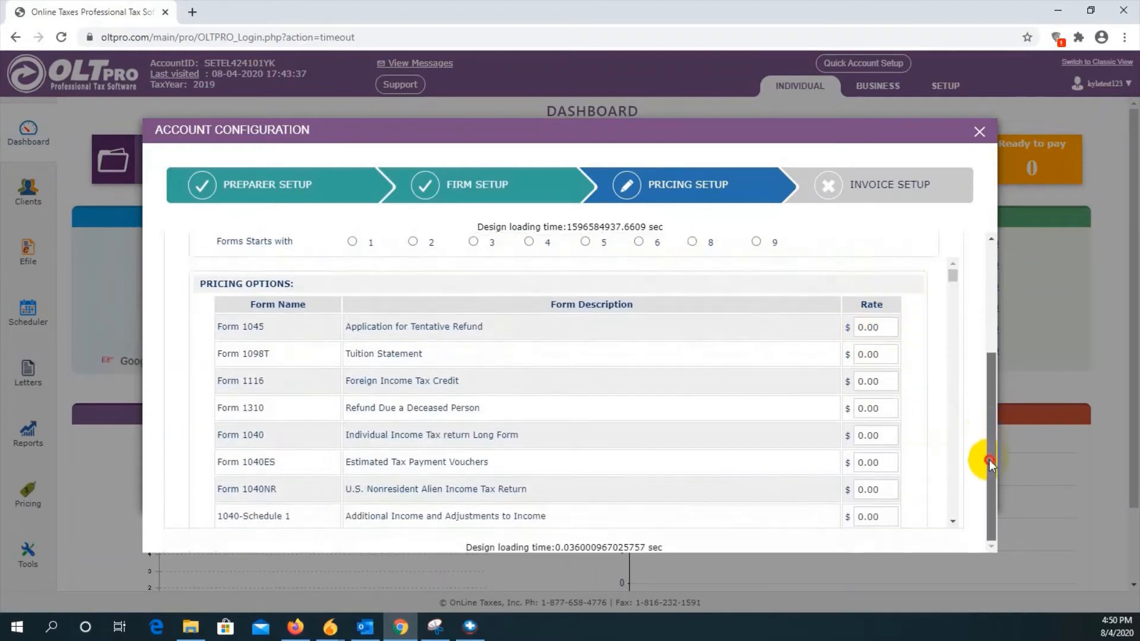
{"action": "scroll", "scroll_direction": "up", "scroll_amount": 3}
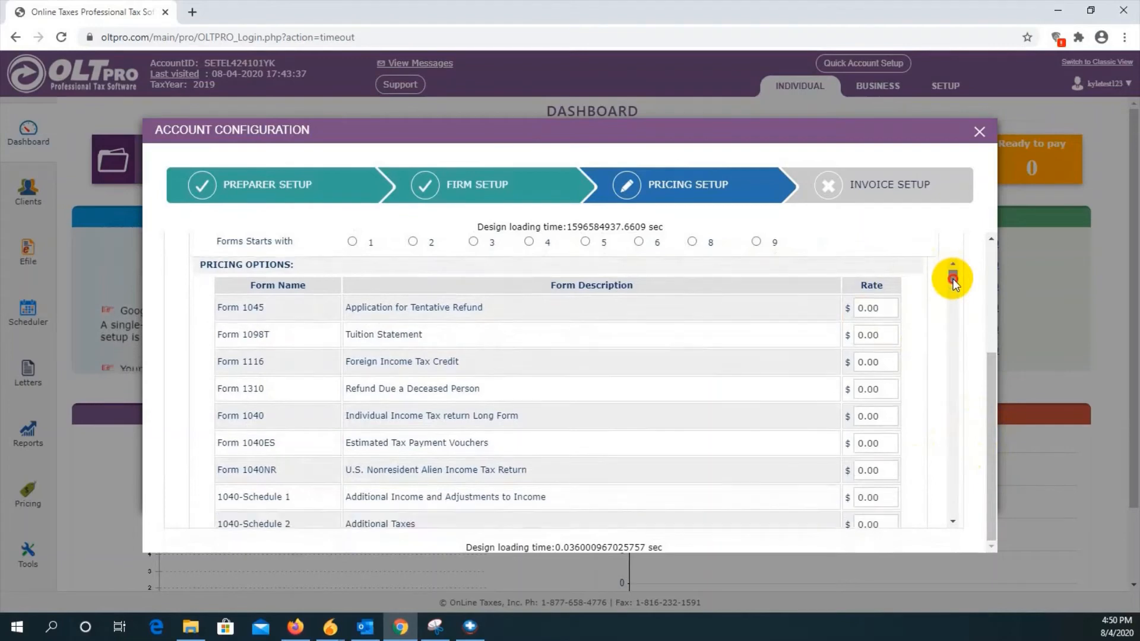
{"action": "scroll", "scroll_direction": "down", "scroll_amount": 3}
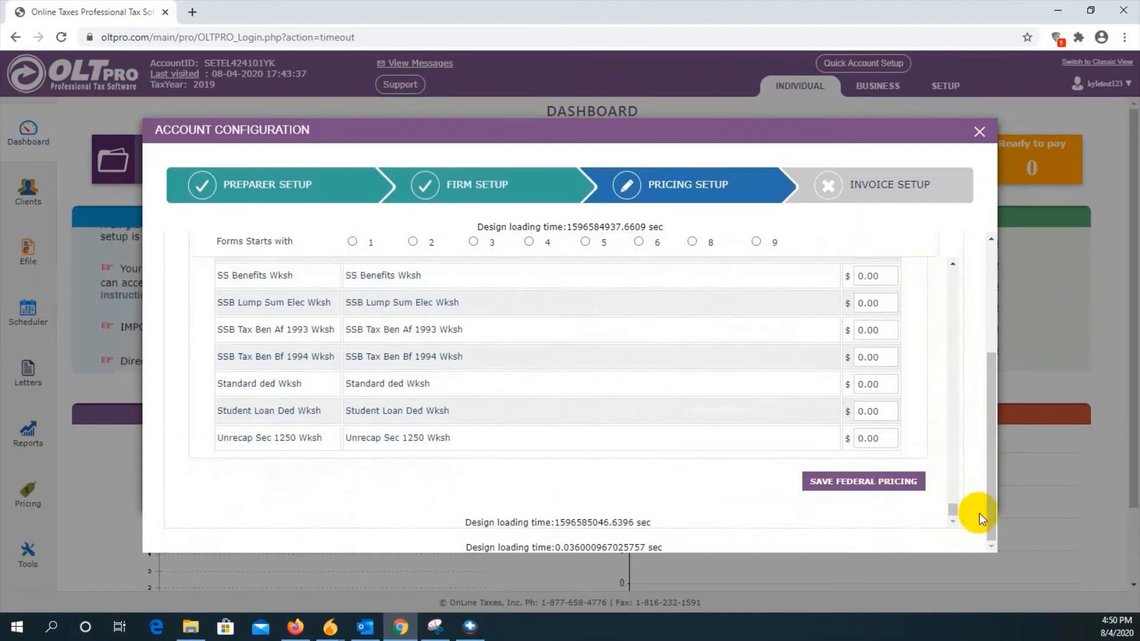
{"action": "scroll", "scroll_direction": "up", "scroll_amount": 3}
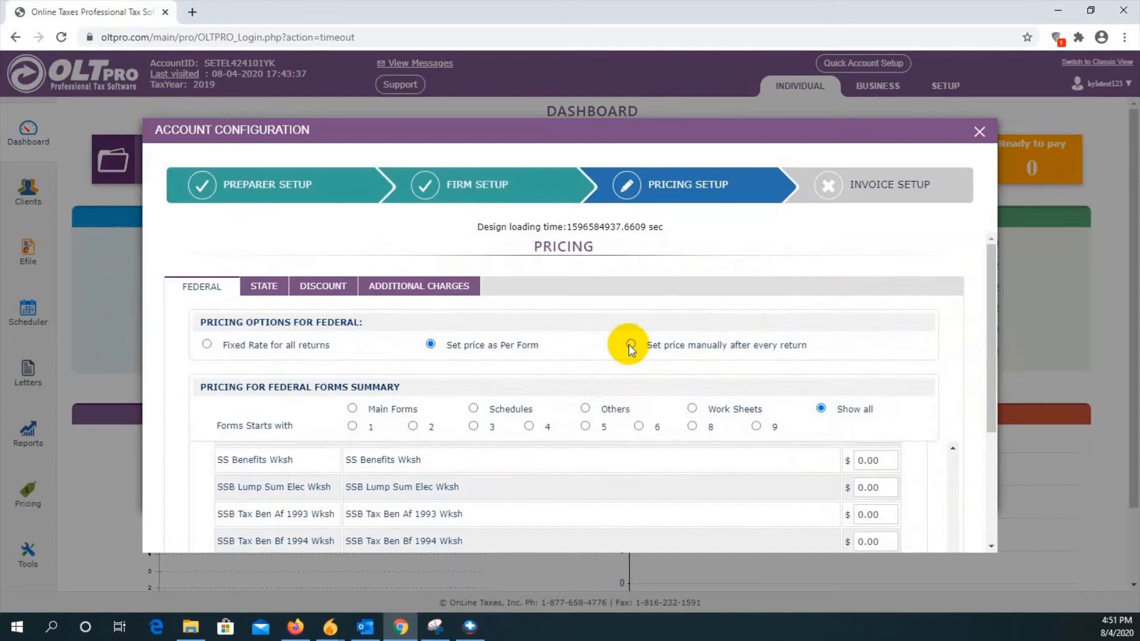
Step: Choose 'Set price manually after every return' and save the federal pricing
{"action": "left_click", "coordinate": [630, 344]}
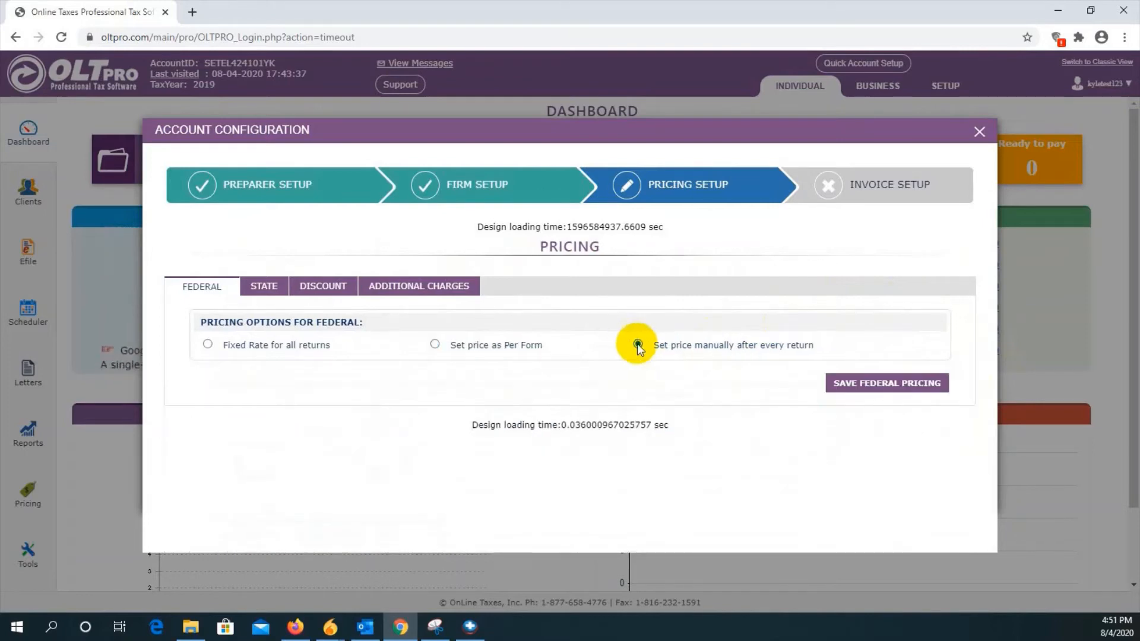
{"action": "left_click", "coordinate": [637, 345]}
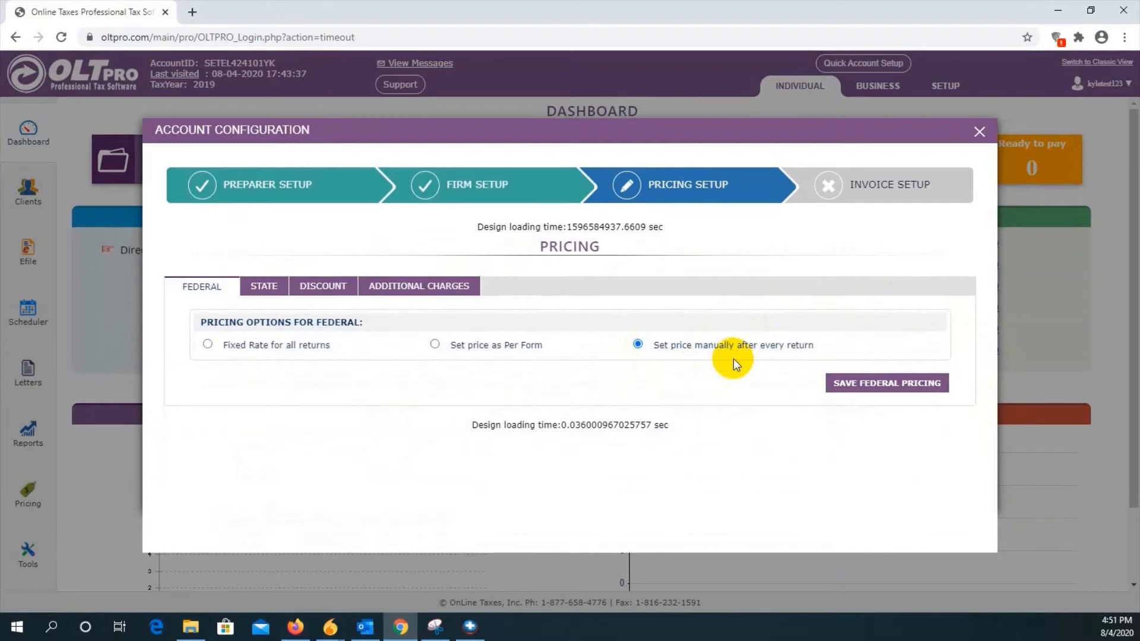
{"action": "mouse_move", "coordinate": [865, 391]}
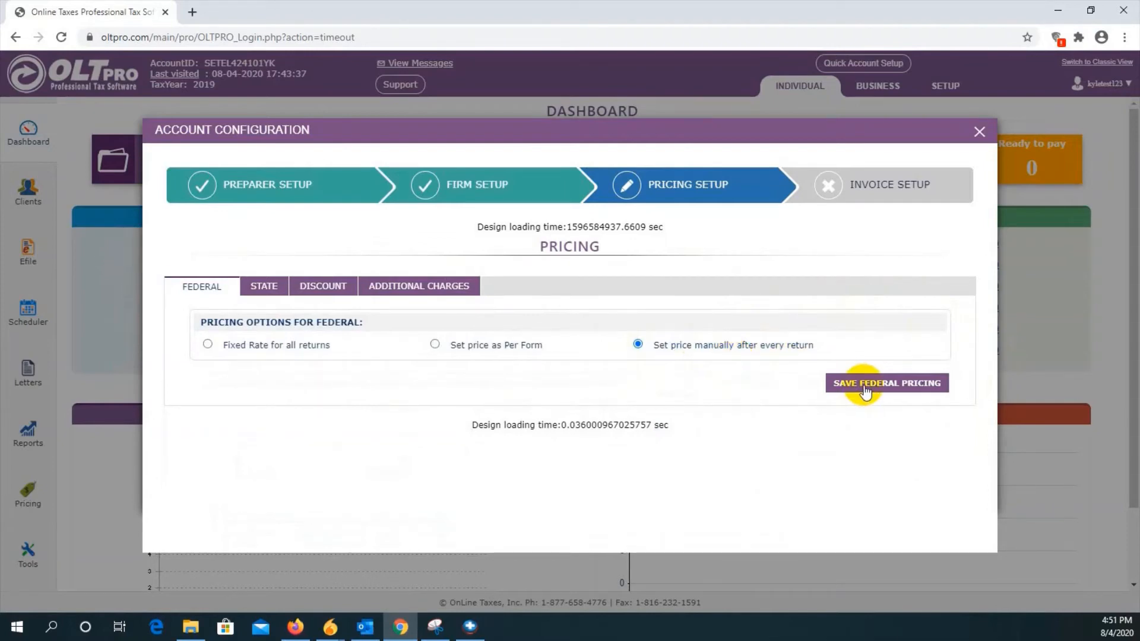
{"action": "left_click", "coordinate": [887, 383]}
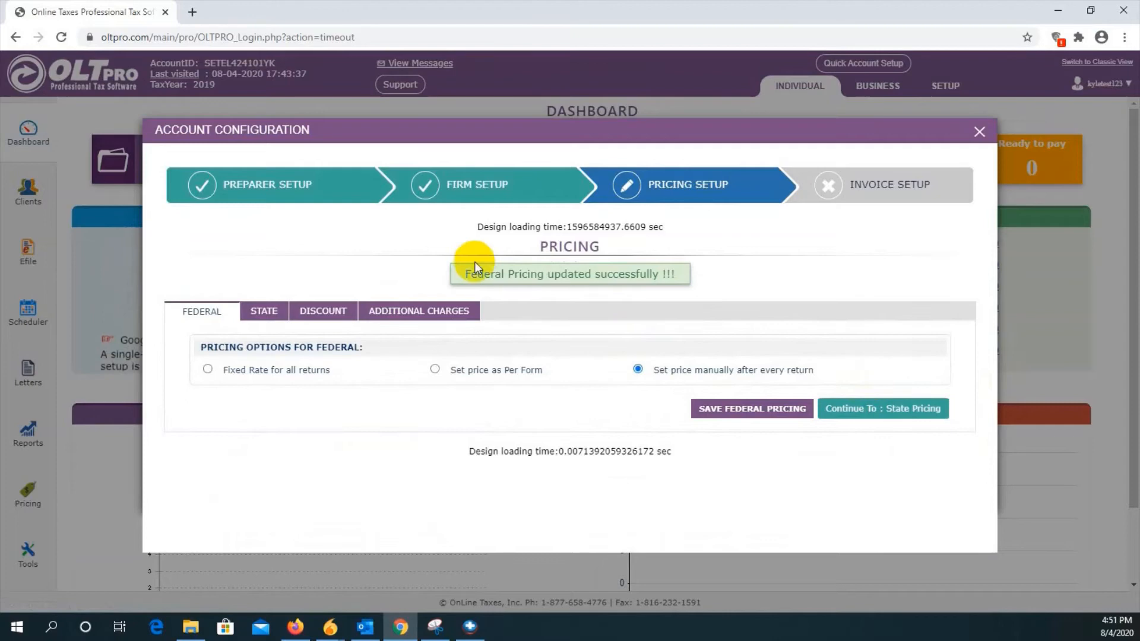
{"action": "mouse_move", "coordinate": [598, 286]}
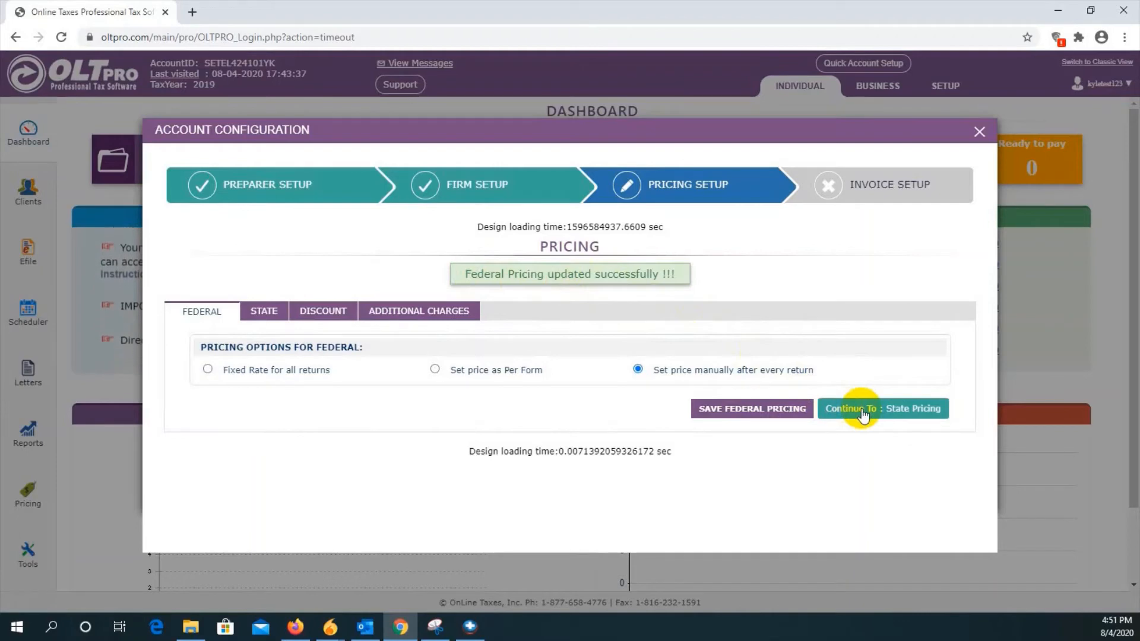
Step: Go to state pricing and preview per-form rates for GA and IN
{"action": "left_click", "coordinate": [882, 408]}
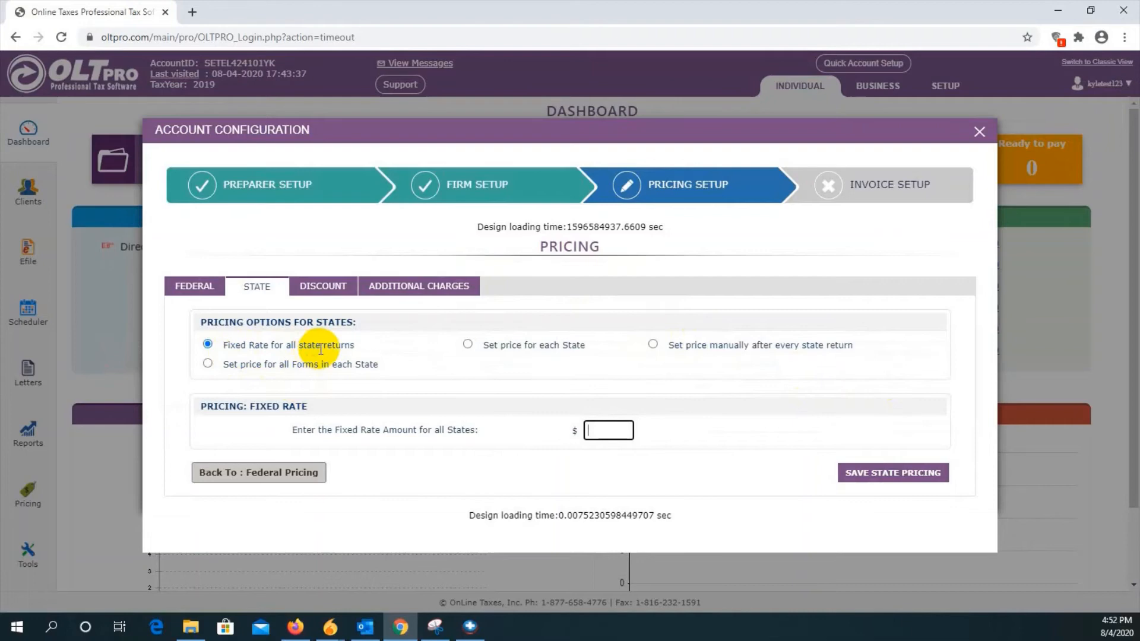
{"action": "mouse_move", "coordinate": [211, 364]}
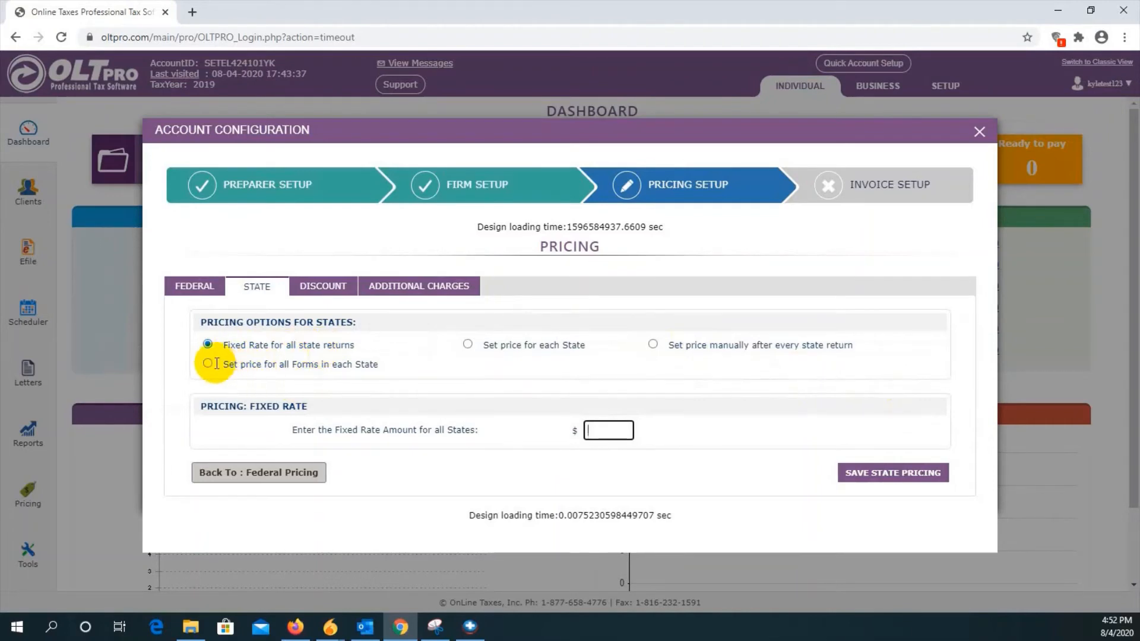
{"action": "left_click", "coordinate": [207, 363]}
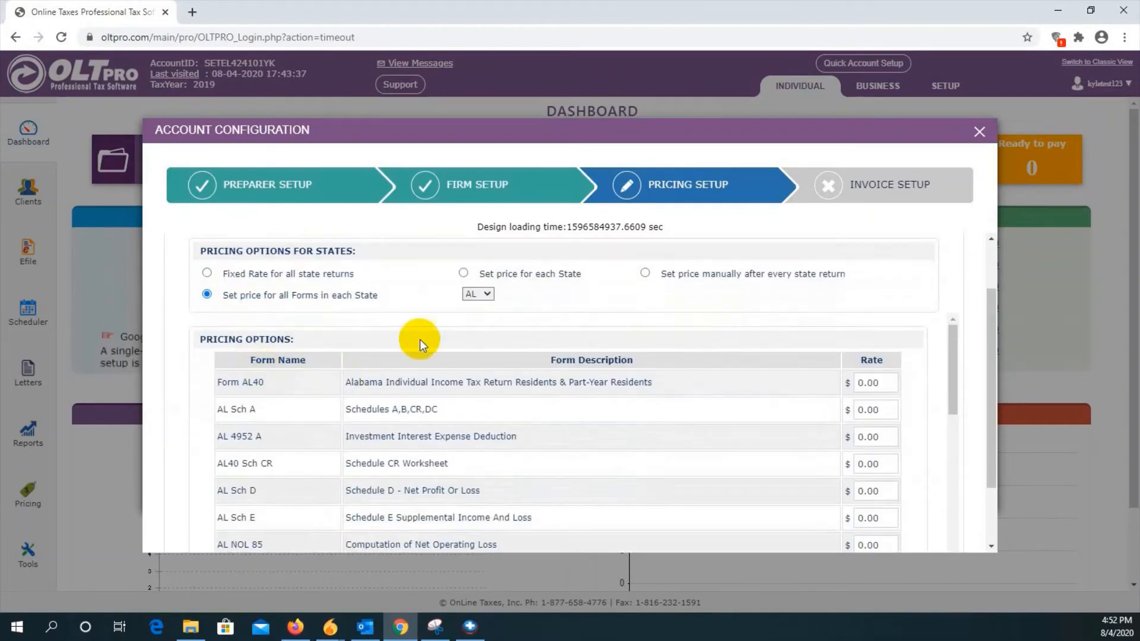
{"action": "left_click", "coordinate": [477, 294]}
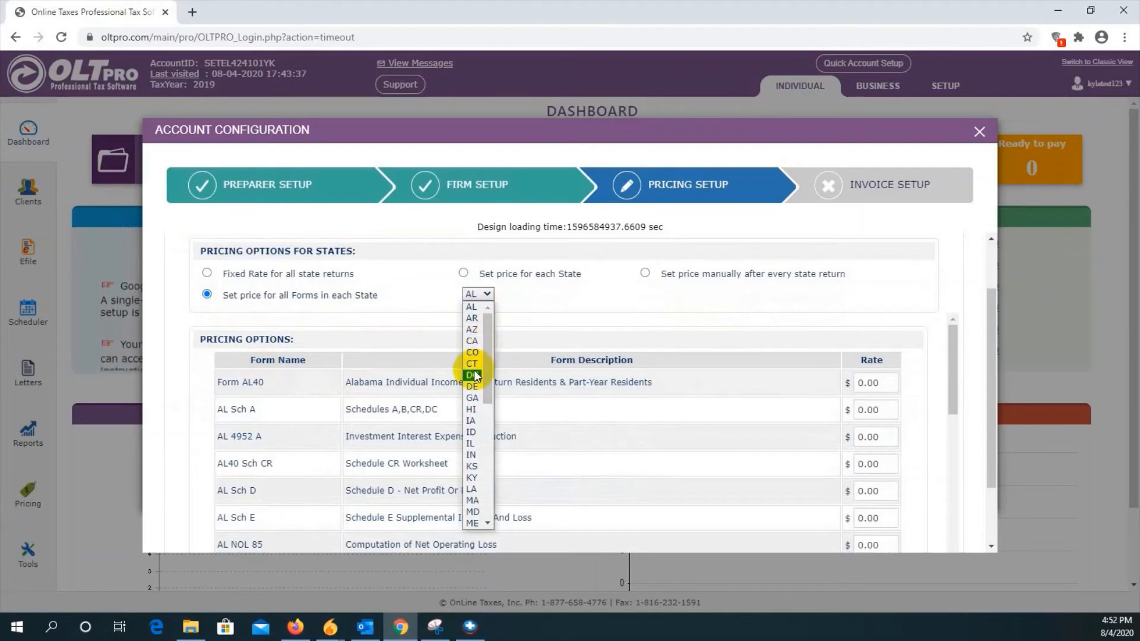
{"action": "left_click", "coordinate": [471, 398]}
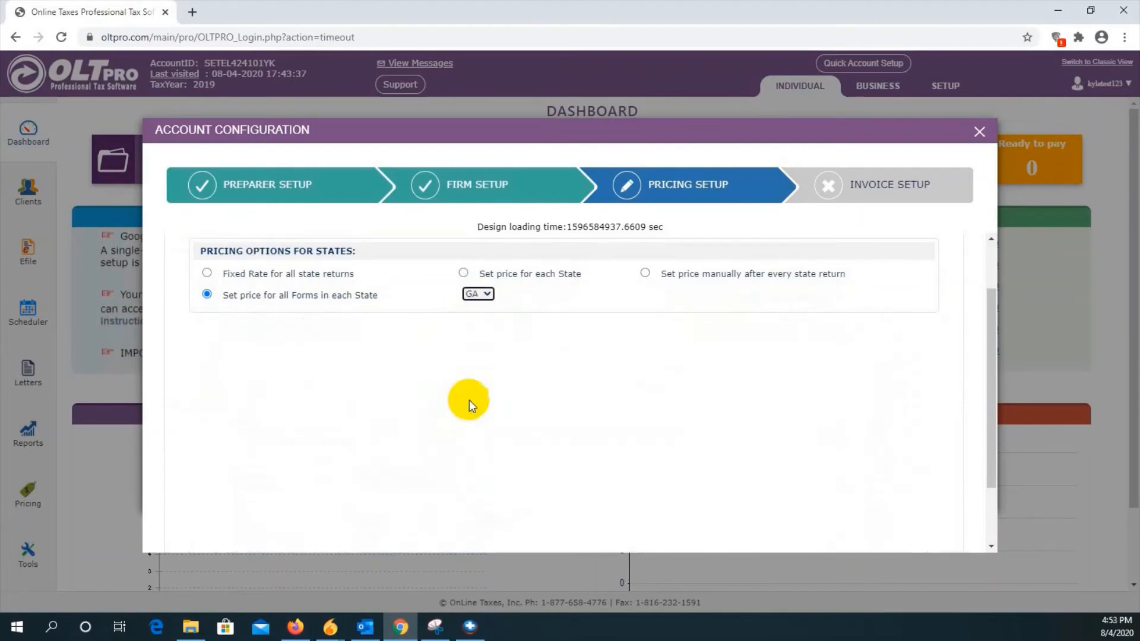
{"action": "left_click", "coordinate": [476, 294]}
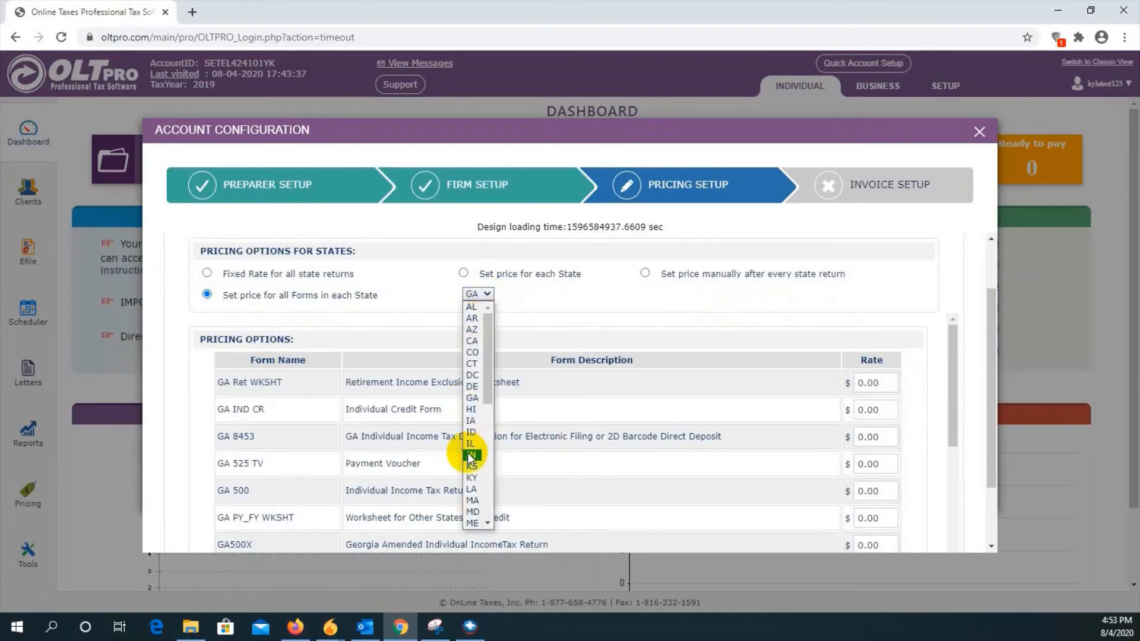
{"action": "left_click", "coordinate": [471, 455]}
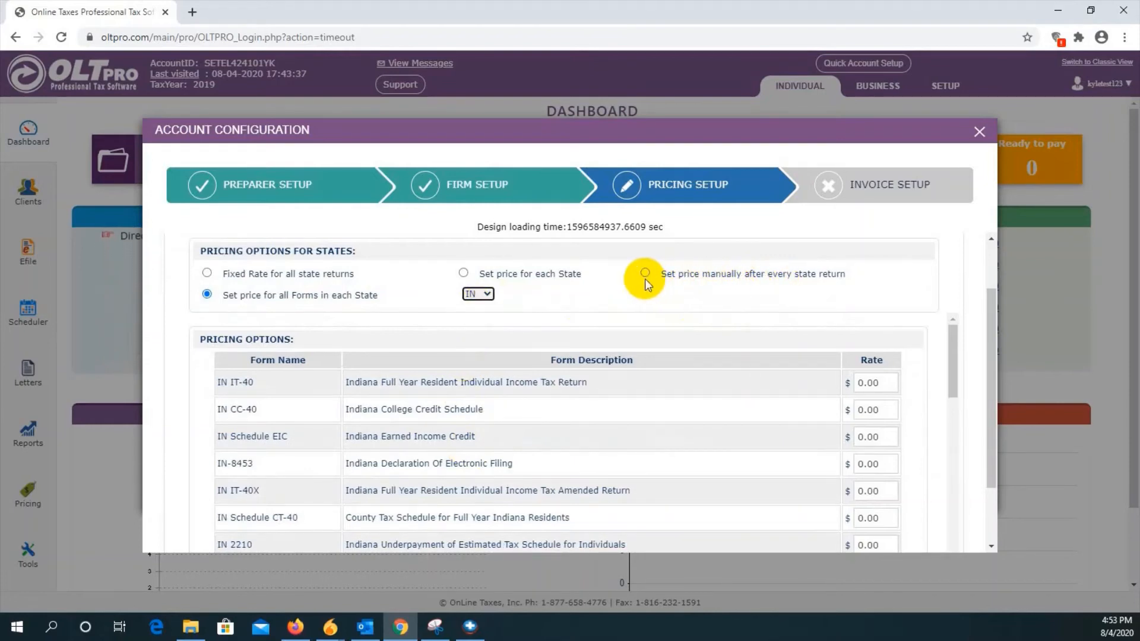
{"action": "mouse_move", "coordinate": [489, 273]}
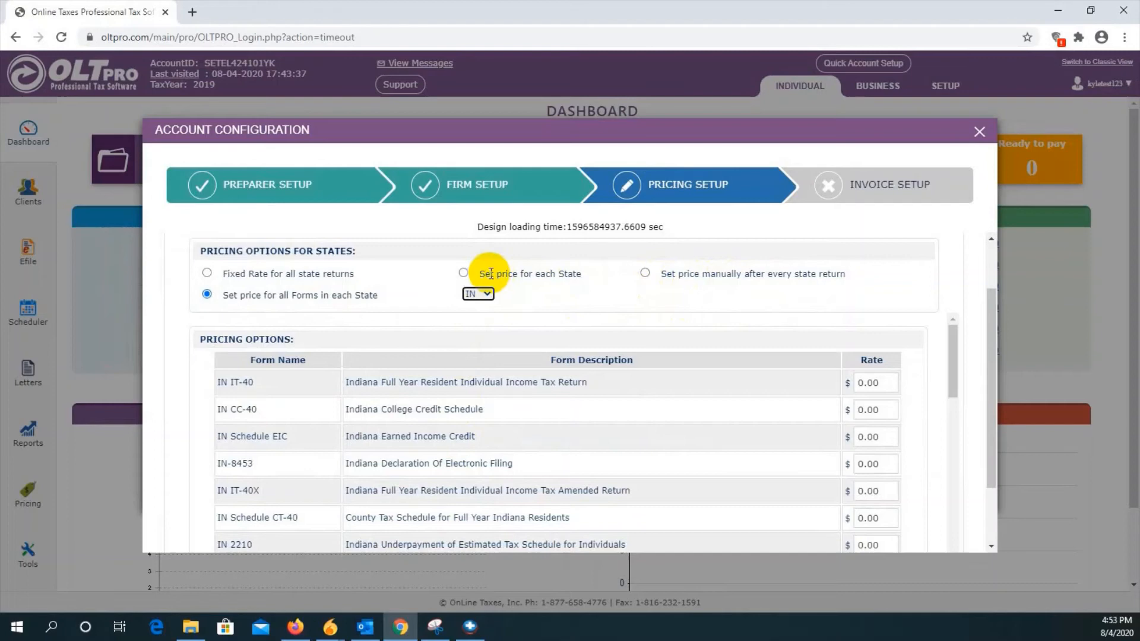
Step: Try per-state pricing, then choose manual pricing after every state return and save it
{"action": "left_click", "coordinate": [464, 273]}
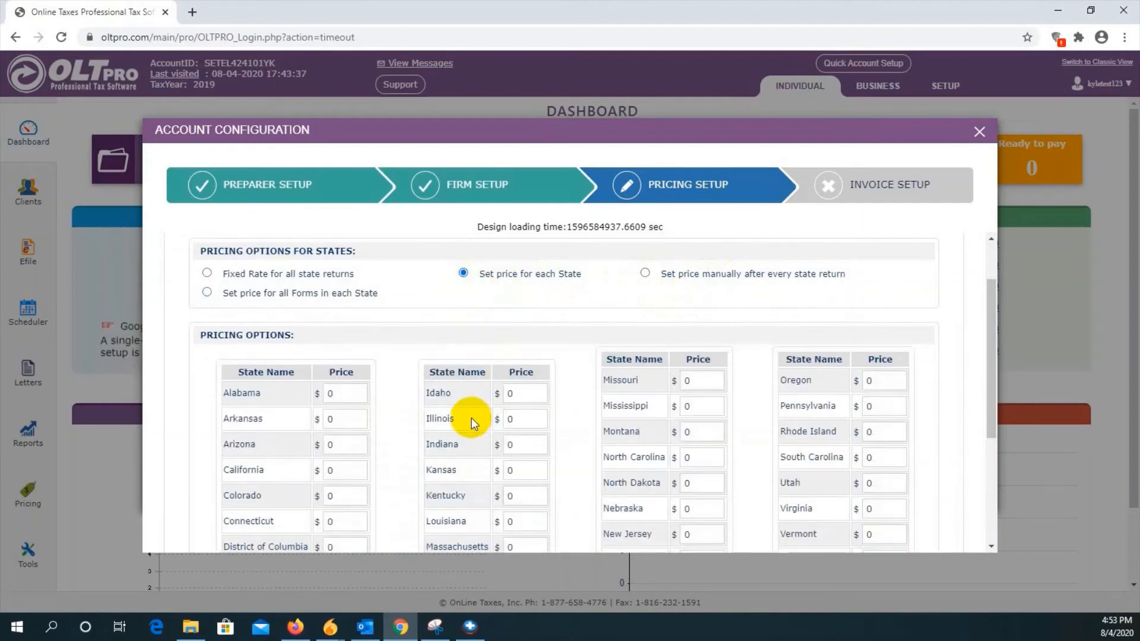
{"action": "mouse_move", "coordinate": [500, 441]}
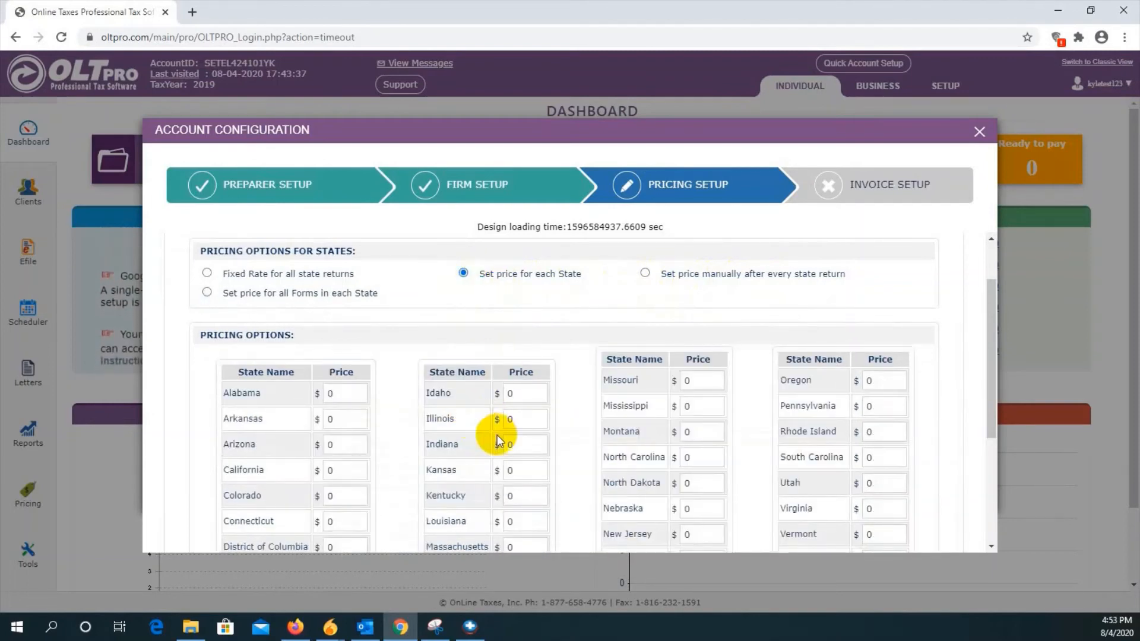
{"action": "mouse_move", "coordinate": [590, 379]}
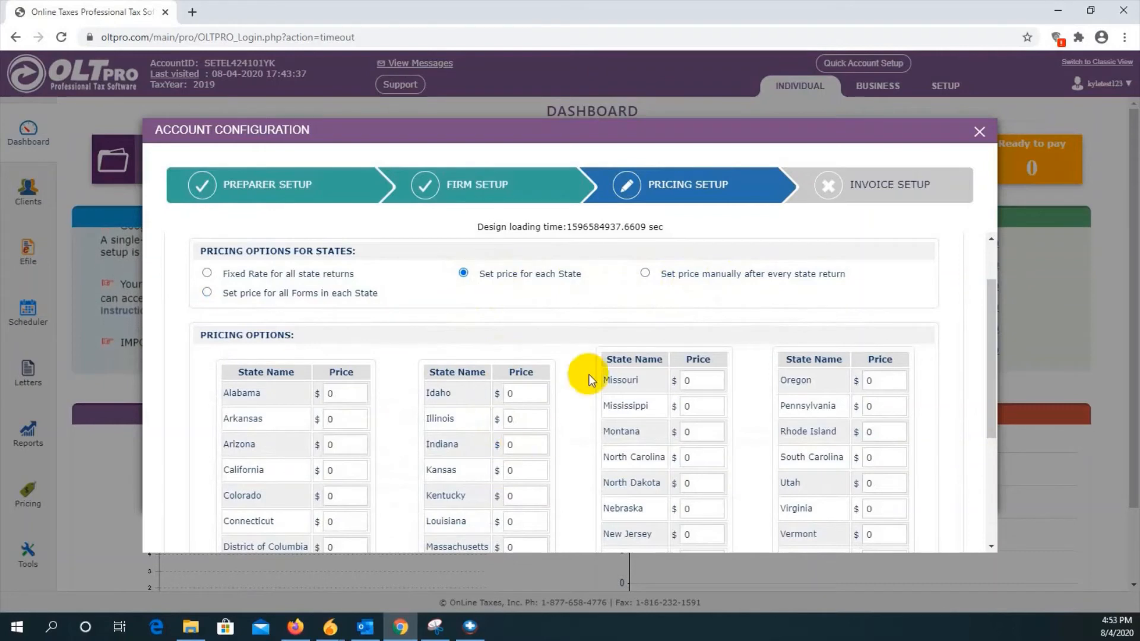
{"action": "left_click", "coordinate": [645, 273]}
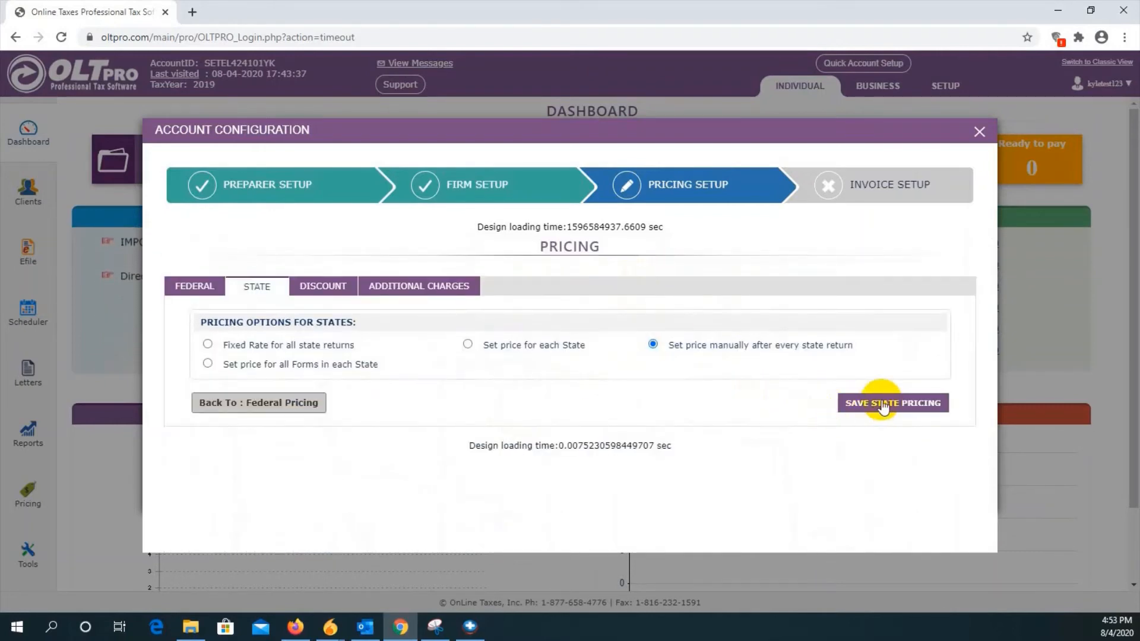
{"action": "left_click", "coordinate": [893, 403]}
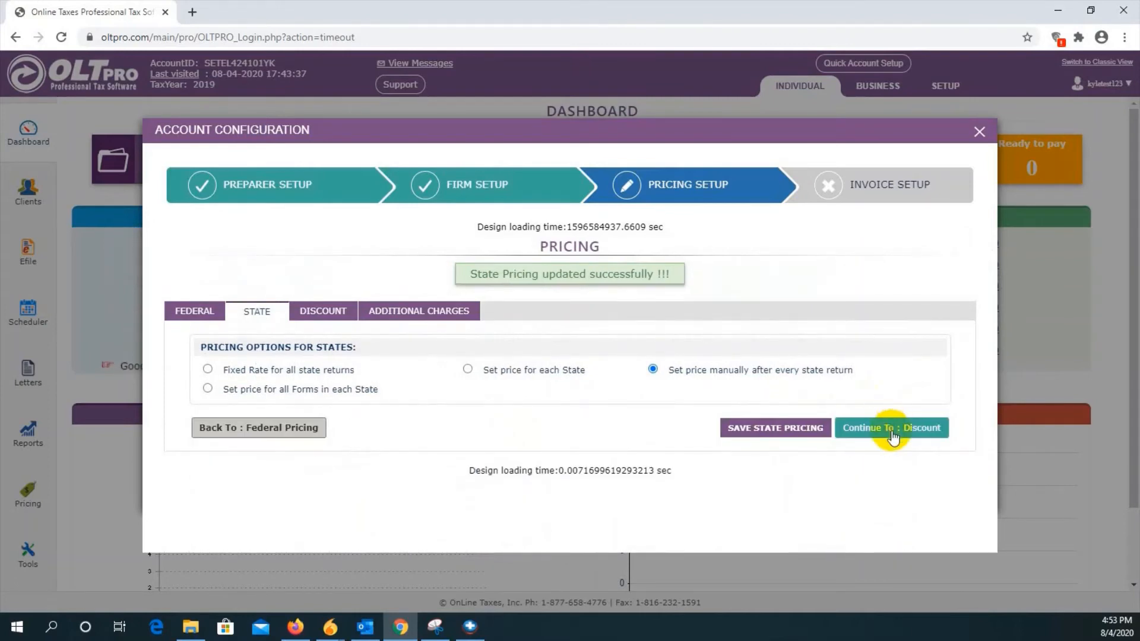
Step: Add a $25 federal discount named REPEAT and review it in the discount summary
{"action": "left_click", "coordinate": [892, 428]}
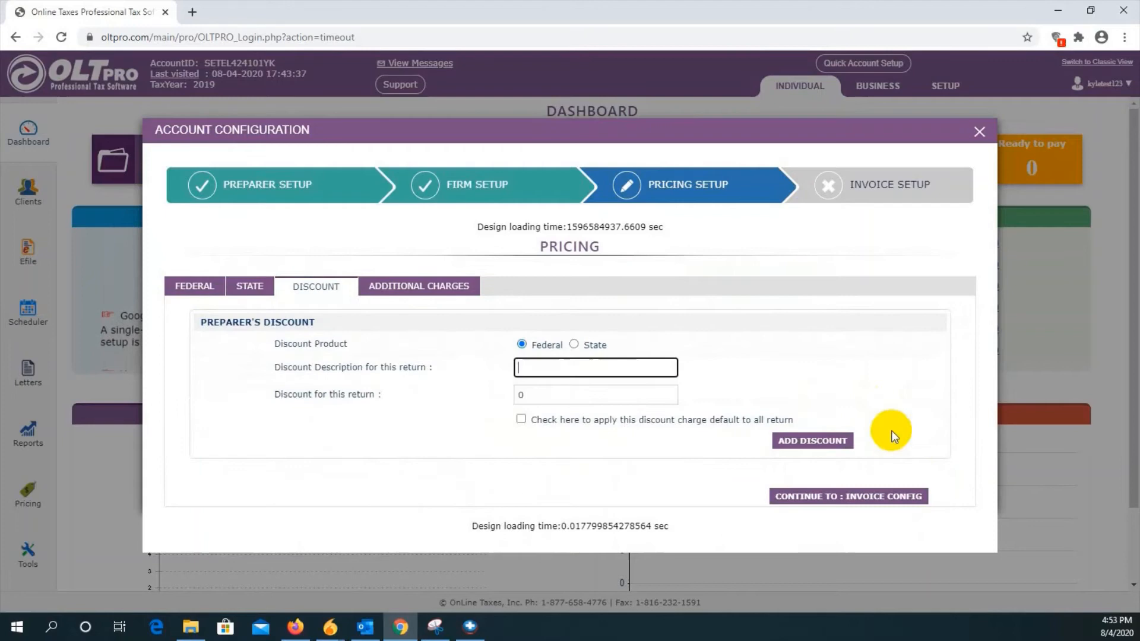
{"action": "mouse_move", "coordinate": [810, 437]}
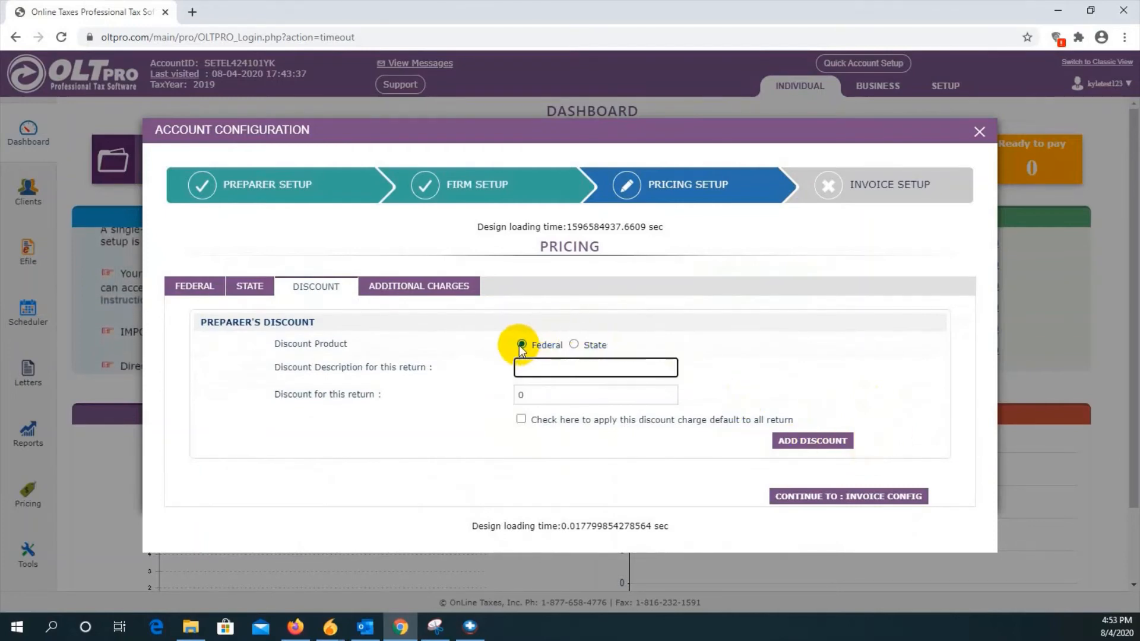
{"action": "mouse_move", "coordinate": [596, 367]}
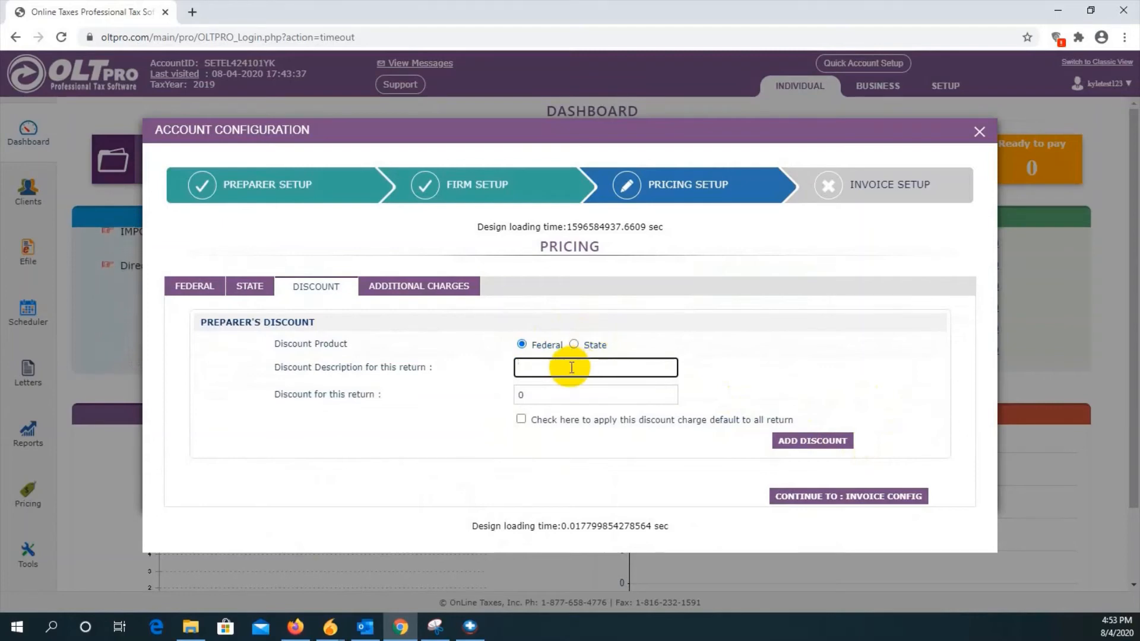
{"action": "type", "text": "Repeat"}
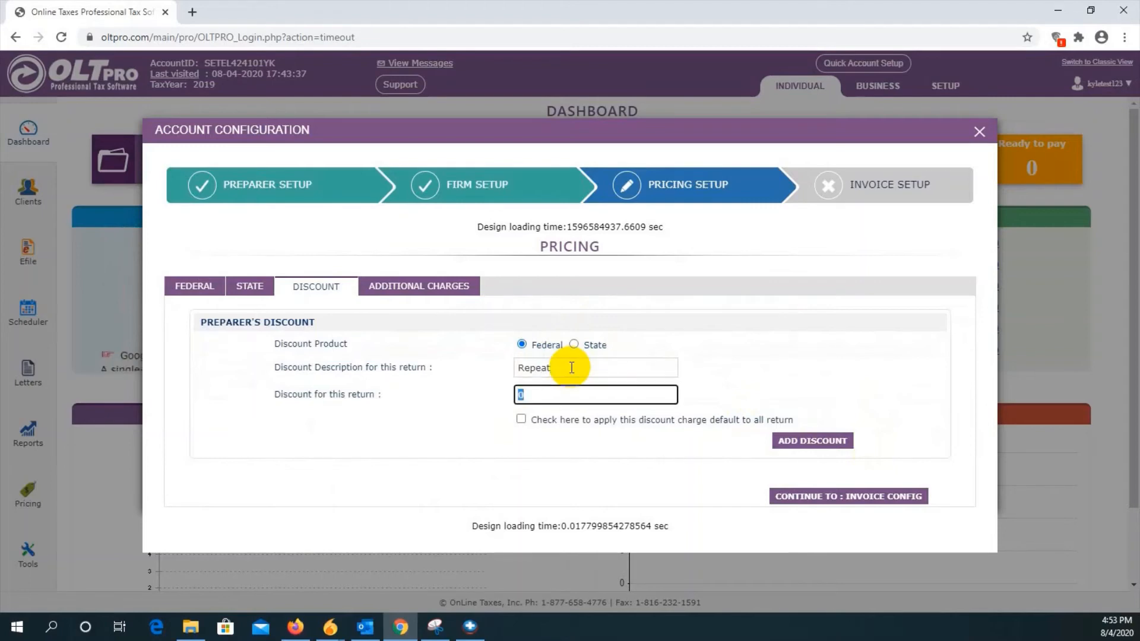
{"action": "type", "text": "25"}
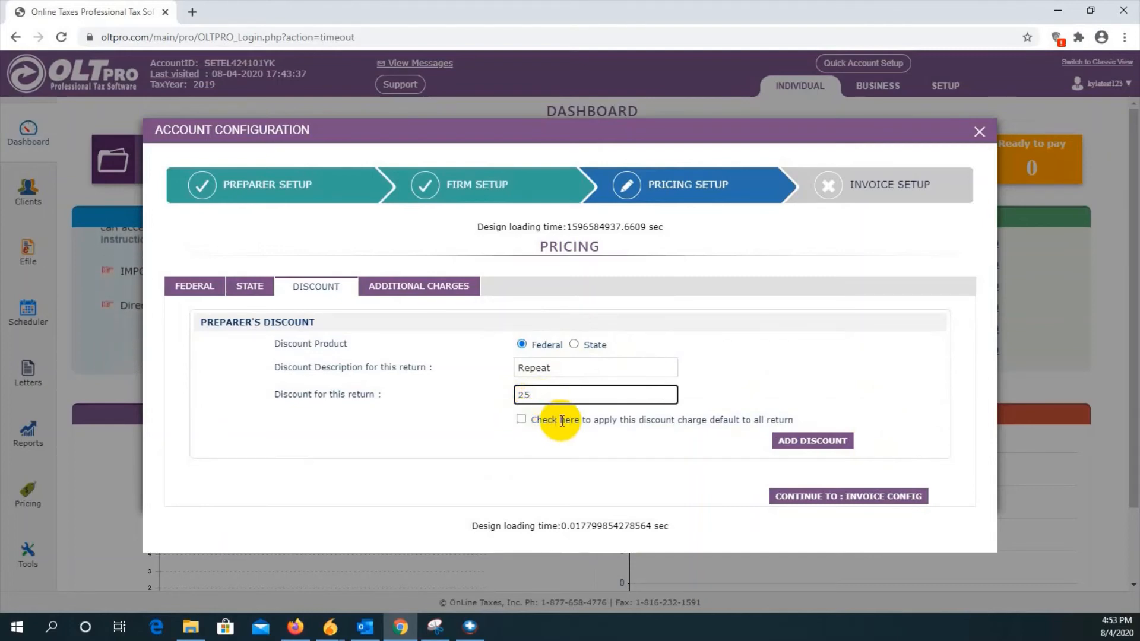
{"action": "mouse_move", "coordinate": [717, 424]}
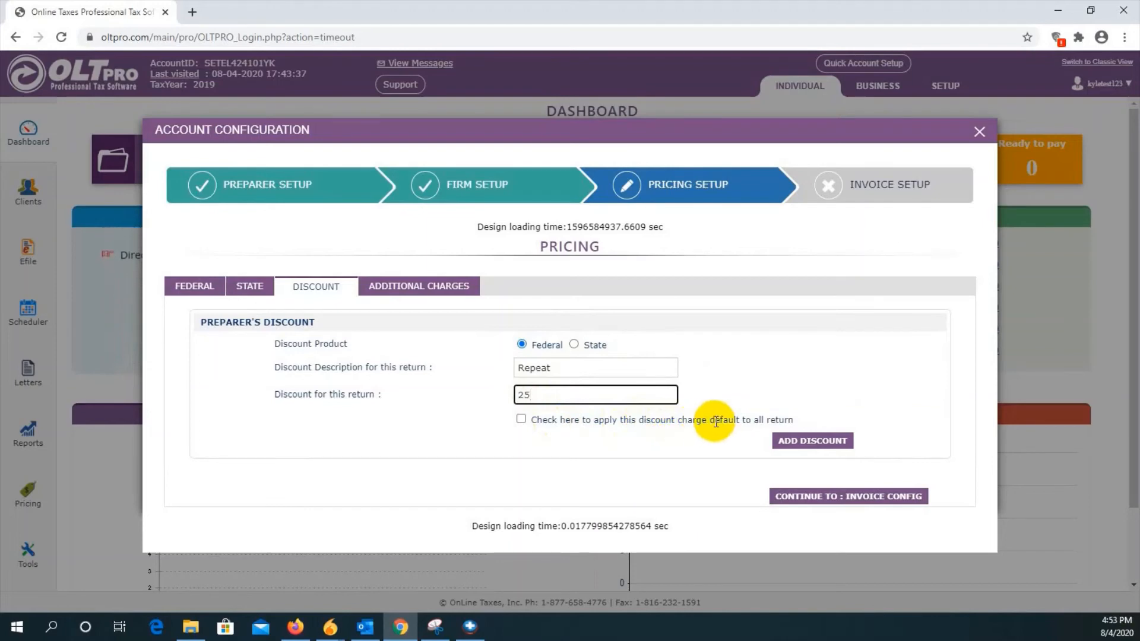
{"action": "mouse_move", "coordinate": [727, 422]}
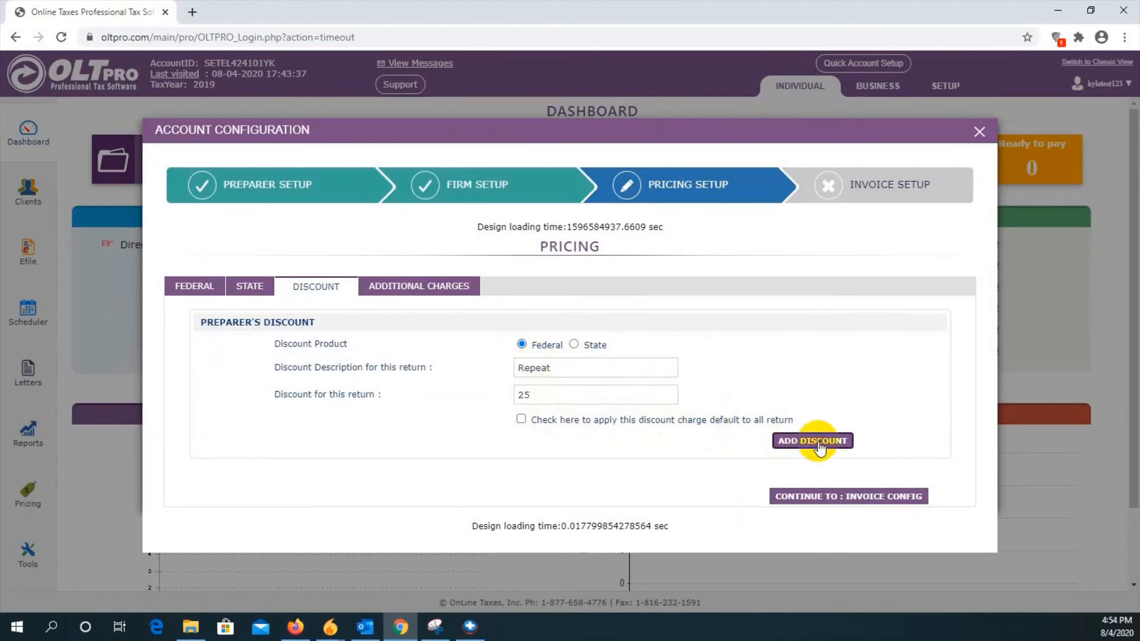
{"action": "left_click", "coordinate": [812, 440]}
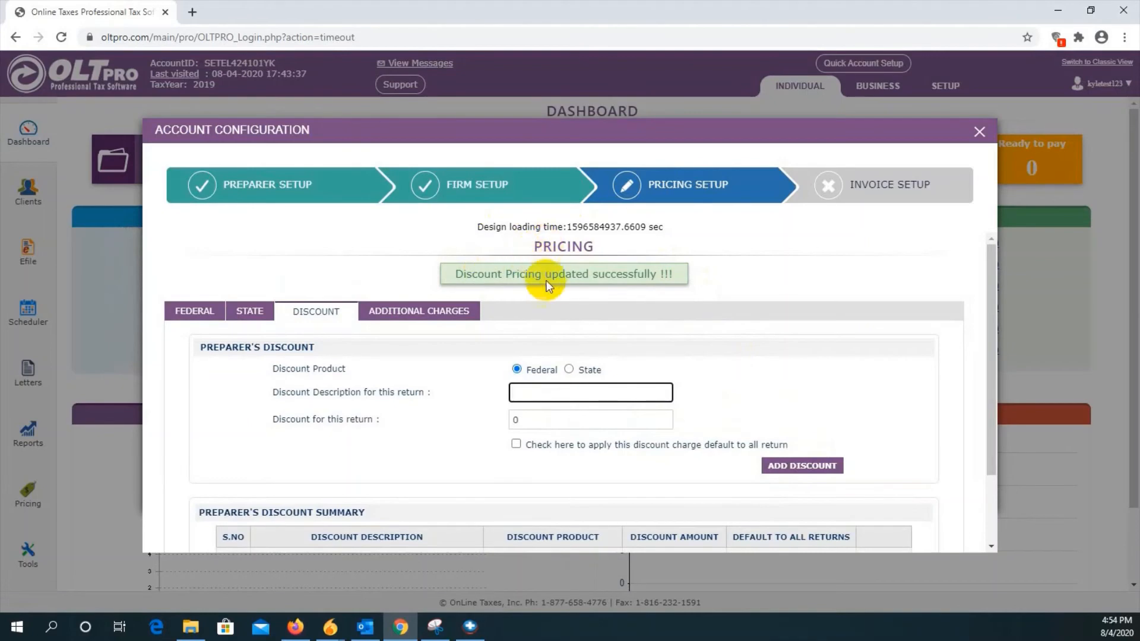
{"action": "scroll", "scroll_direction": "down", "scroll_amount": 3}
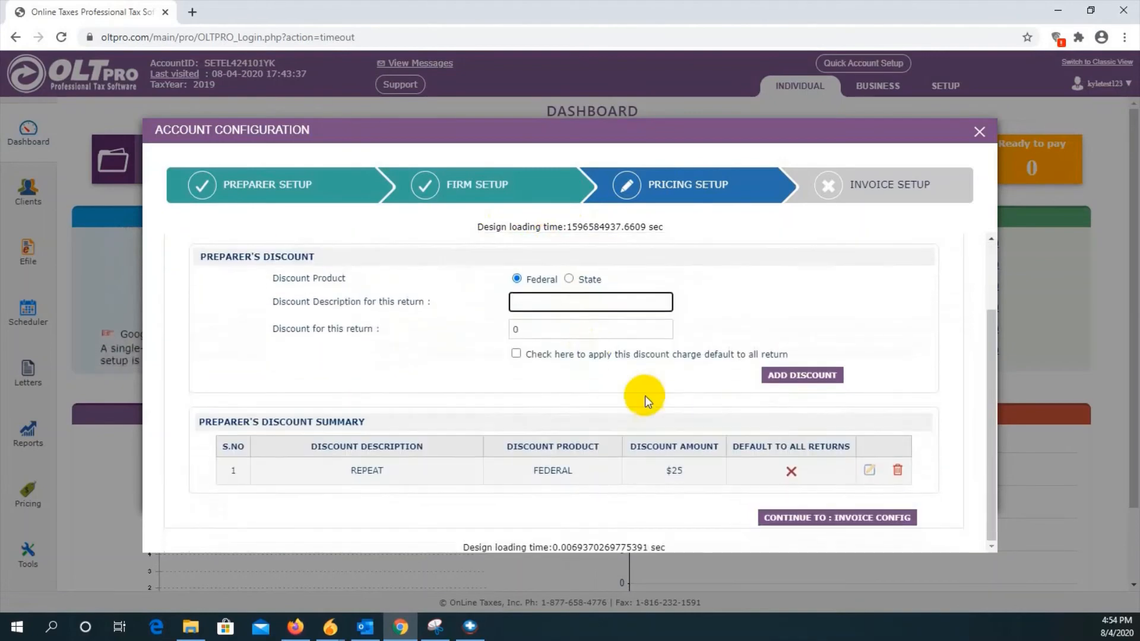
{"action": "mouse_move", "coordinate": [814, 486]}
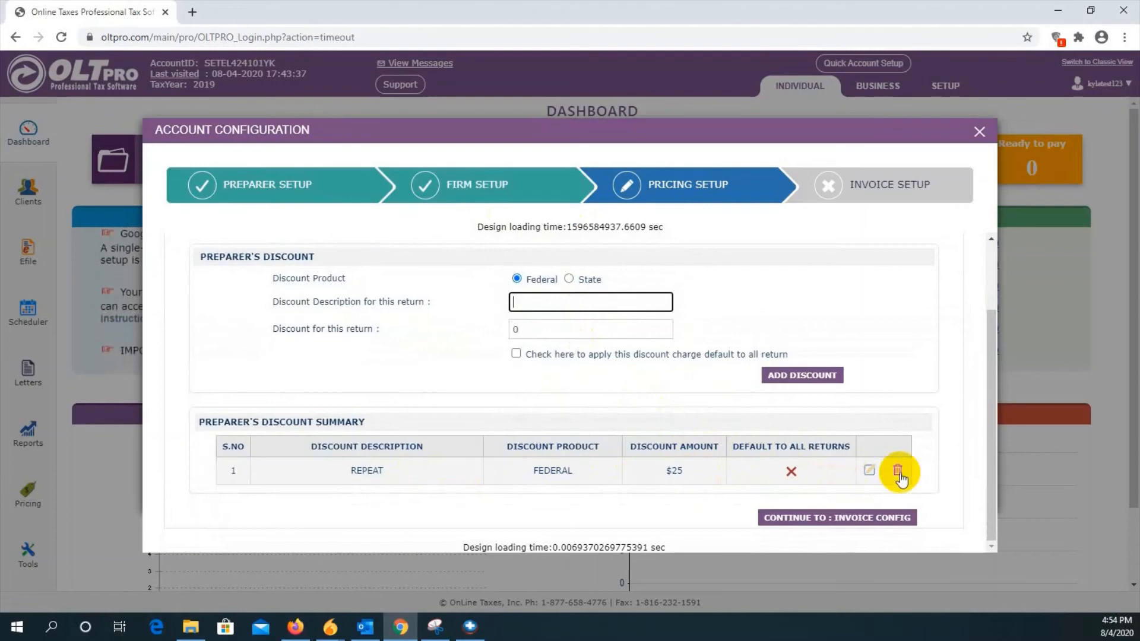
{"action": "left_click", "coordinate": [899, 472]}
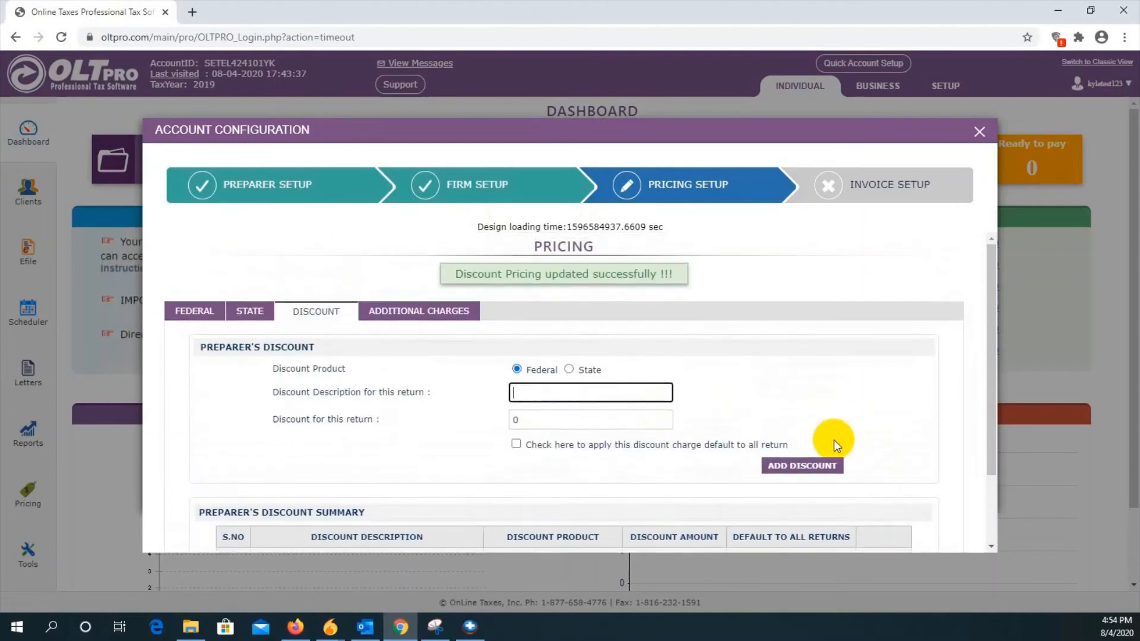
{"action": "mouse_move", "coordinate": [418, 314]}
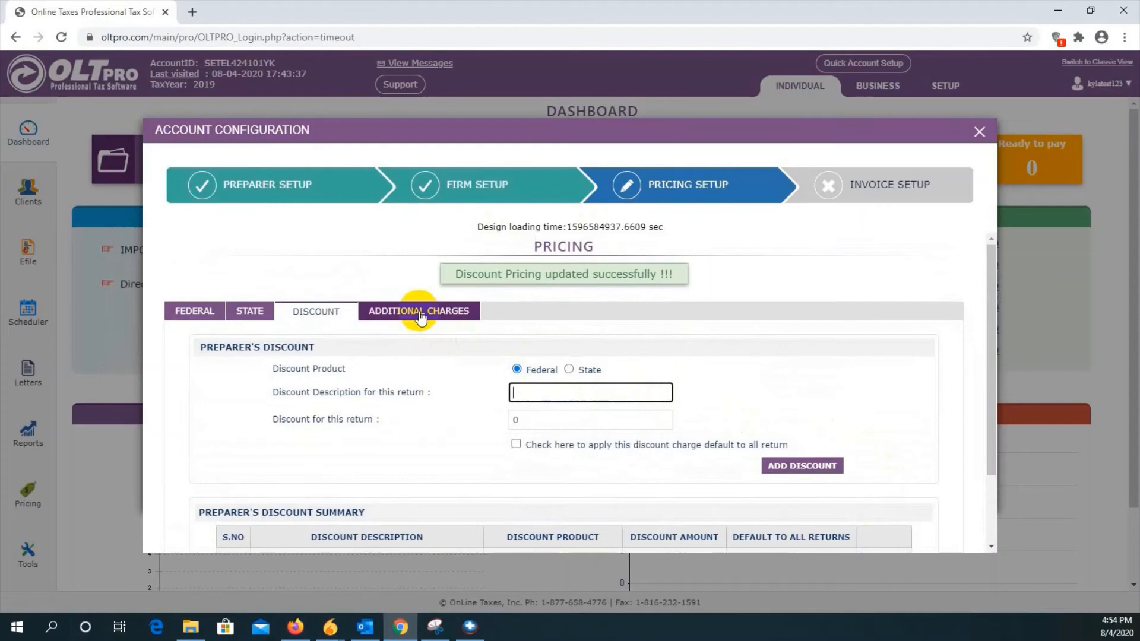
Step: Add a $10 federal Printing charge to the additional charges summary
{"action": "left_click", "coordinate": [418, 311]}
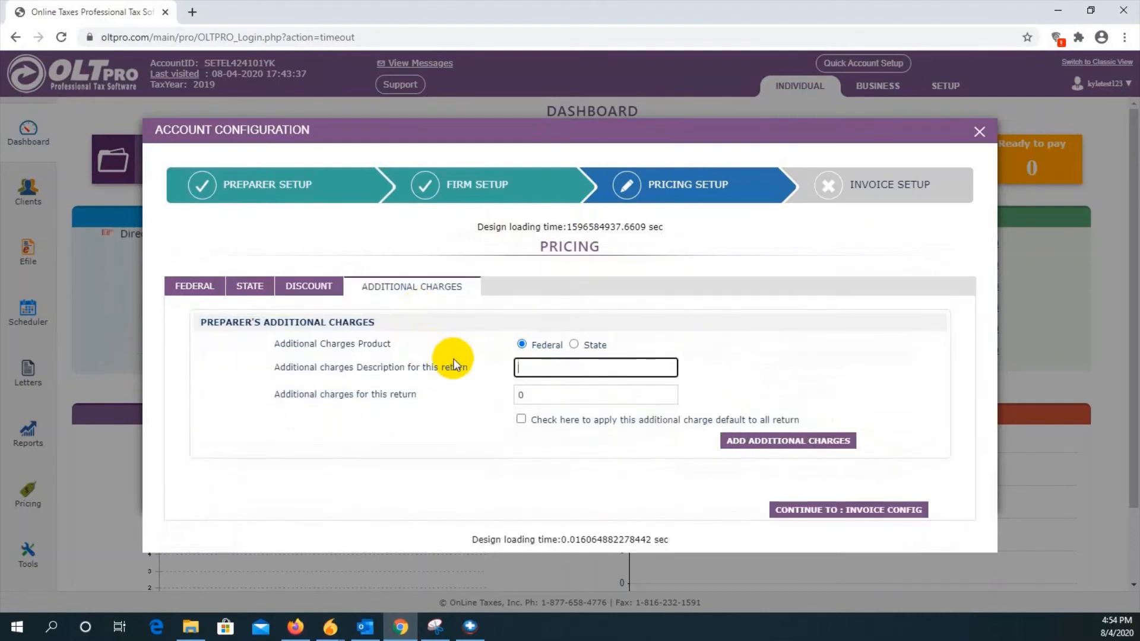
{"action": "mouse_move", "coordinate": [546, 384]}
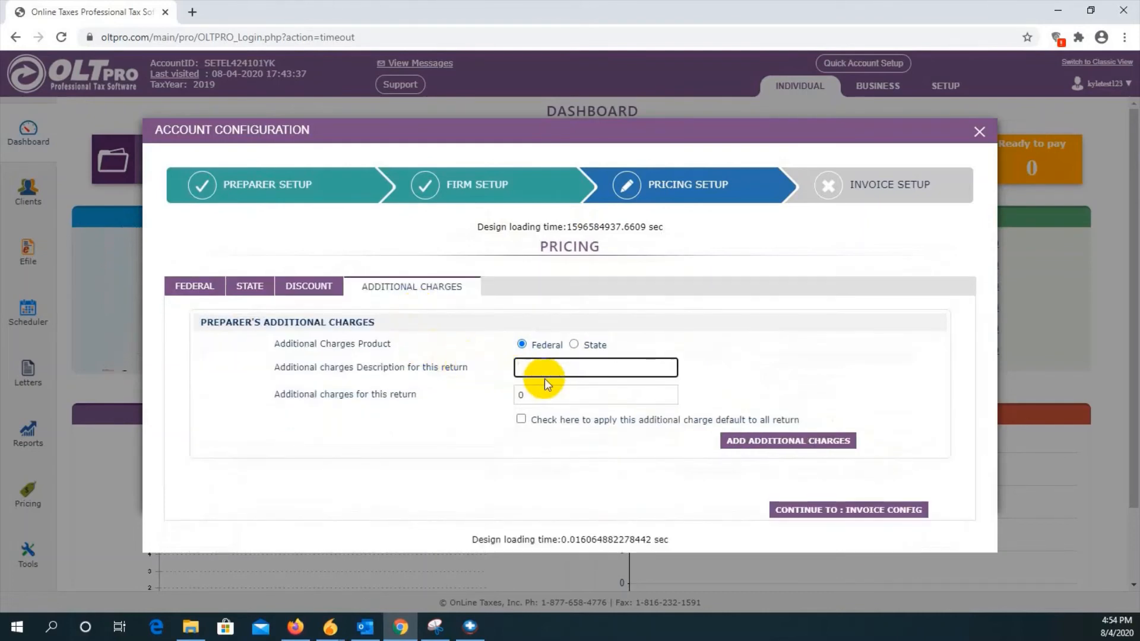
{"action": "type", "text": "Print"}
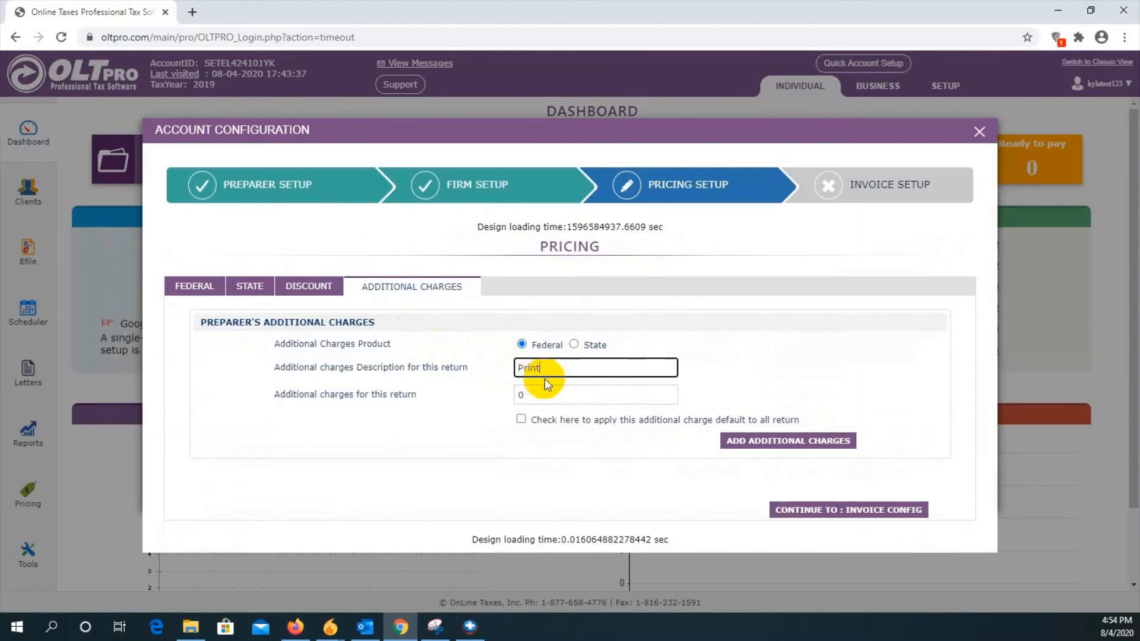
{"action": "type", "text": "ing"}
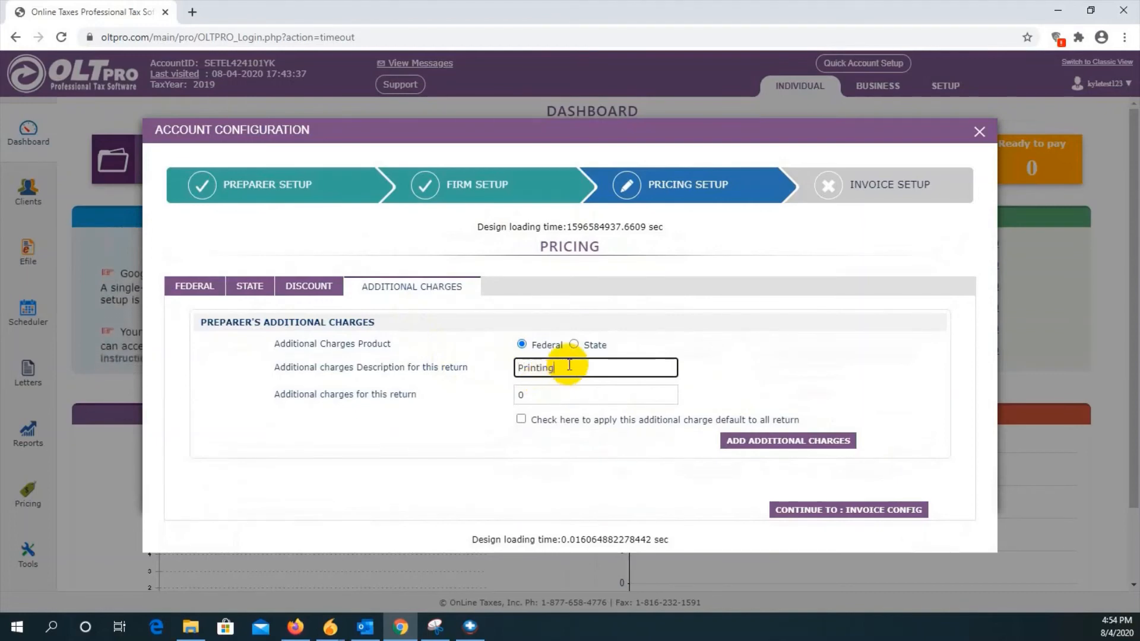
{"action": "left_click", "coordinate": [595, 394]}
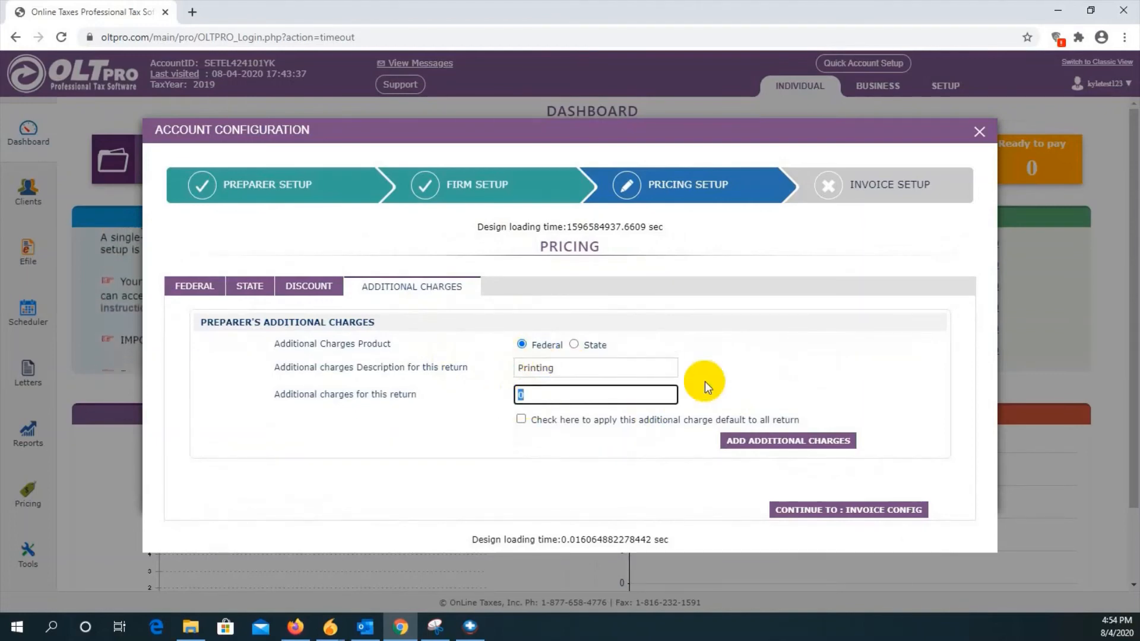
{"action": "type", "text": "10"}
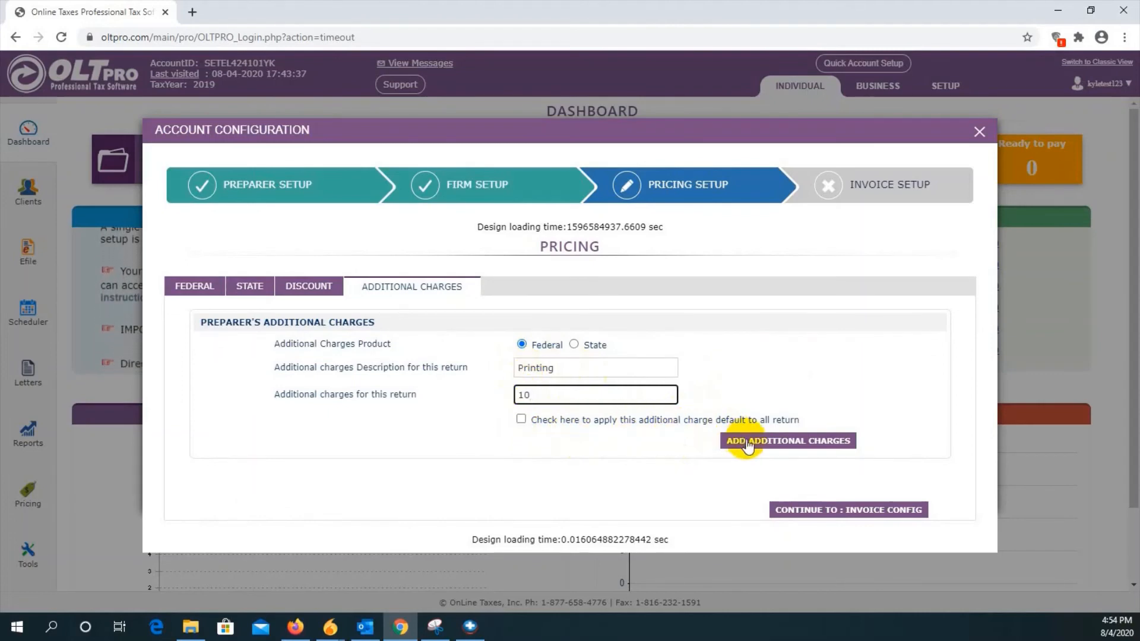
{"action": "left_click", "coordinate": [787, 440]}
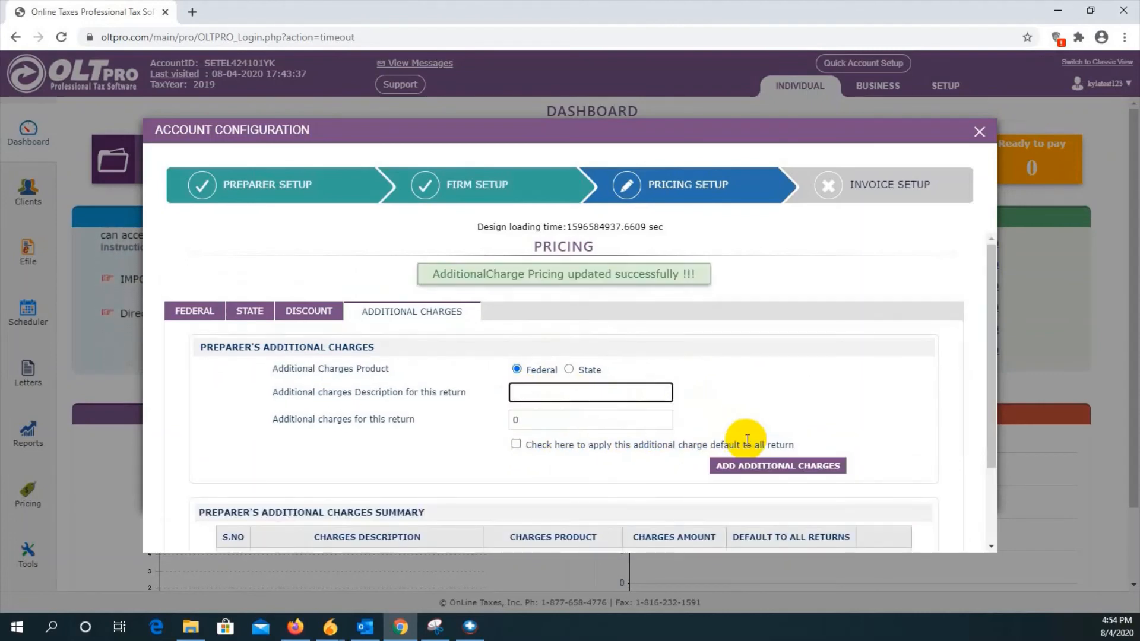
{"action": "scroll", "scroll_direction": "down", "scroll_amount": 3}
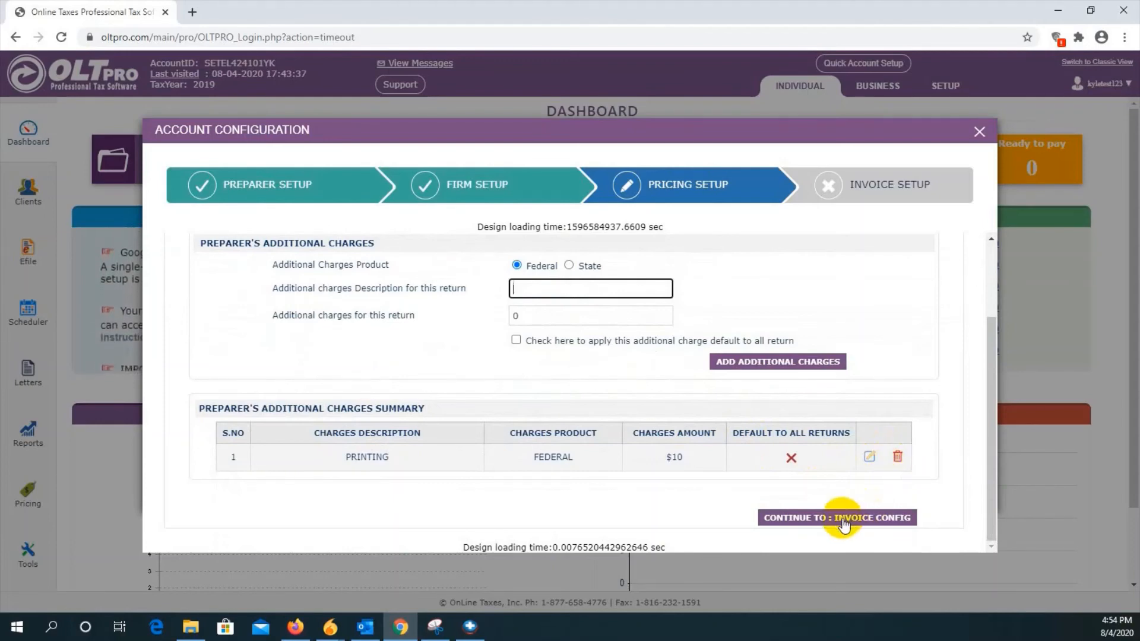
Step: Fill the invoice setup with prefix 2020, starting number 1 and office location
{"action": "left_click", "coordinate": [836, 518]}
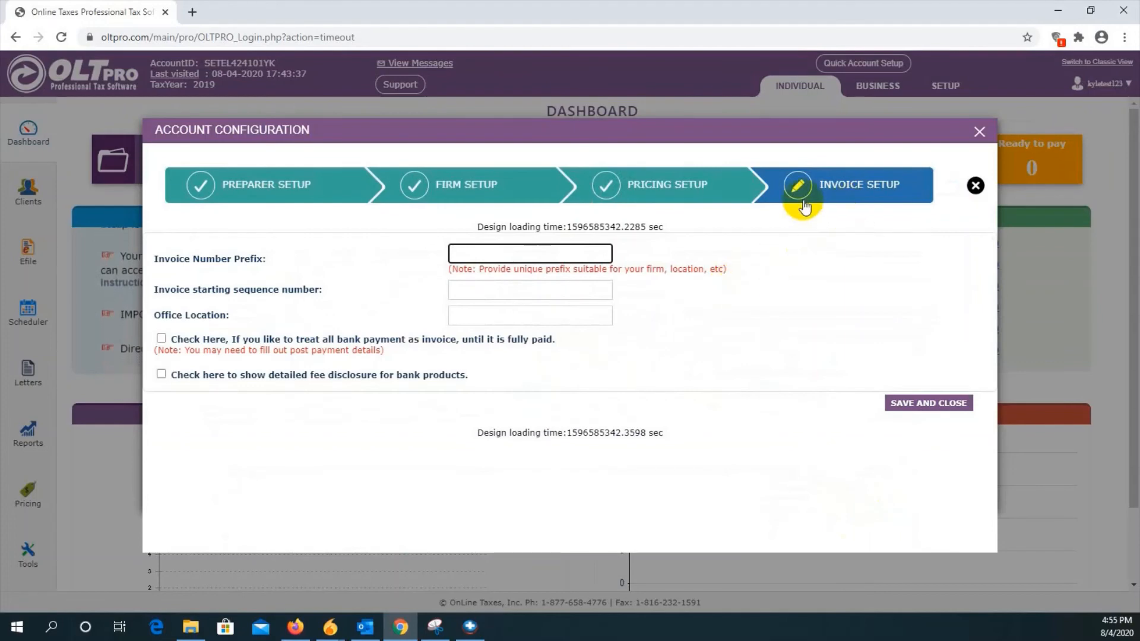
{"action": "mouse_move", "coordinate": [504, 247]}
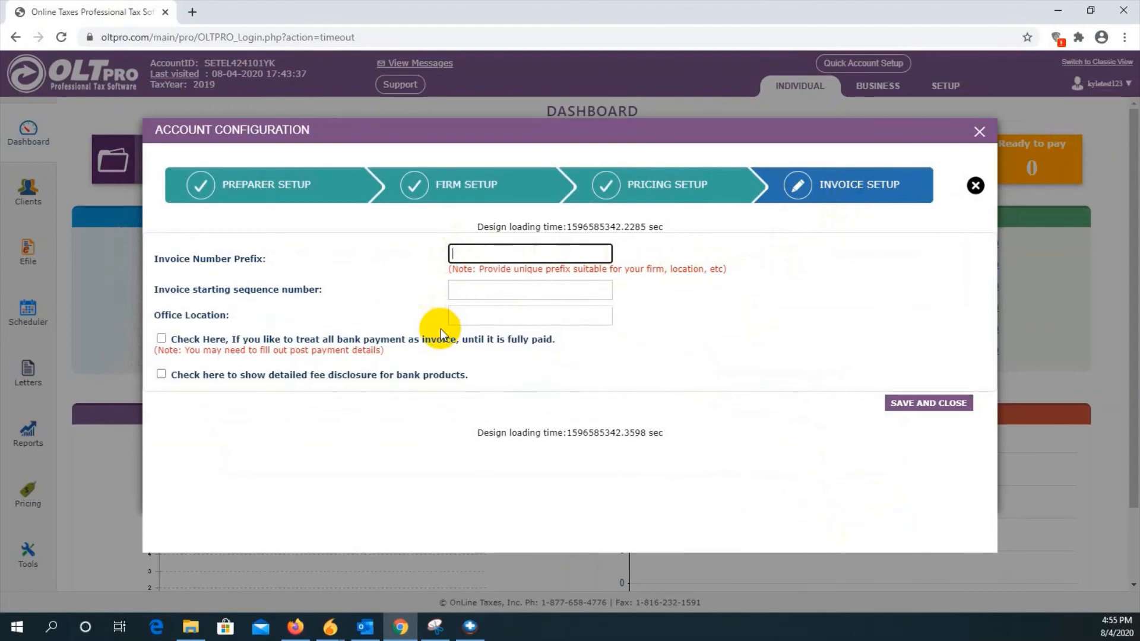
{"action": "mouse_move", "coordinate": [472, 263]}
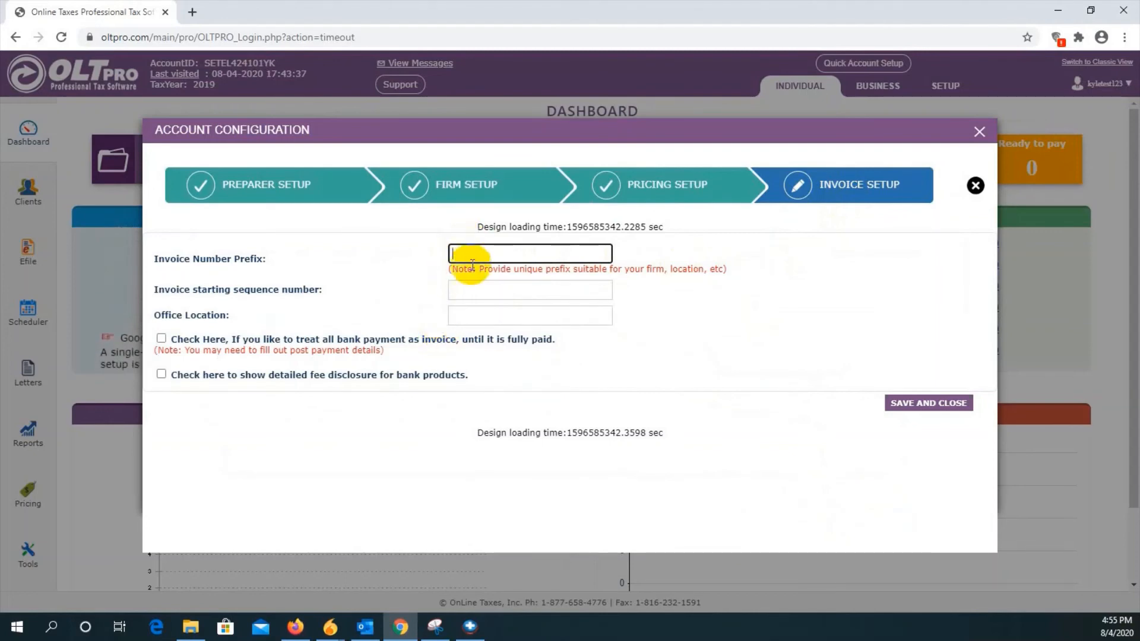
{"action": "mouse_move", "coordinate": [466, 307]}
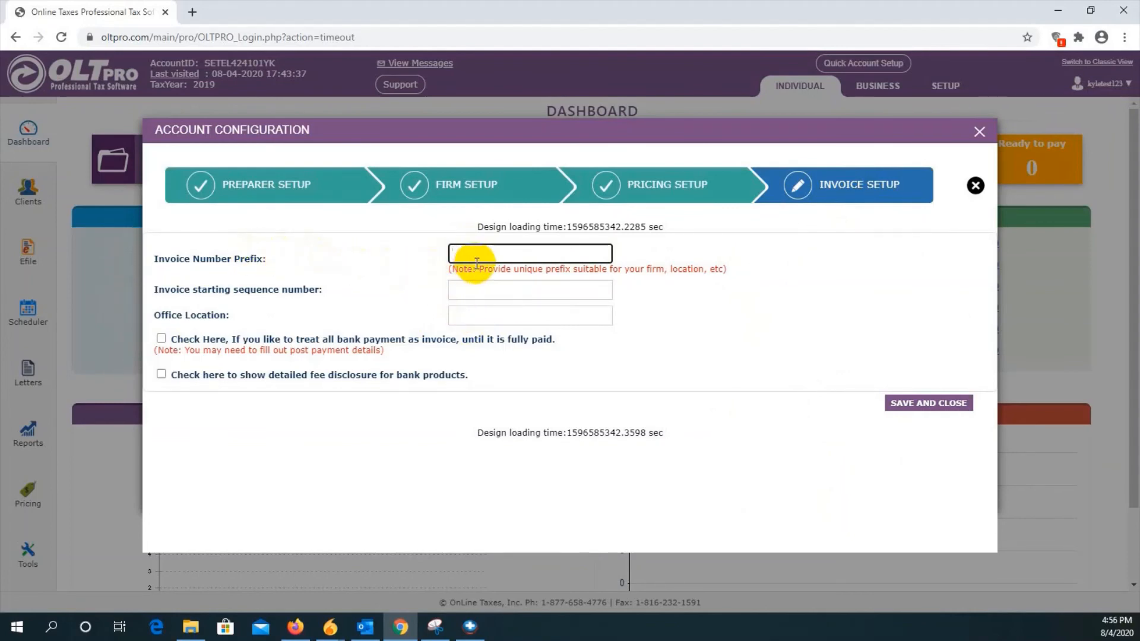
{"action": "type", "text": "2"}
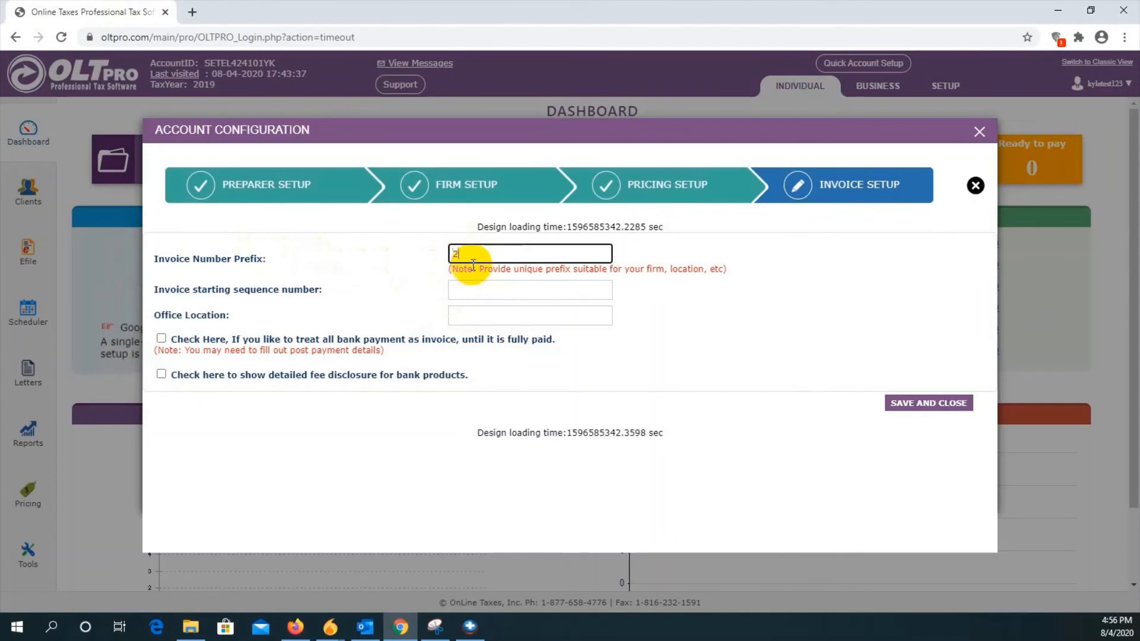
{"action": "type", "text": "020"}
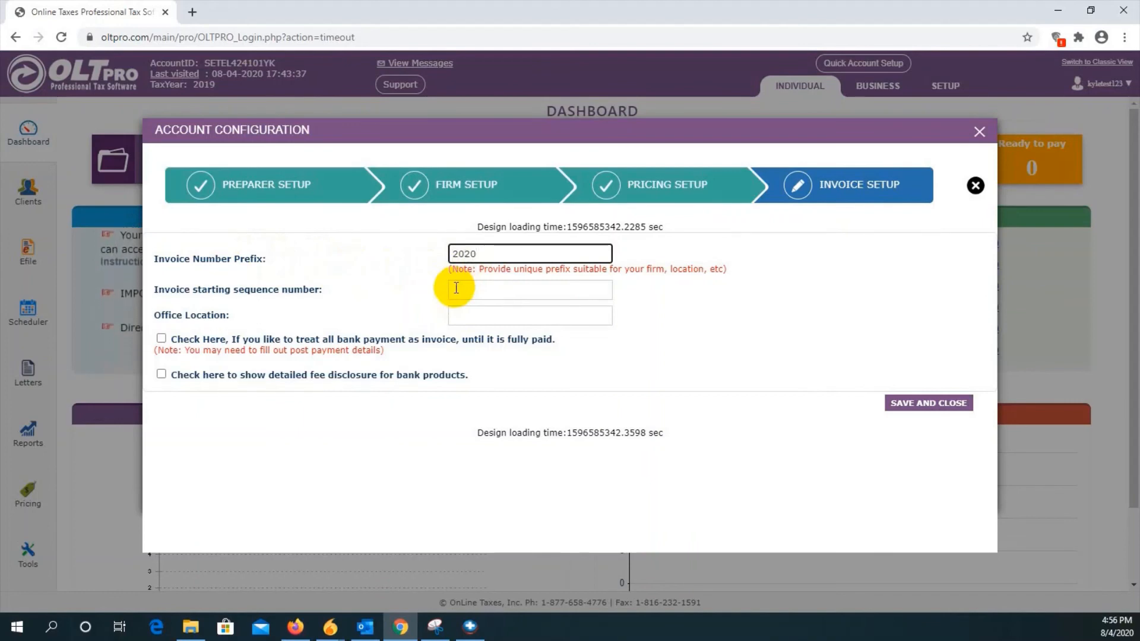
{"action": "left_click", "coordinate": [529, 289]}
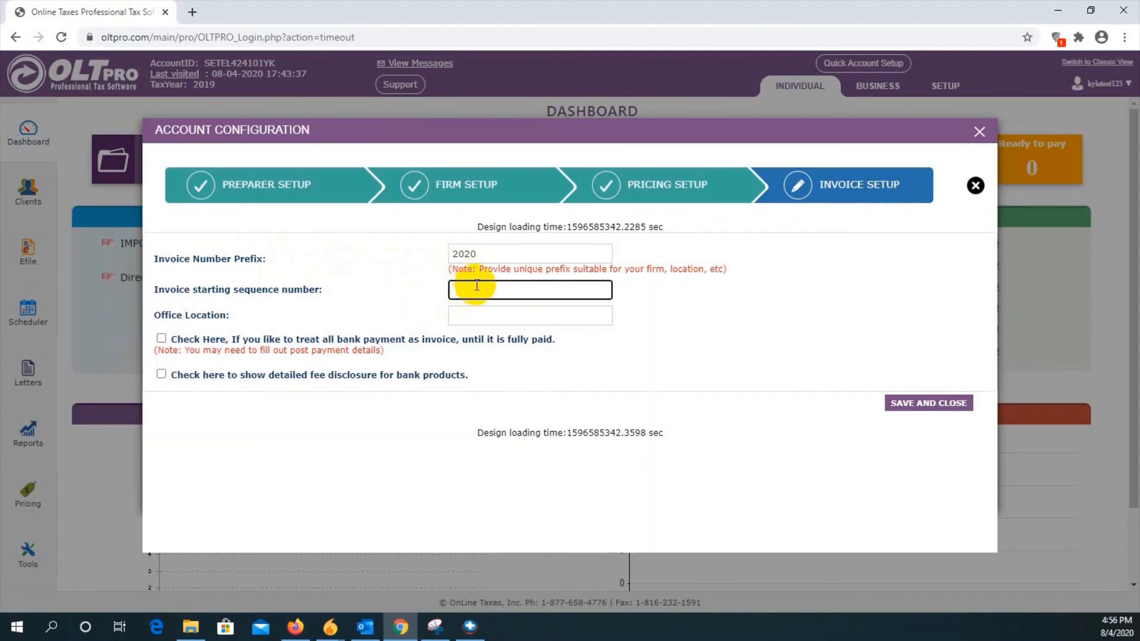
{"action": "type", "text": "1"}
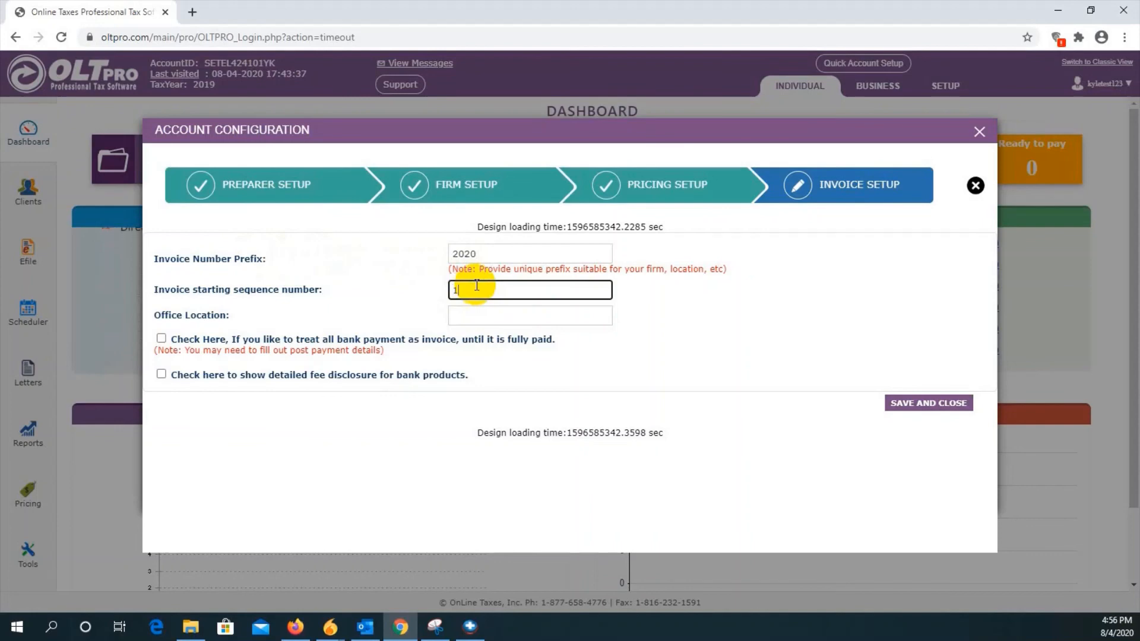
{"action": "left_click", "coordinate": [529, 315]}
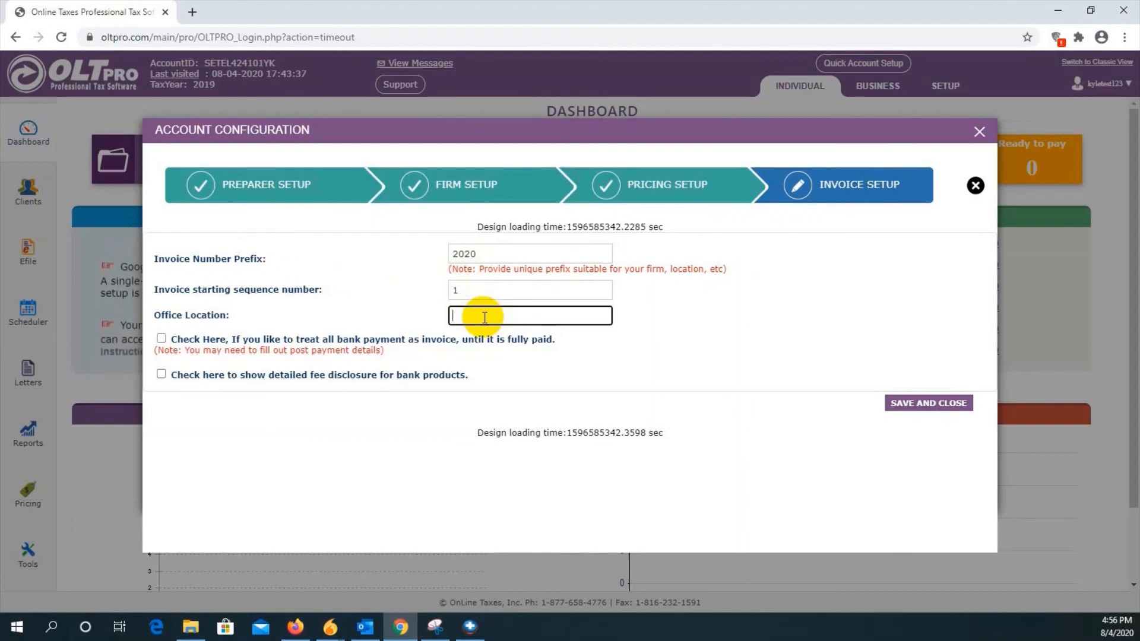
{"action": "type", "text": "Mail"}
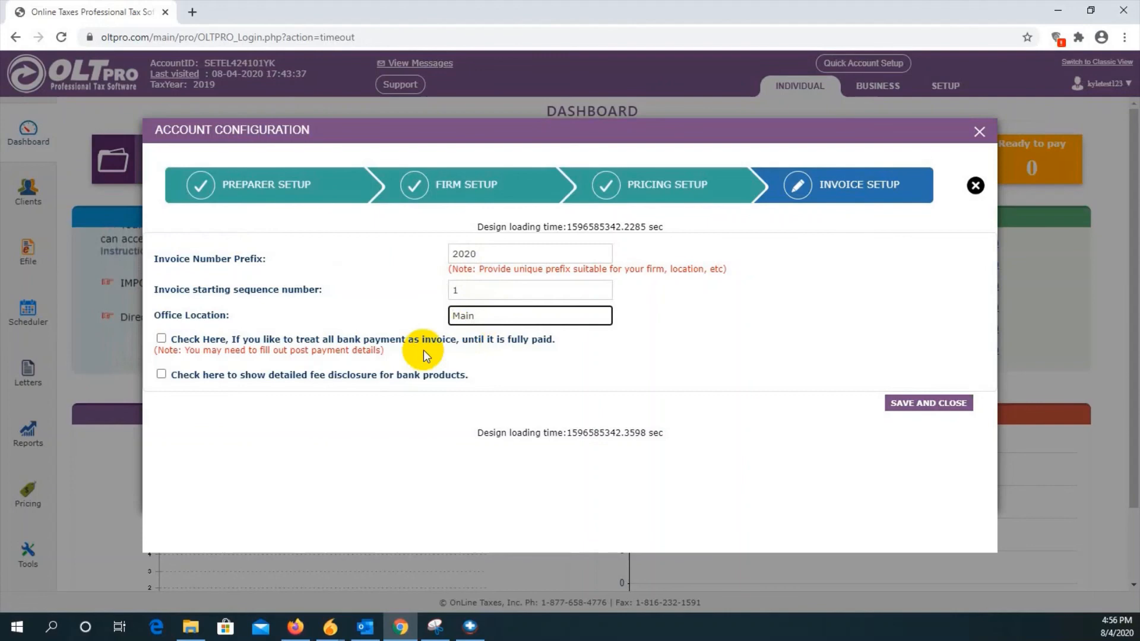
{"action": "mouse_move", "coordinate": [241, 342]}
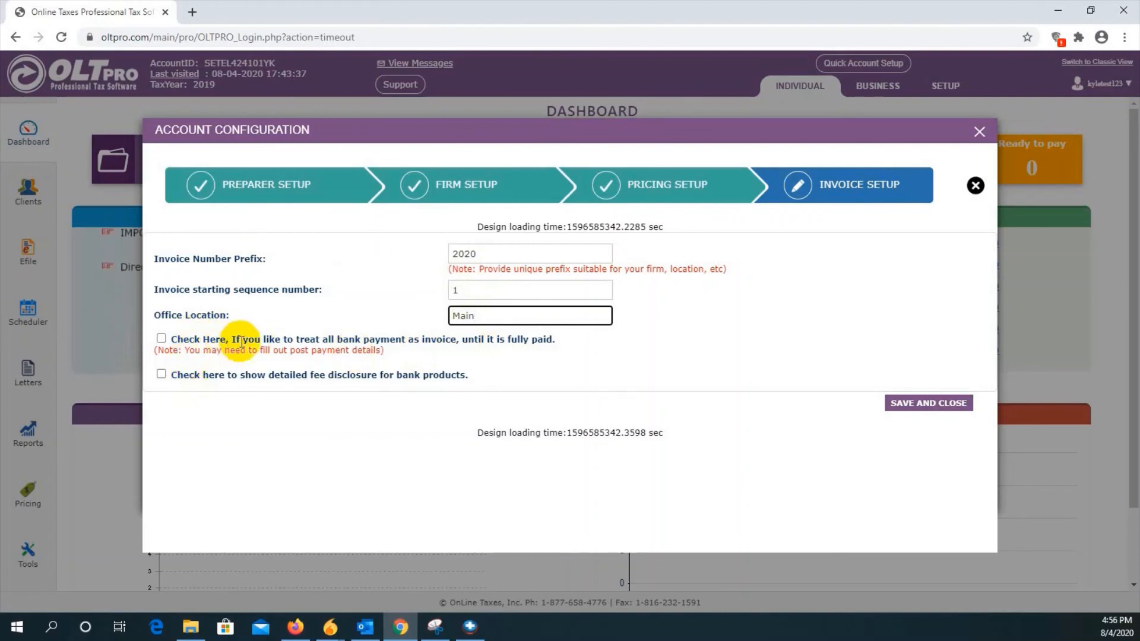
{"action": "mouse_move", "coordinate": [347, 340]}
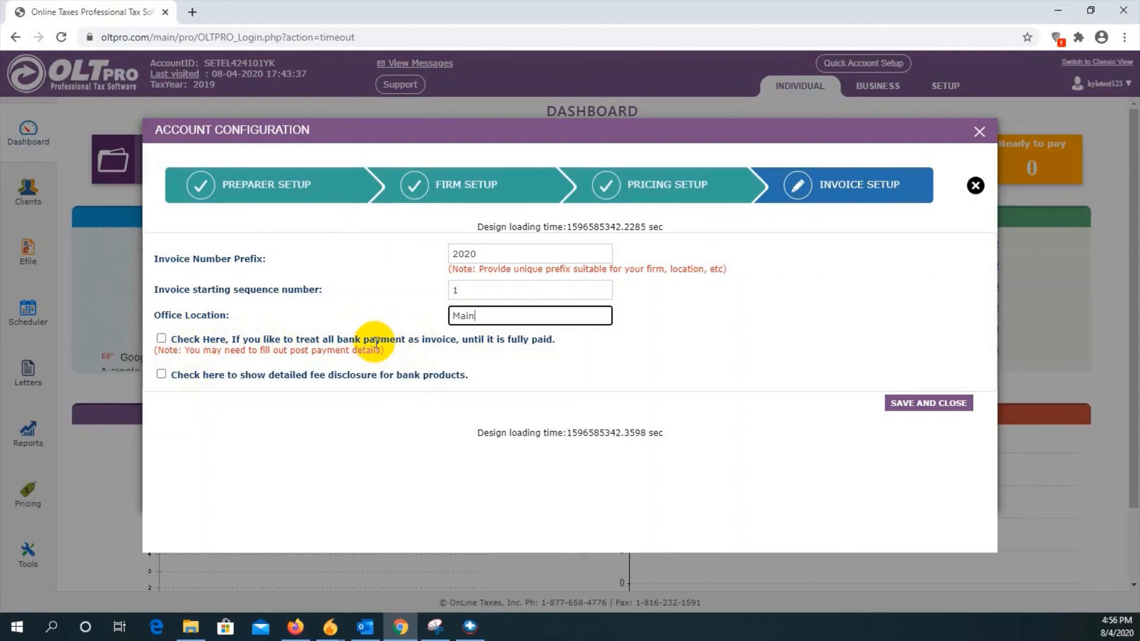
{"action": "mouse_move", "coordinate": [421, 342]}
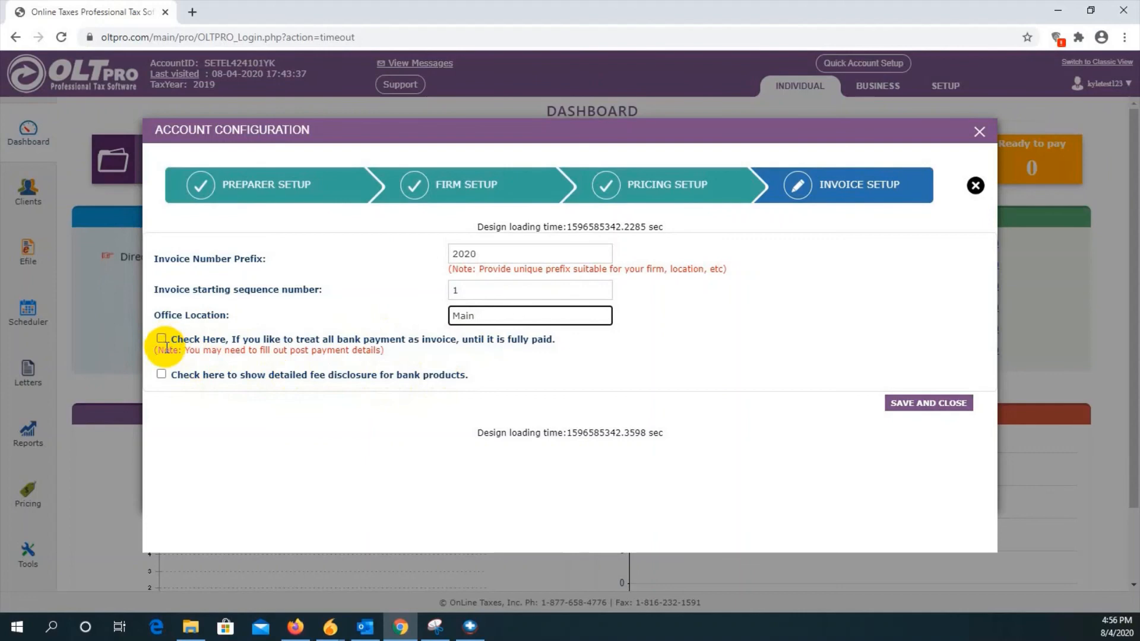
{"action": "mouse_move", "coordinate": [172, 385]}
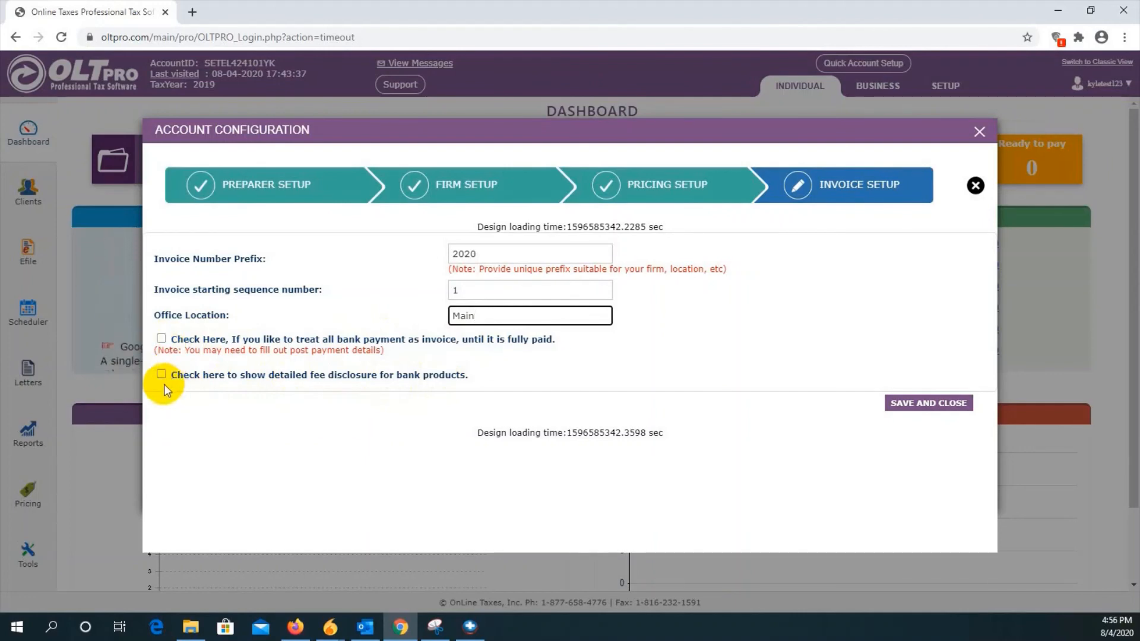
{"action": "mouse_move", "coordinate": [184, 378]}
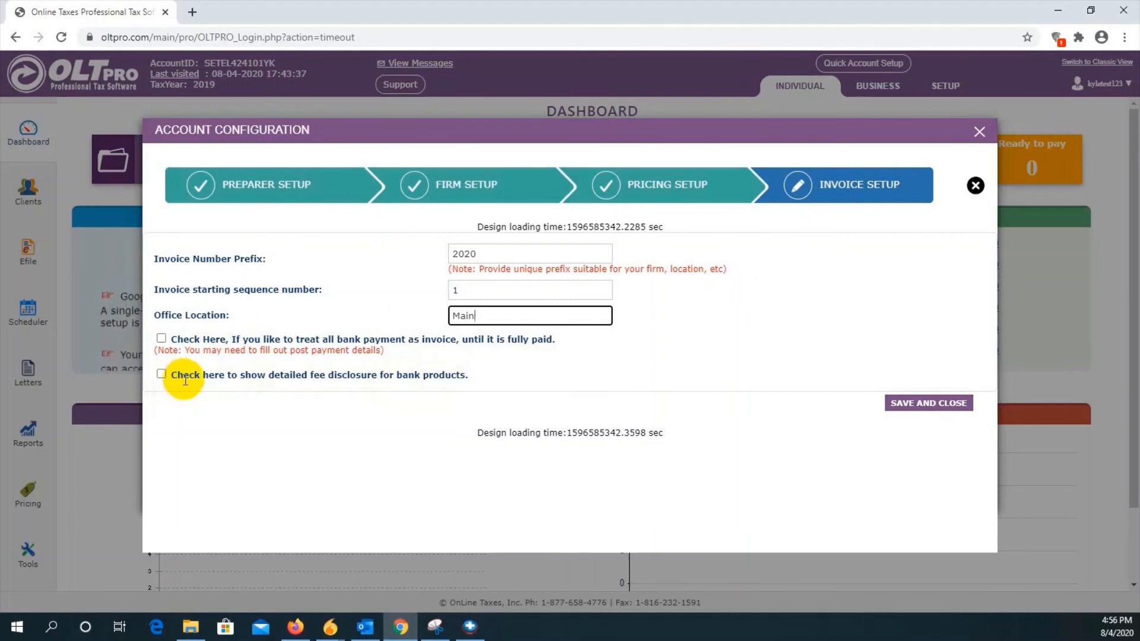
Step: Correct the entries to office location Main and save, closing the wizard to the dashboard
{"action": "left_click", "coordinate": [530, 253]}
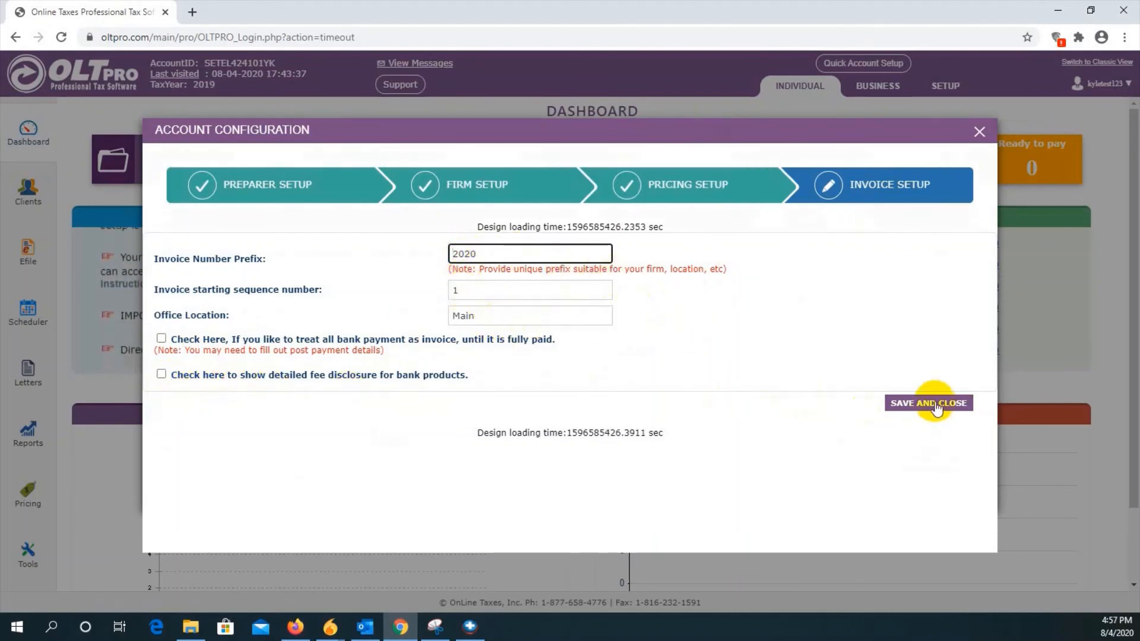
{"action": "left_click", "coordinate": [929, 403]}
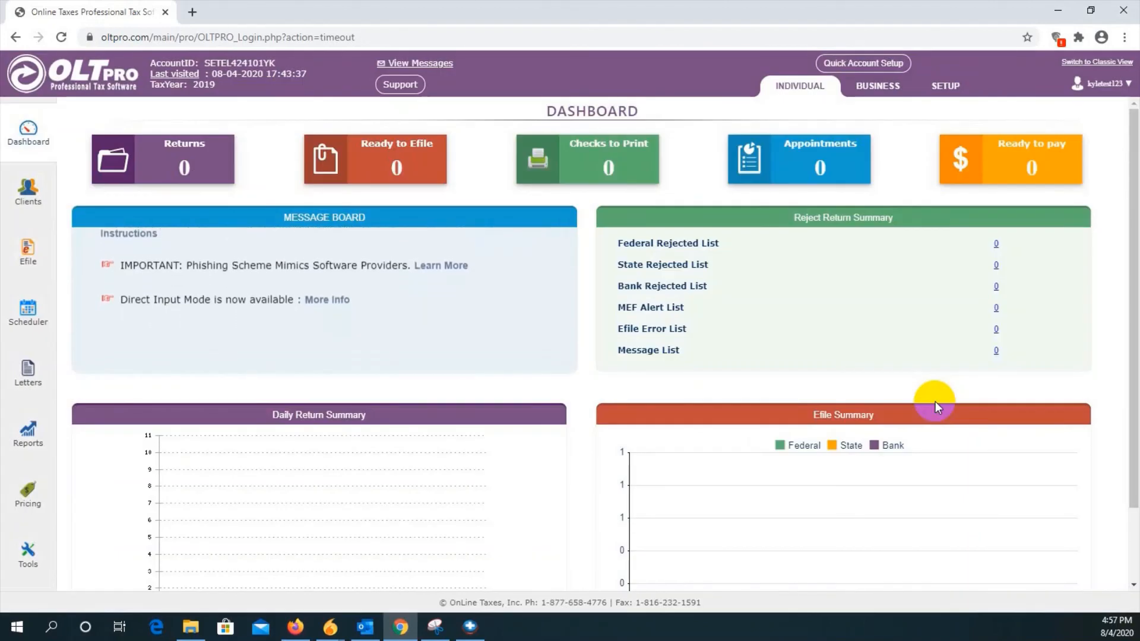